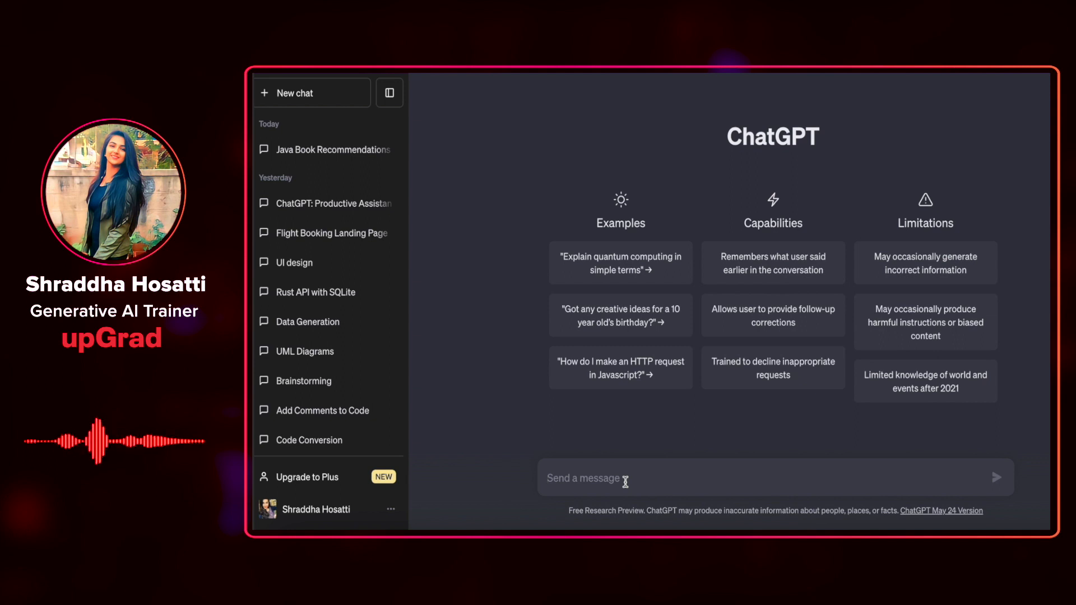
Ask ChatGPT to suggest a name and product description for a MakeMyTrip-like travel web app.
{"action": "type", "text": "I want to build"}
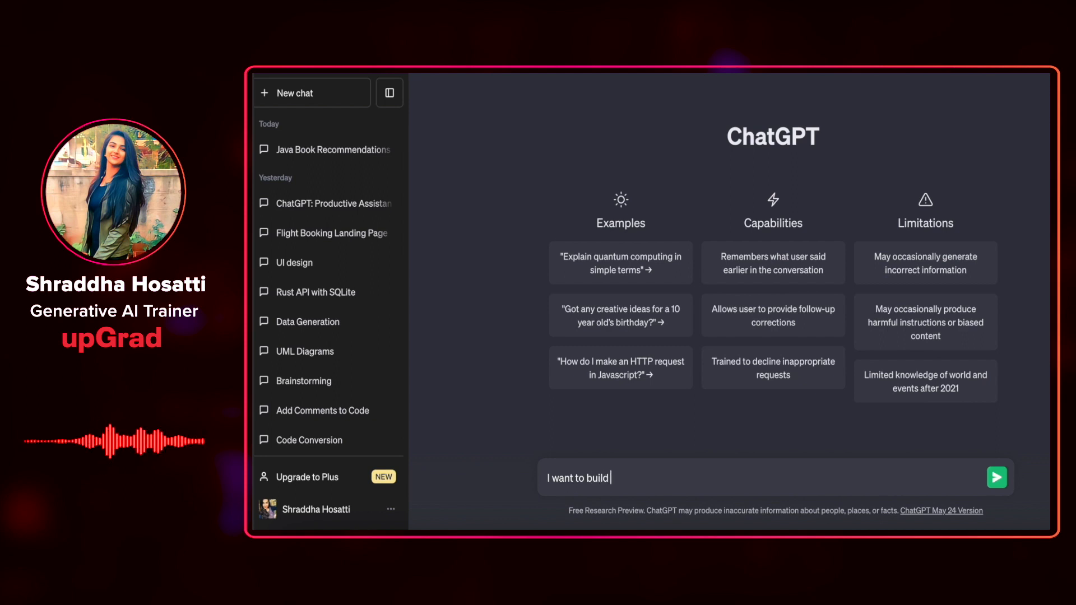
{"action": "type", "text": "a web application"}
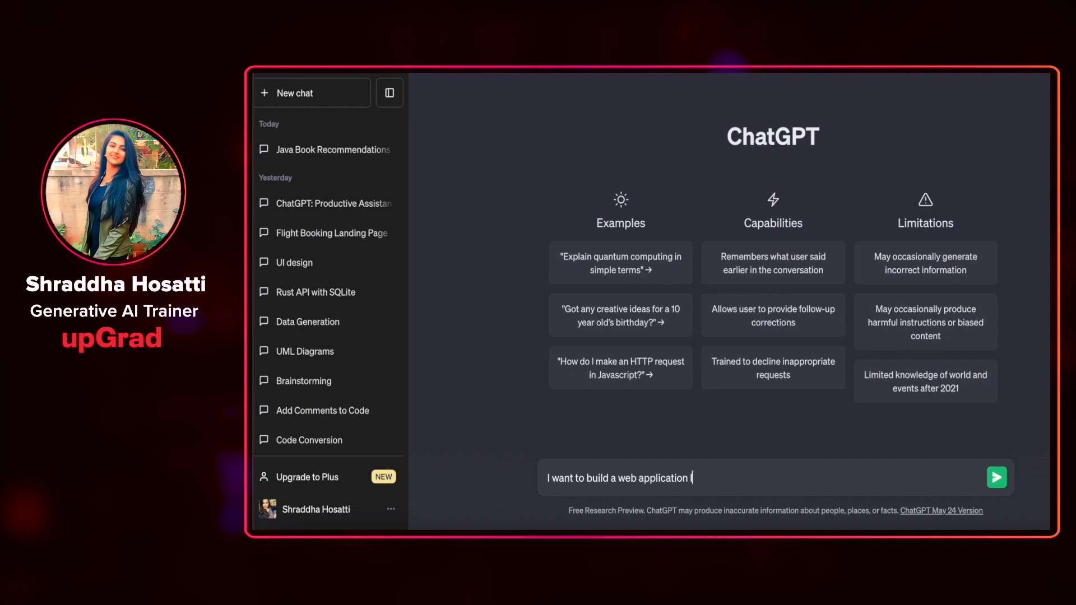
{"action": "type", "text": "like MakeMyTrip. P"}
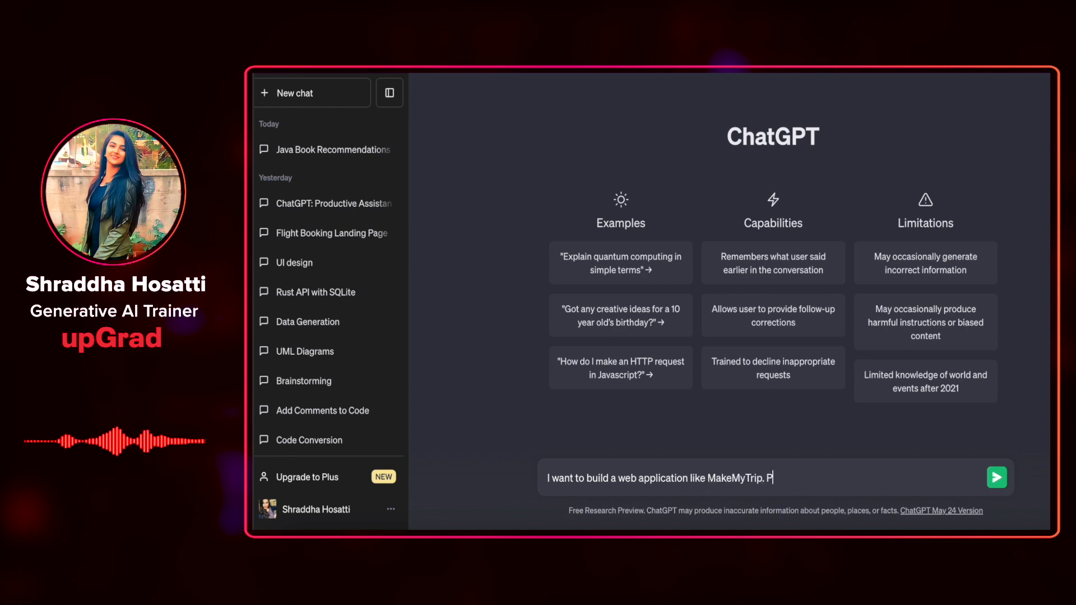
{"action": "type", "text": "lease suggest a good"}
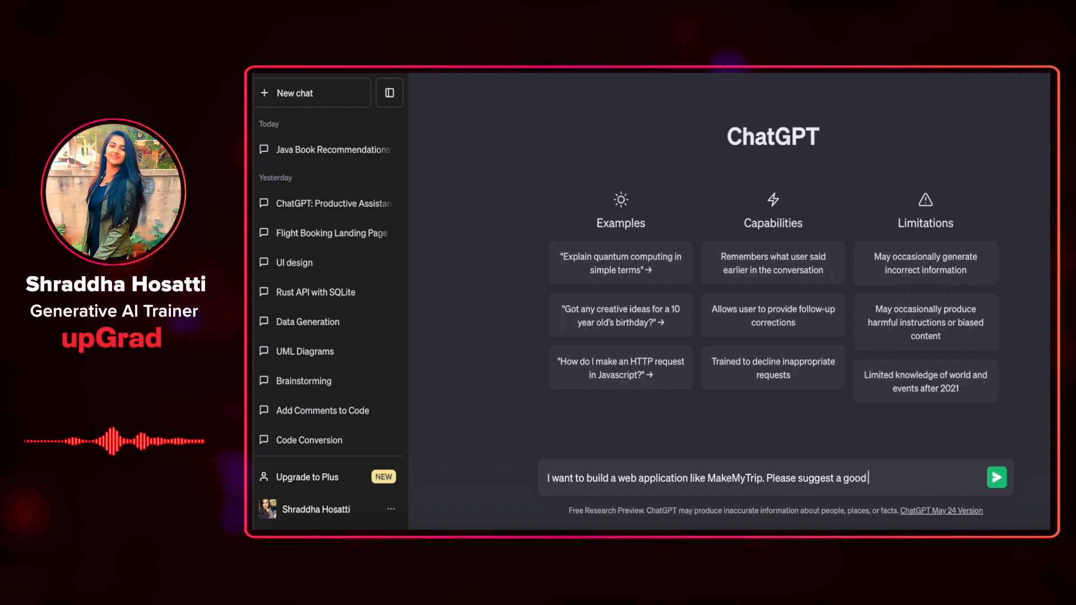
{"action": "type", "text": "name and product description"}
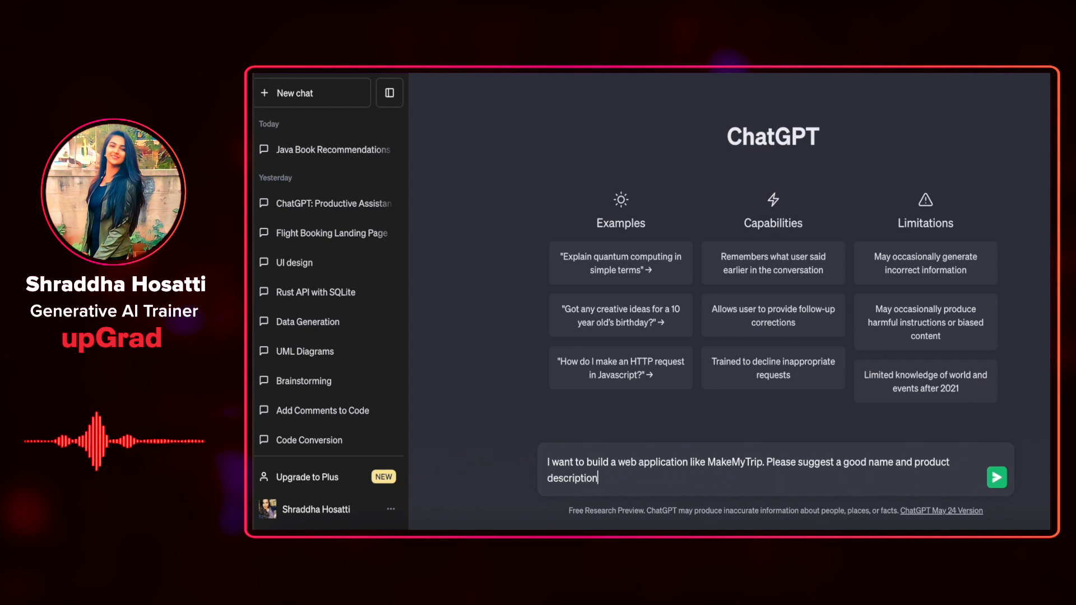
{"action": "left_click", "coordinate": [995, 477]}
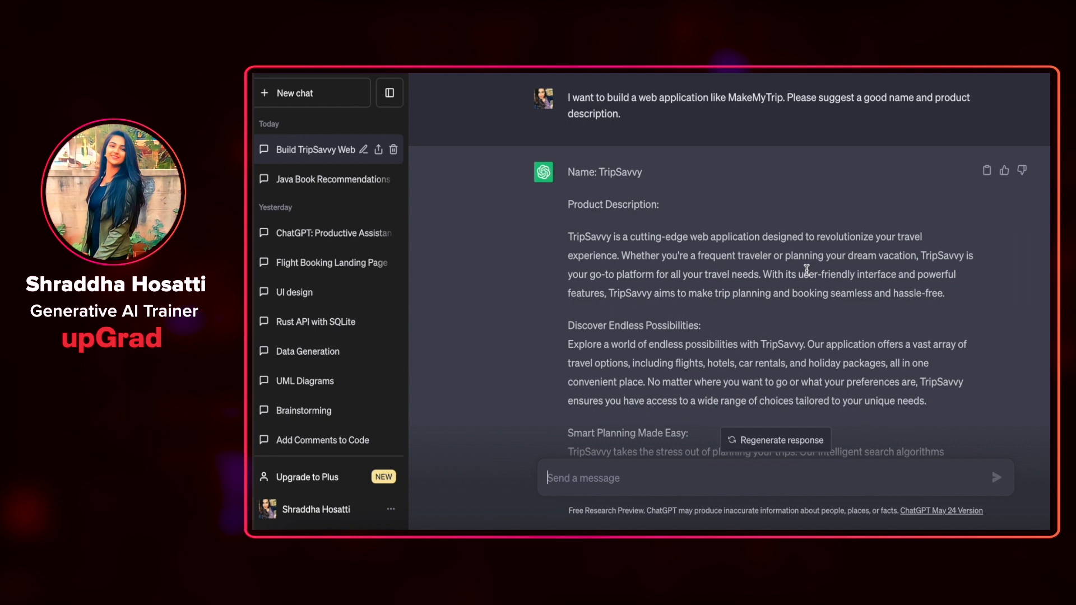
{"action": "scroll", "scroll_direction": "down", "scroll_amount": 3}
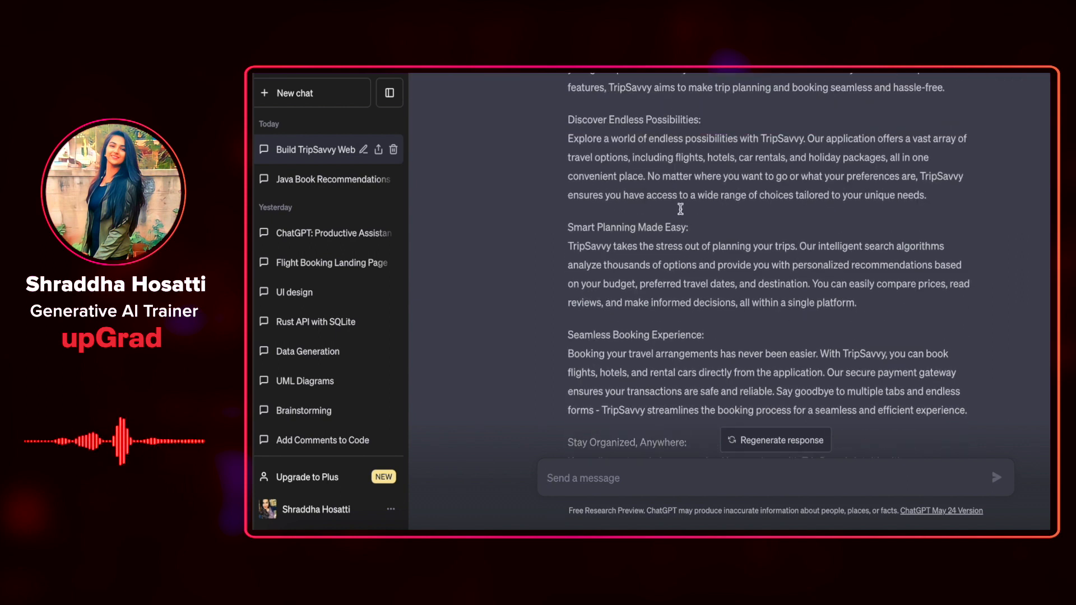
{"action": "scroll", "scroll_direction": "down", "scroll_amount": 3}
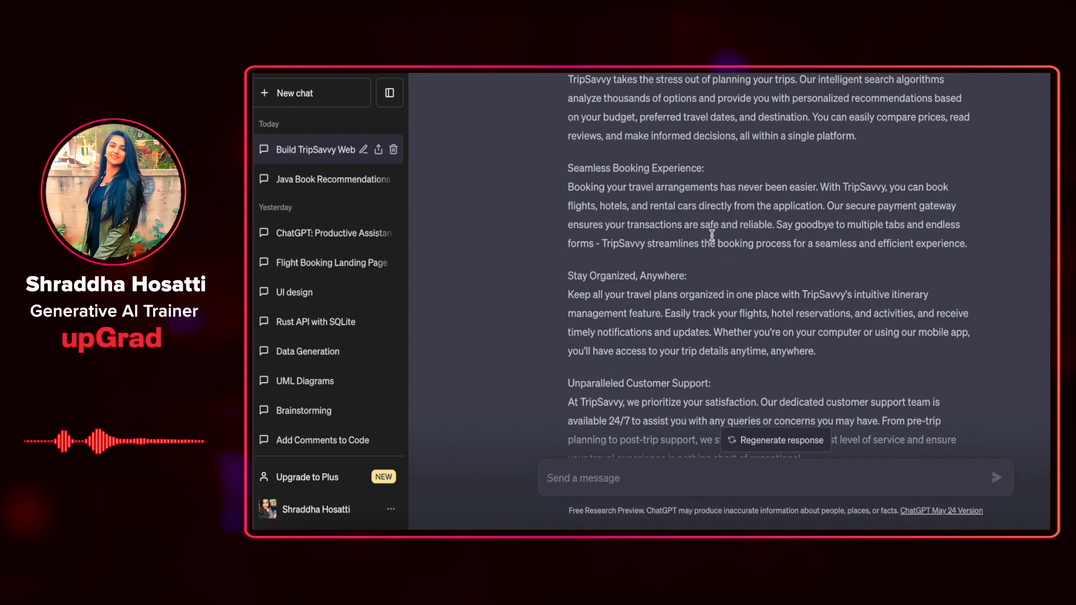
{"action": "scroll", "scroll_direction": "down", "scroll_amount": 3}
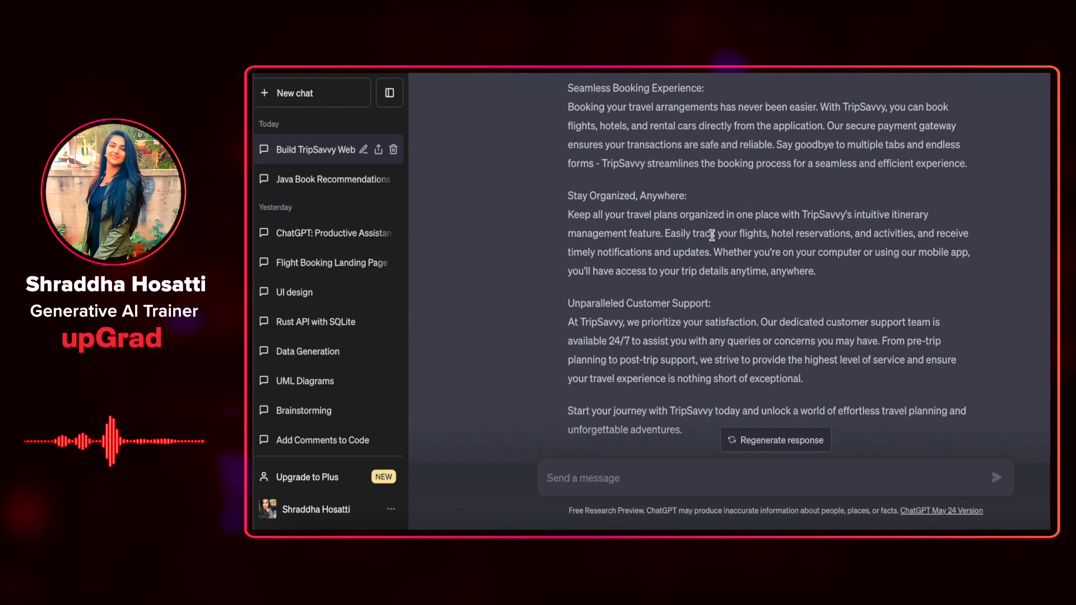
{"action": "scroll", "scroll_direction": "down", "scroll_amount": 3}
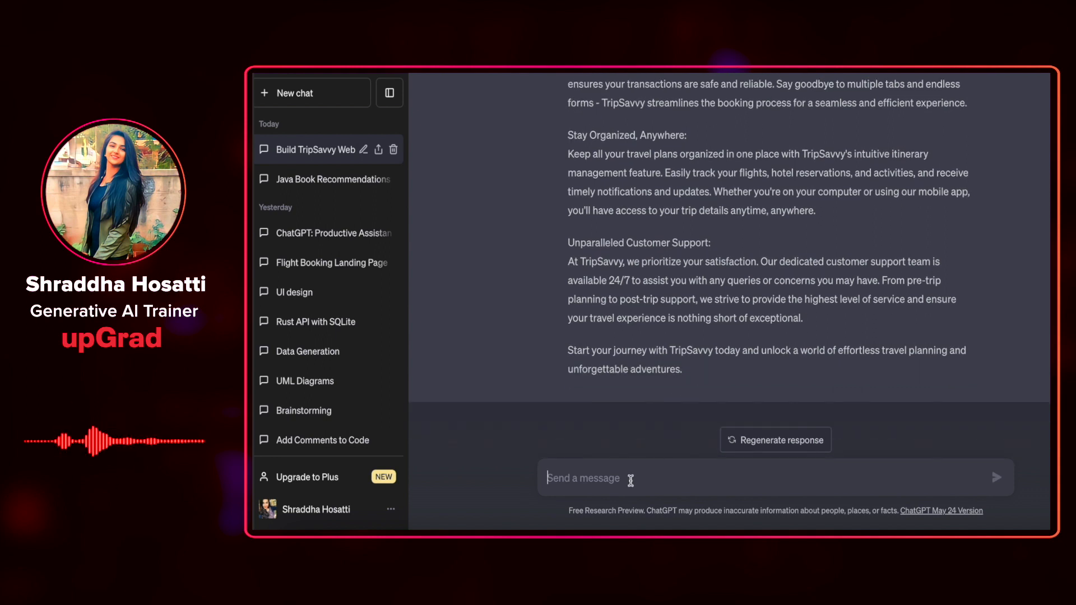
Ask ChatGPT for a catch phrase for the TripSavvy application.
{"action": "type", "text": "I want a"}
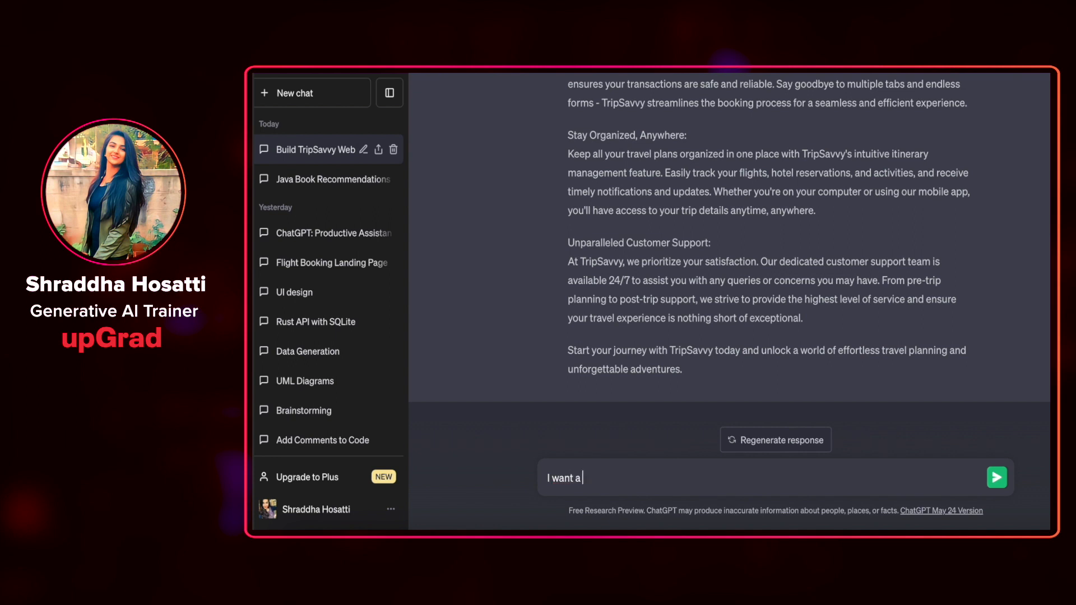
{"action": "type", "text": "catch phrase for this application. Please suggest"}
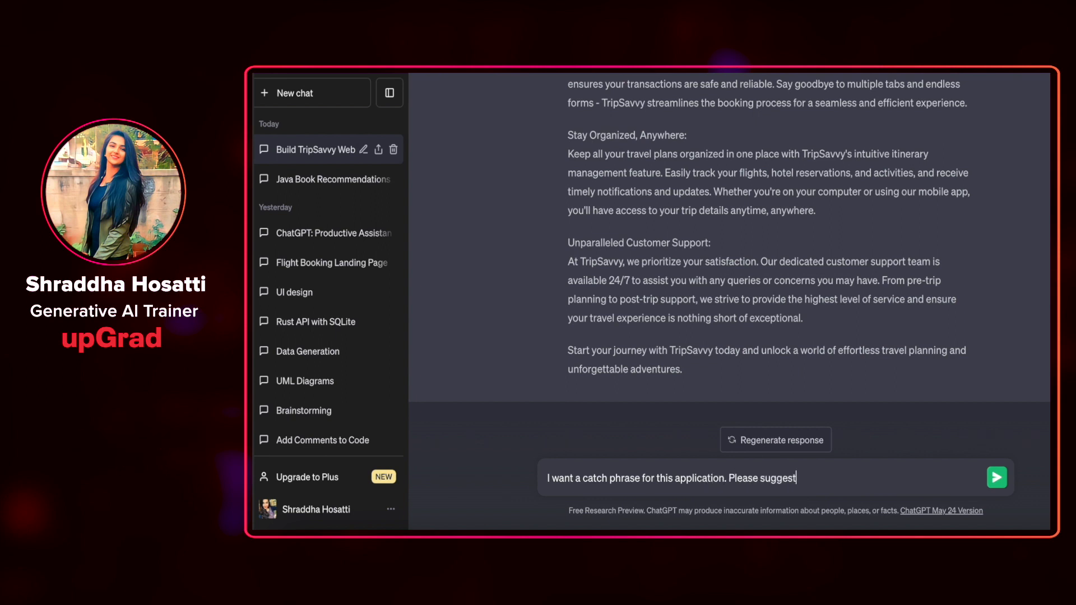
{"action": "left_click", "coordinate": [996, 478]}
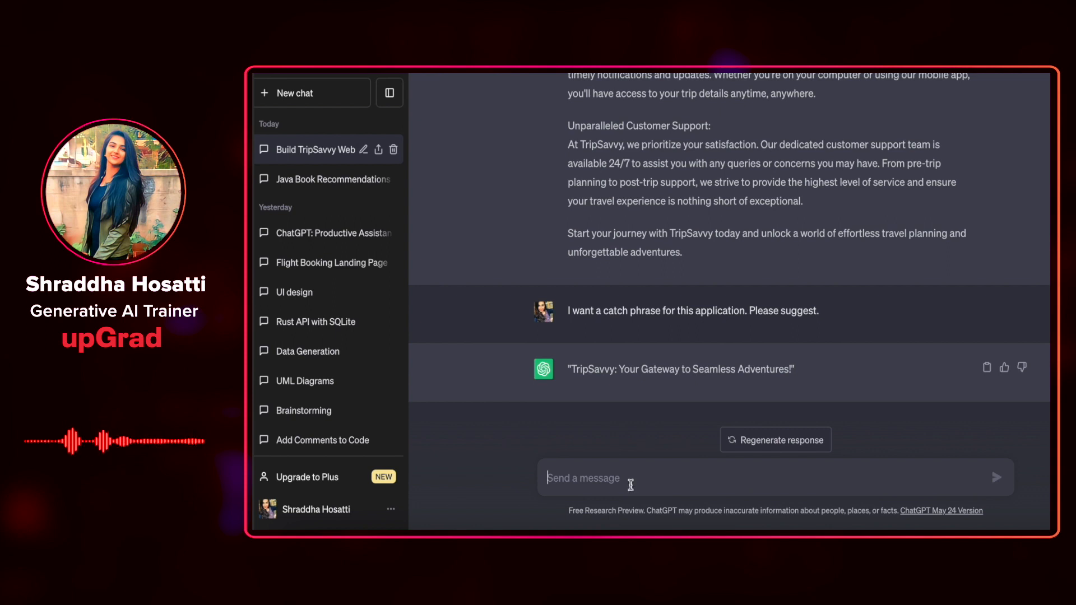
{"action": "mouse_move", "coordinate": [649, 481]}
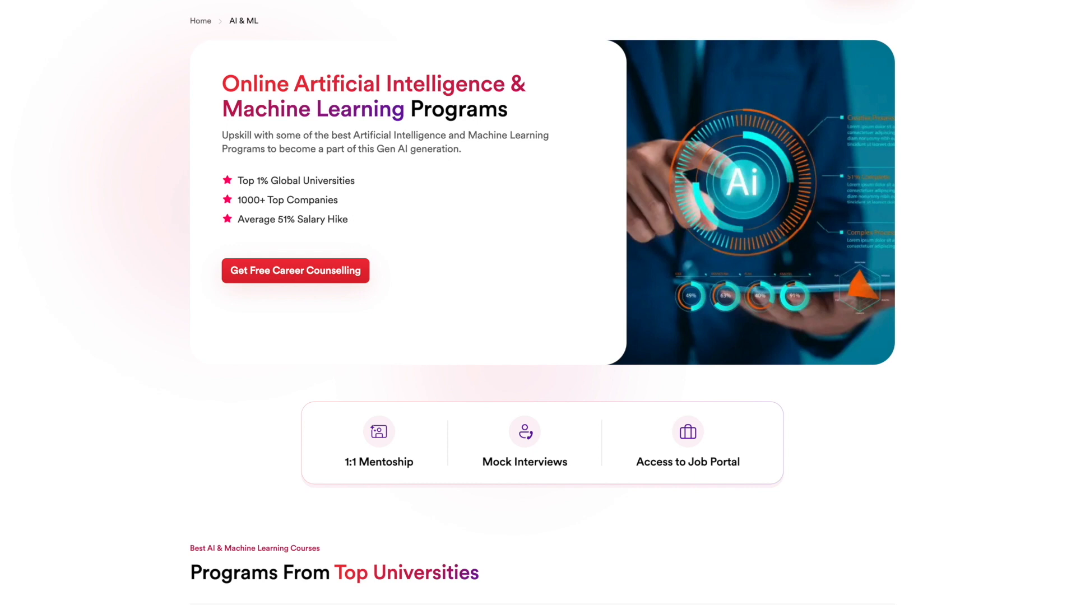
{"action": "scroll", "scroll_direction": "down", "scroll_amount": 3}
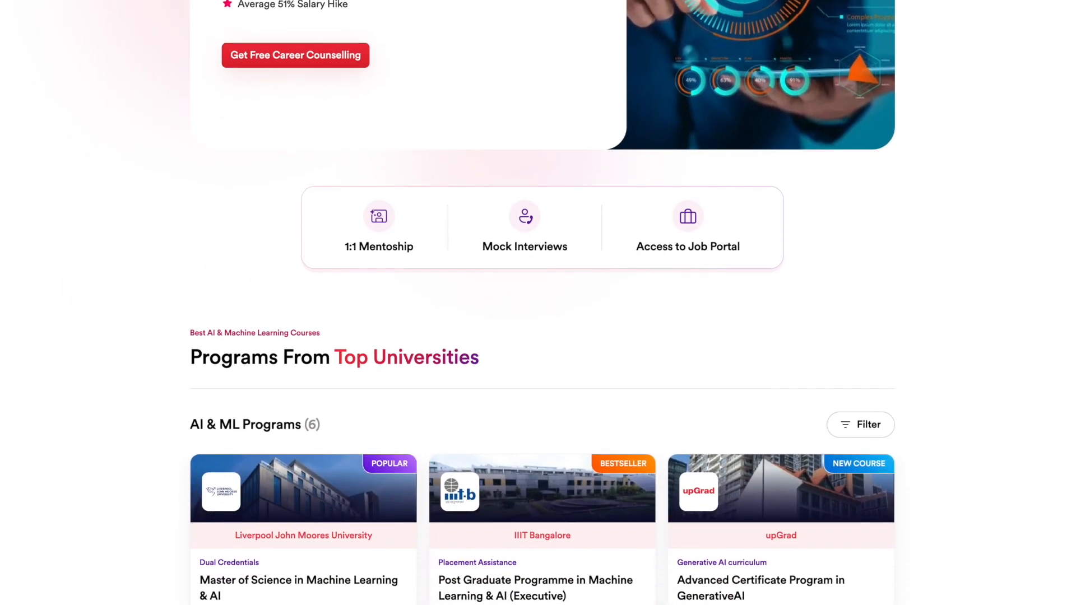
{"action": "scroll", "scroll_direction": "down", "scroll_amount": 3}
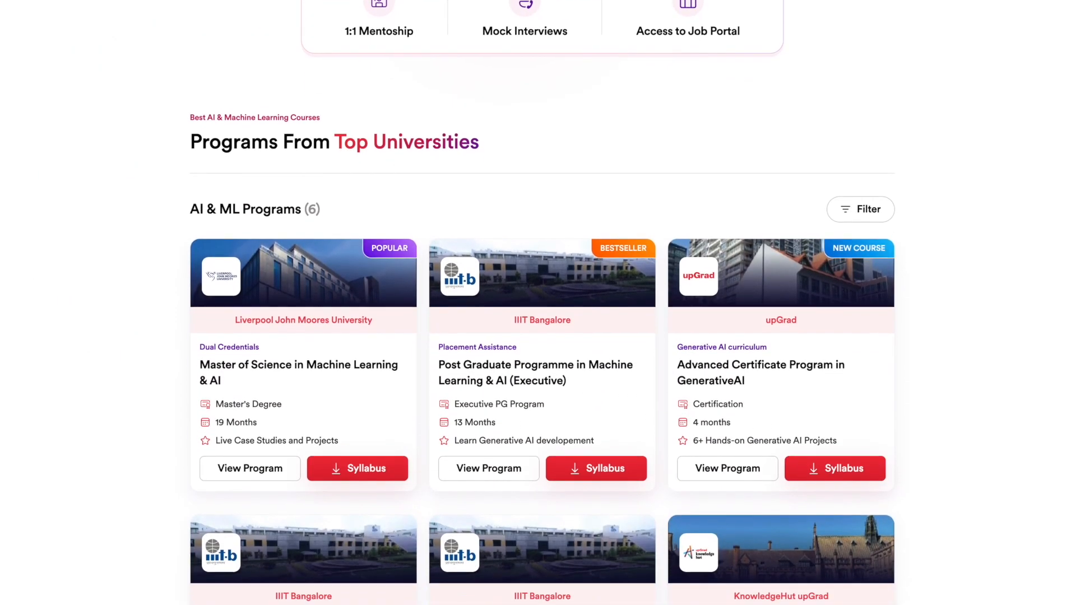
{"action": "scroll", "scroll_direction": "down", "scroll_amount": 3}
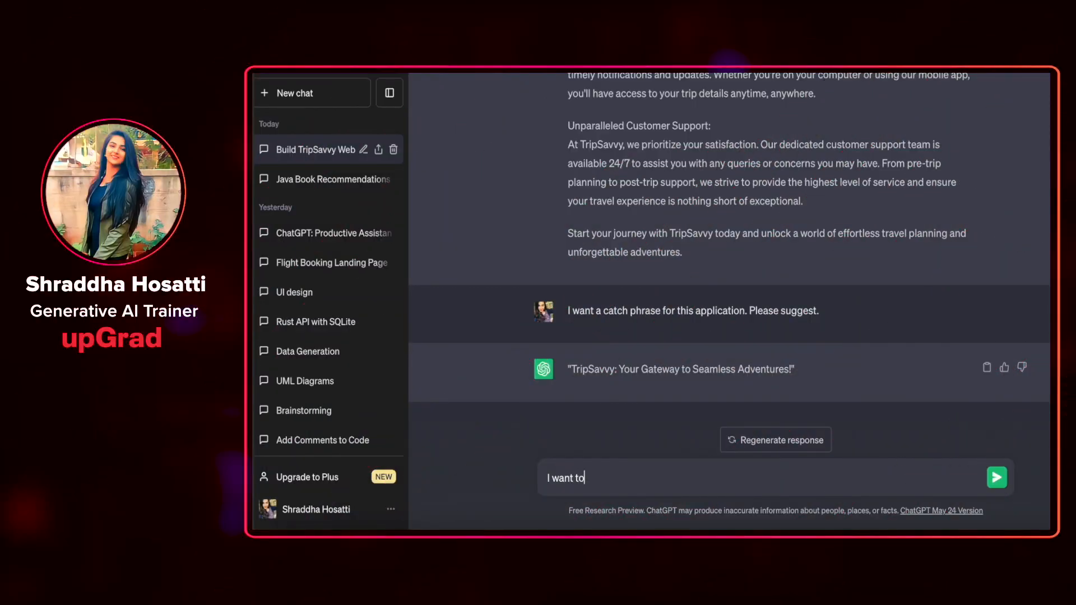
Ask for separate HTML and CSS files for a flights-only landing page with all these features.
{"action": "type", "text": "add all these"}
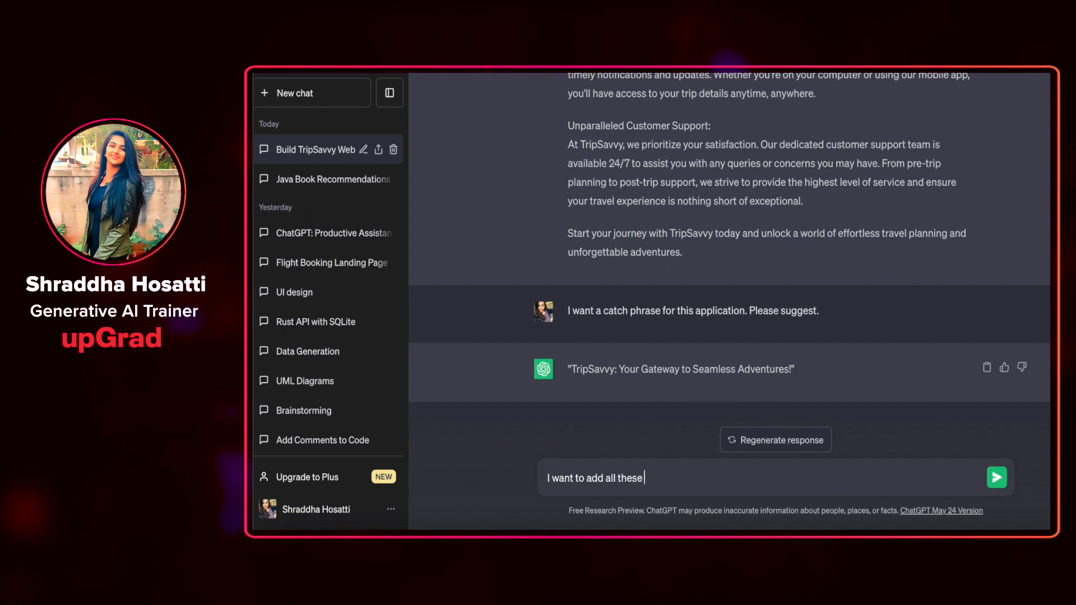
{"action": "type", "text": "features to my"}
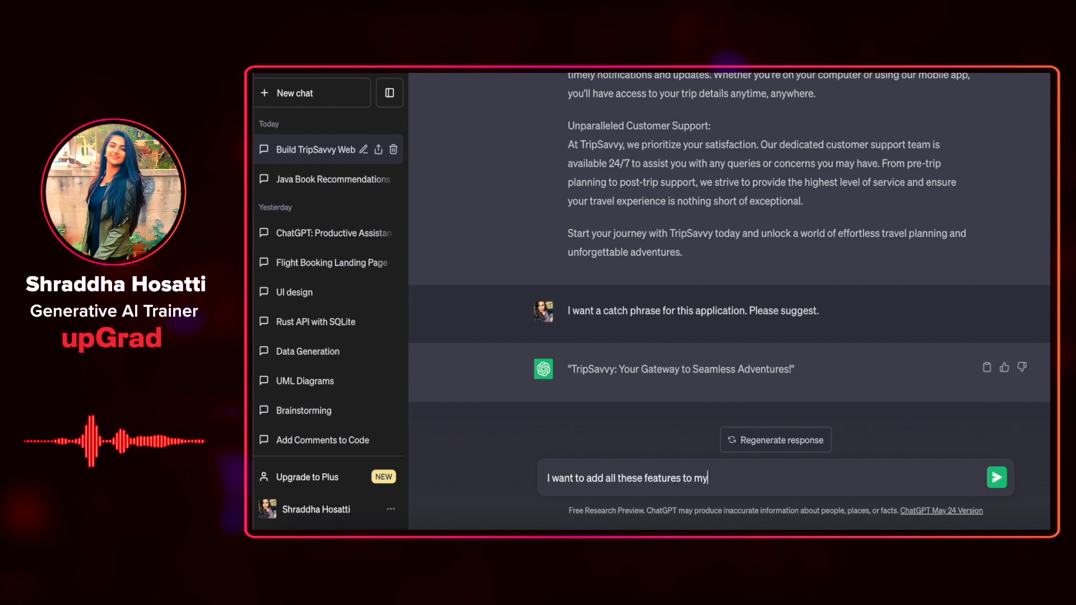
{"action": "type", "text": "landing page."}
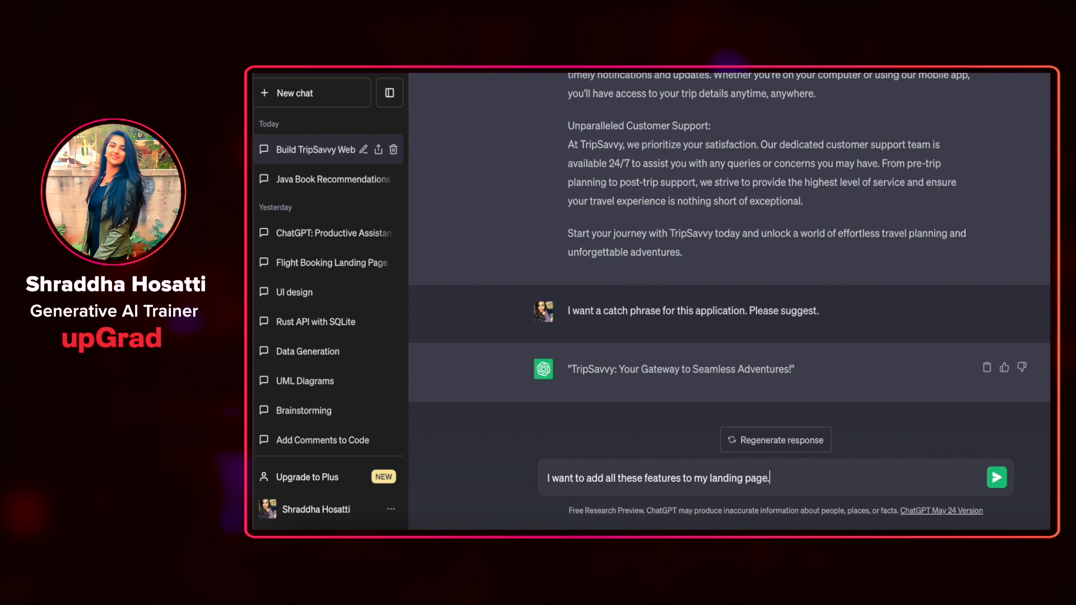
{"action": "type", "text": "I want my"}
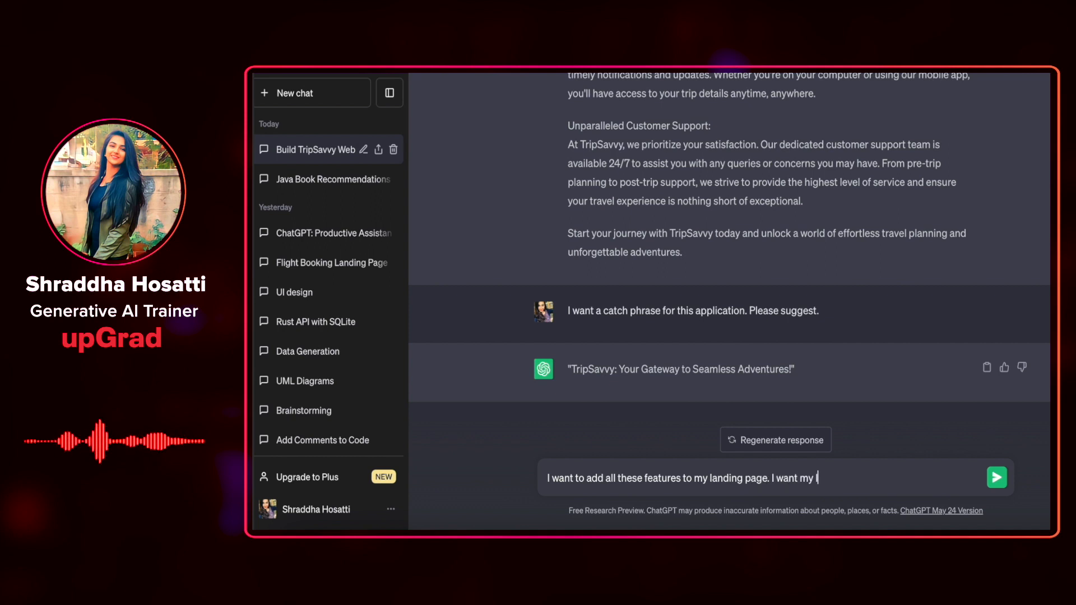
{"action": "type", "text": "landing page to"}
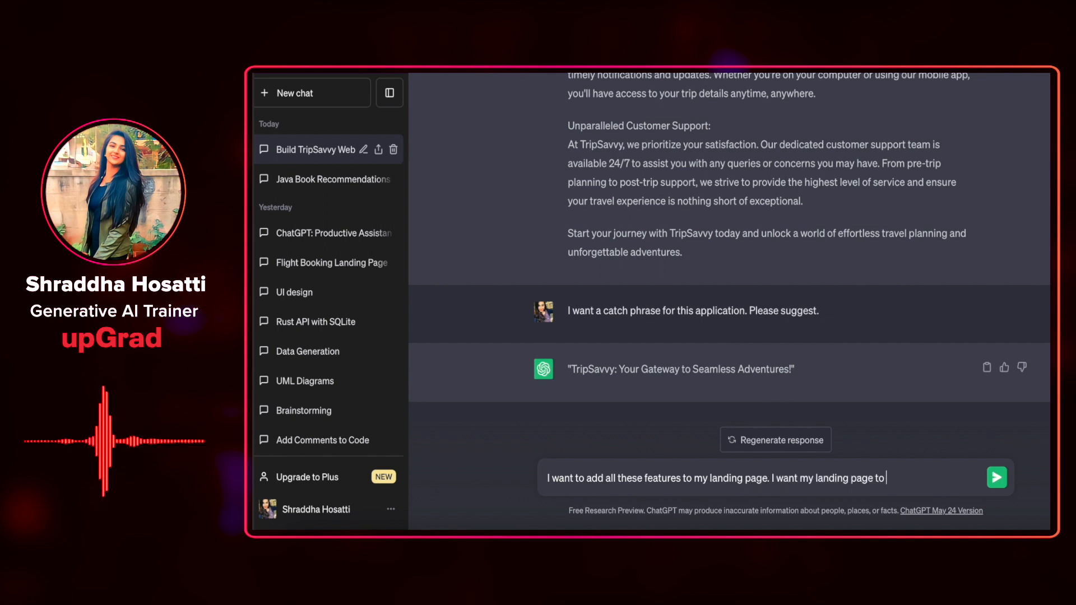
{"action": "type", "text": "have only flights booking for now."}
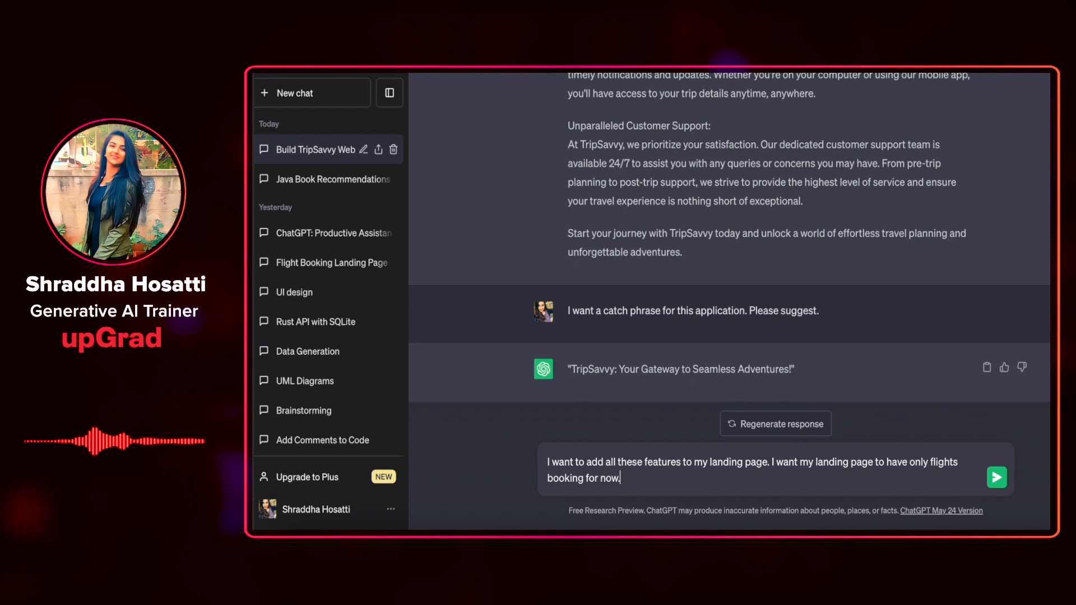
{"action": "type", "text": "Give me"}
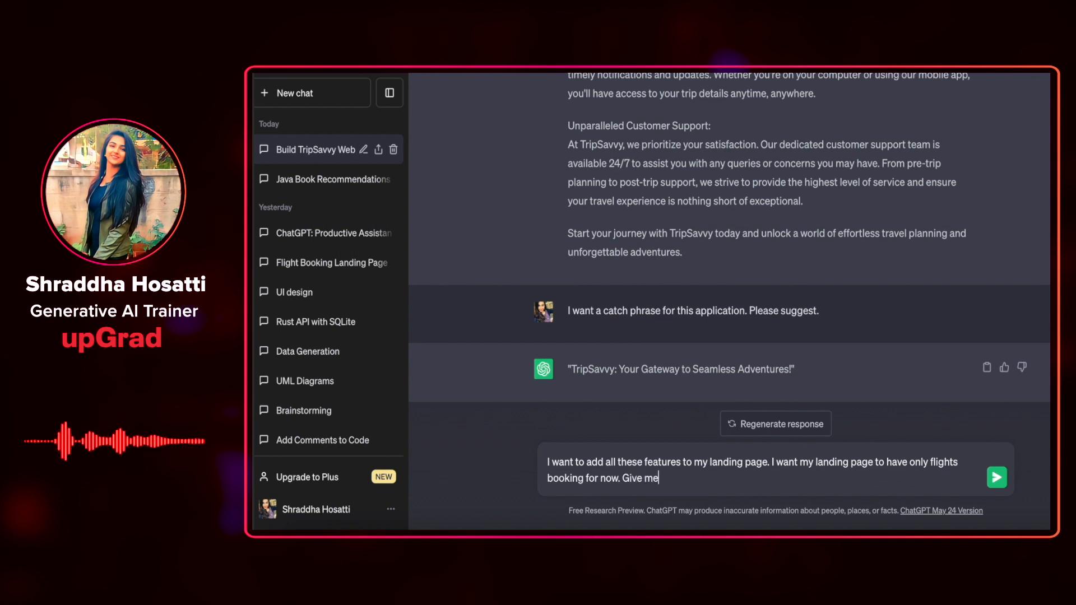
{"action": "type", "text": "HTML and CSS code"}
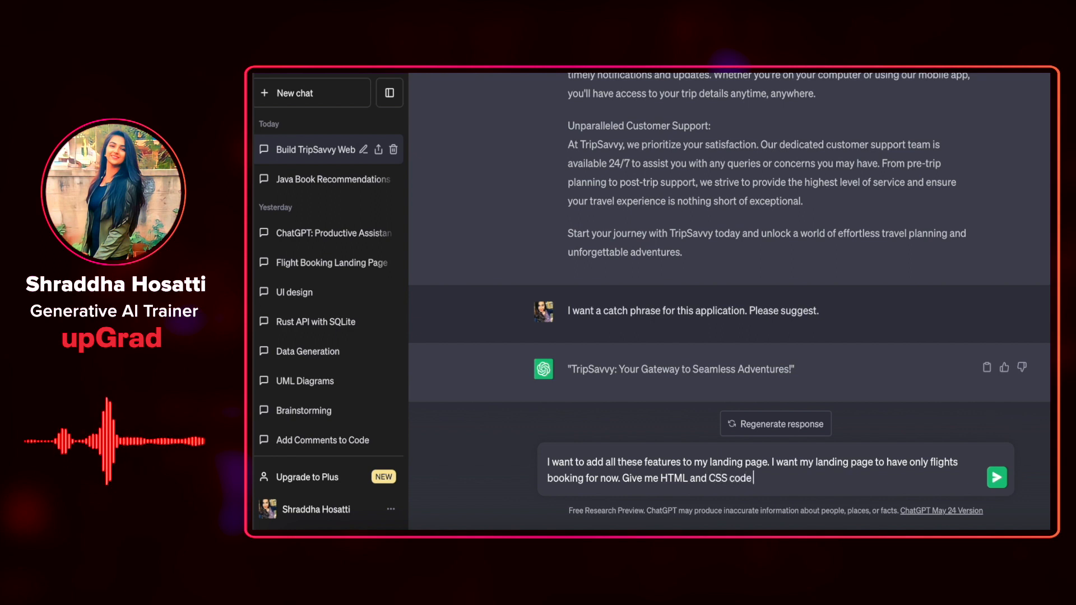
{"action": "type", "text": "in separate files for t"}
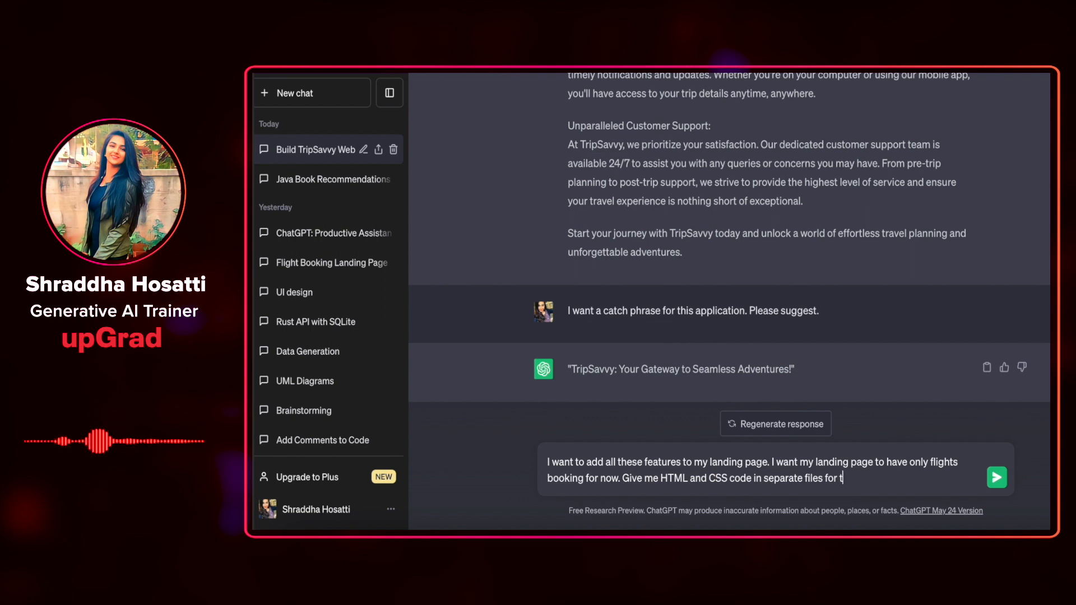
{"action": "left_click", "coordinate": [996, 477]}
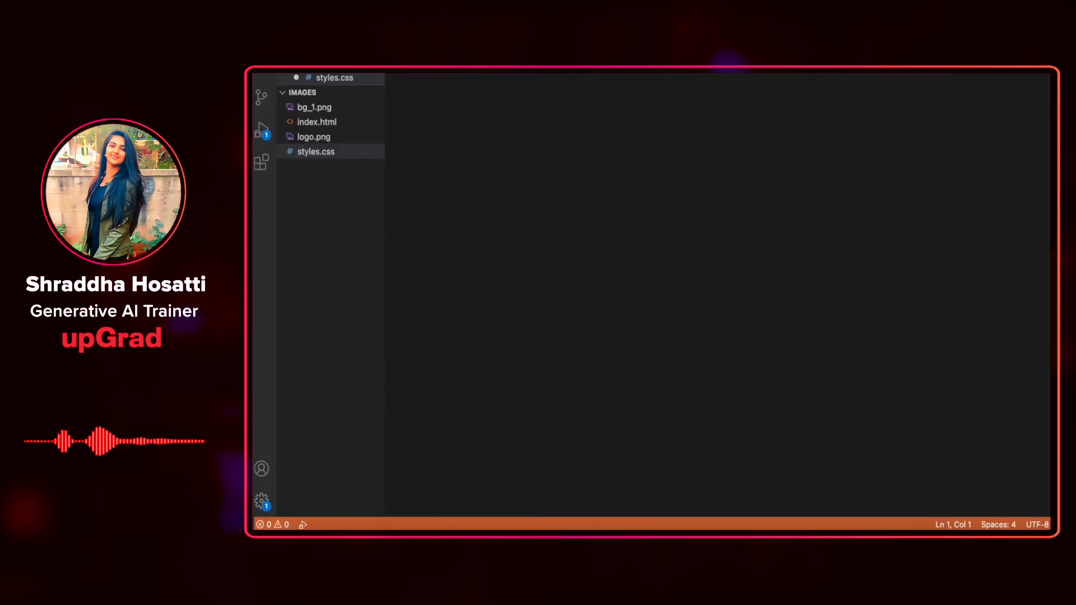
Put ChatGPT's generated CSS into styles.css beside index.html and the Images folder.
{"action": "left_click", "coordinate": [317, 121]}
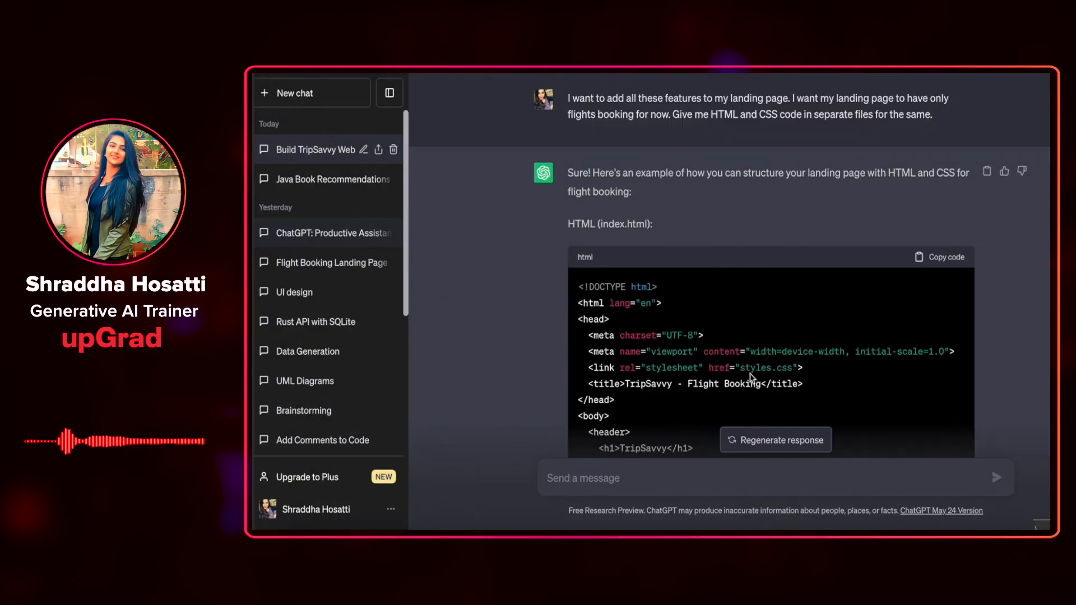
{"action": "scroll", "scroll_direction": "down", "scroll_amount": 3}
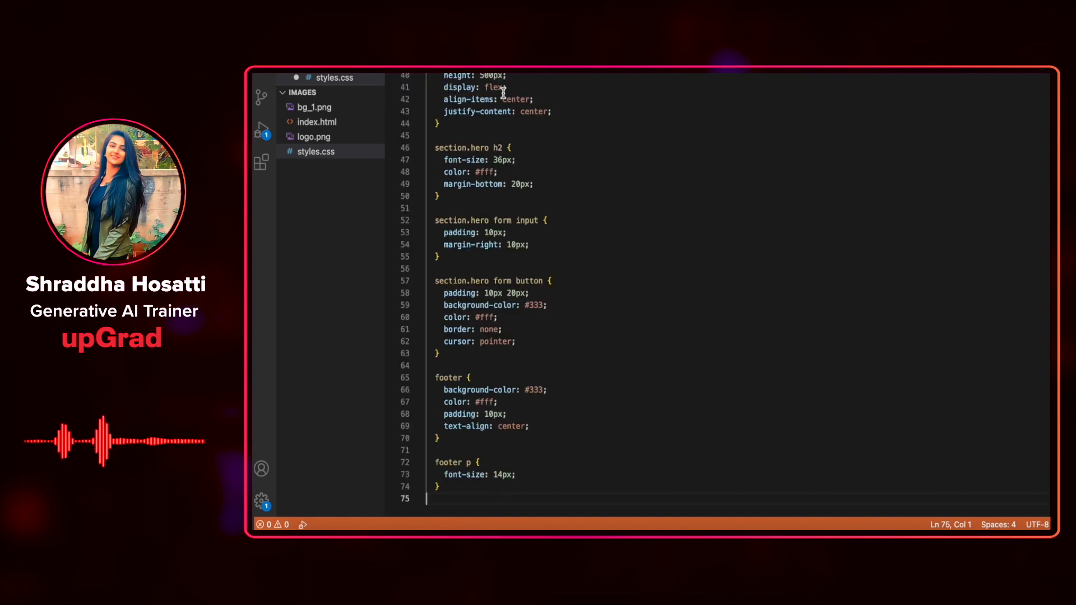
{"action": "left_click", "coordinate": [318, 121]}
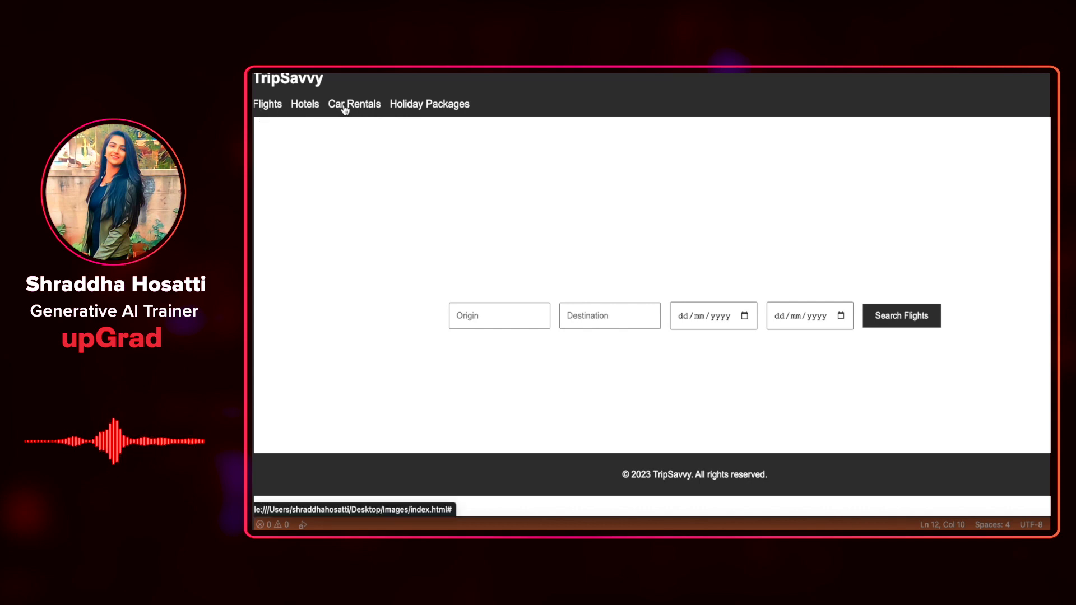
{"action": "mouse_move", "coordinate": [266, 104]}
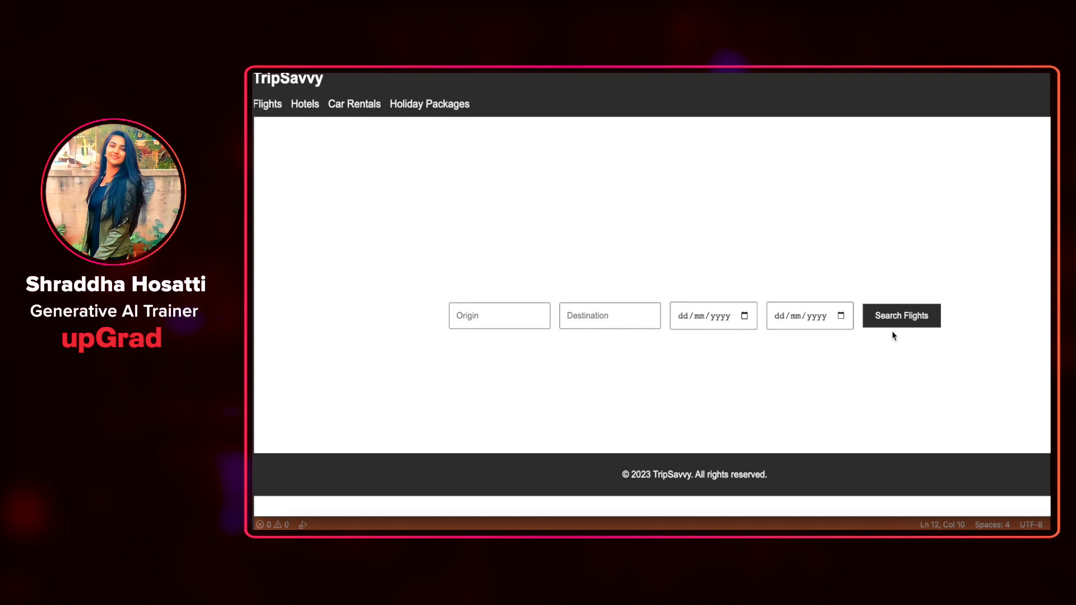
{"action": "mouse_move", "coordinate": [799, 376]}
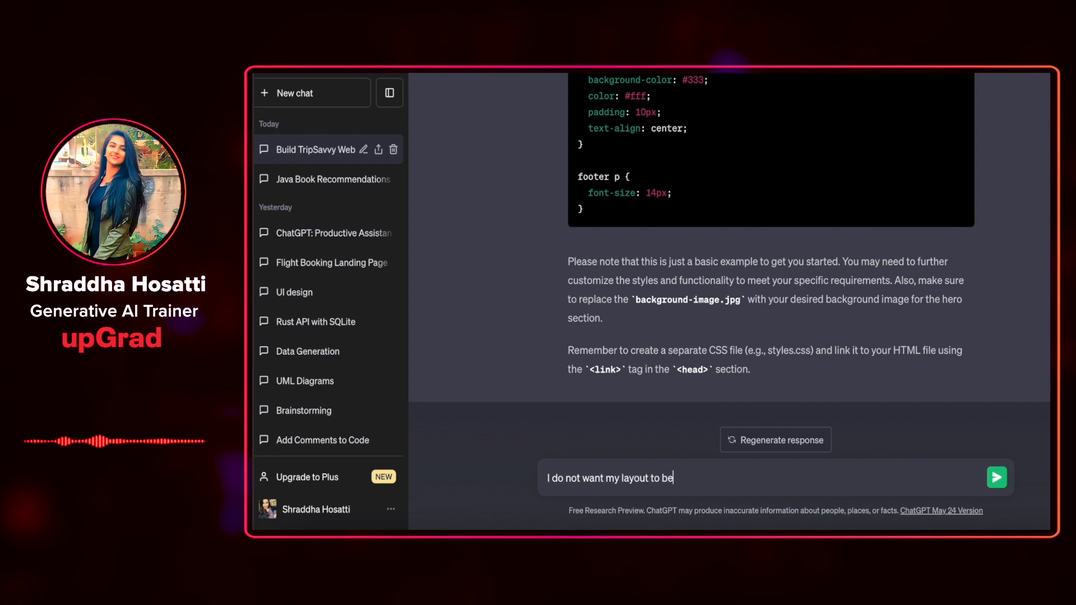
Write a follow-up asking for a blue layout instead of grey and the catchphrase in the header.
{"action": "type", "text": "grey. P"}
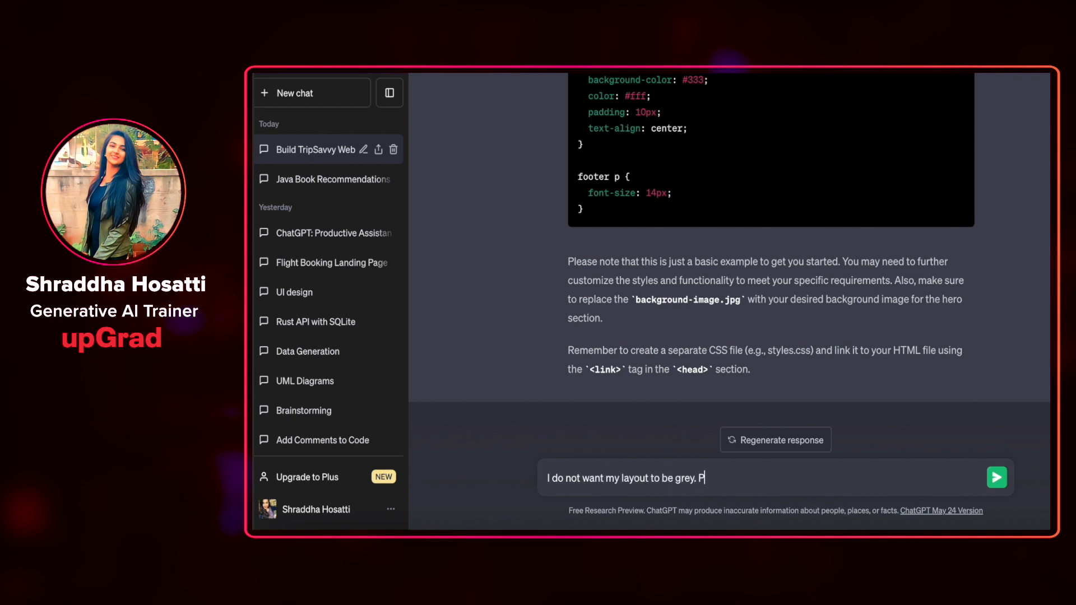
{"action": "type", "text": "lease make it blue in color. And add the catc"}
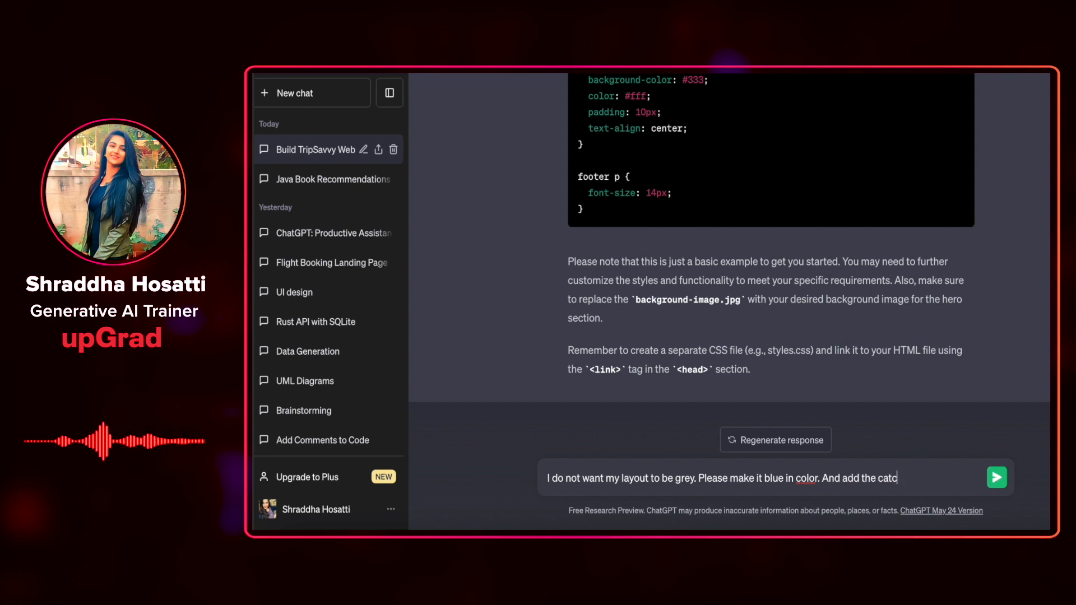
{"action": "type", "text": "hphrase to"}
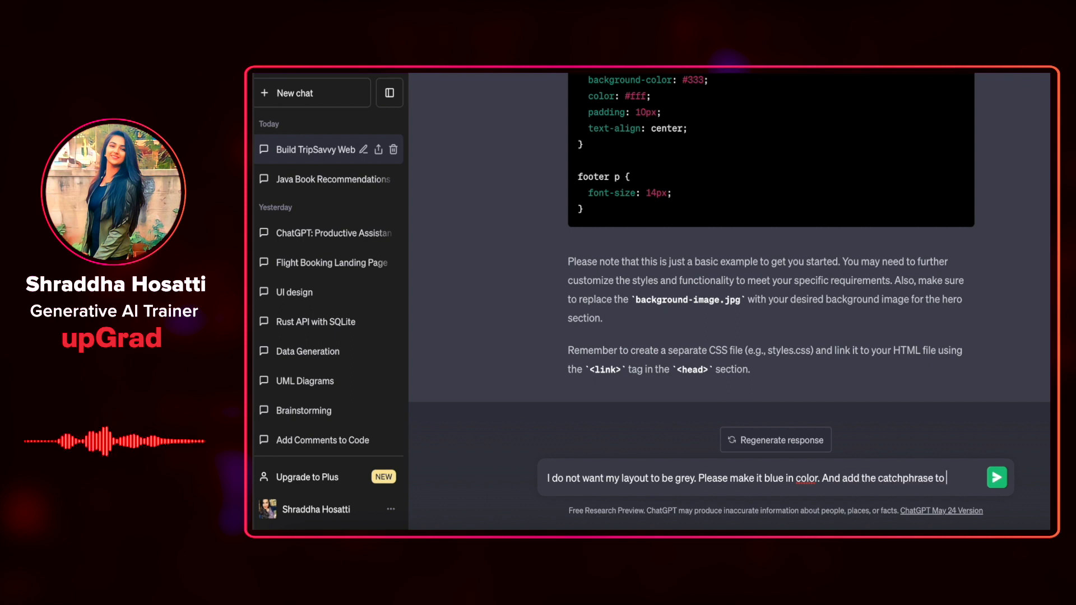
{"action": "type", "text": "the header beside the"}
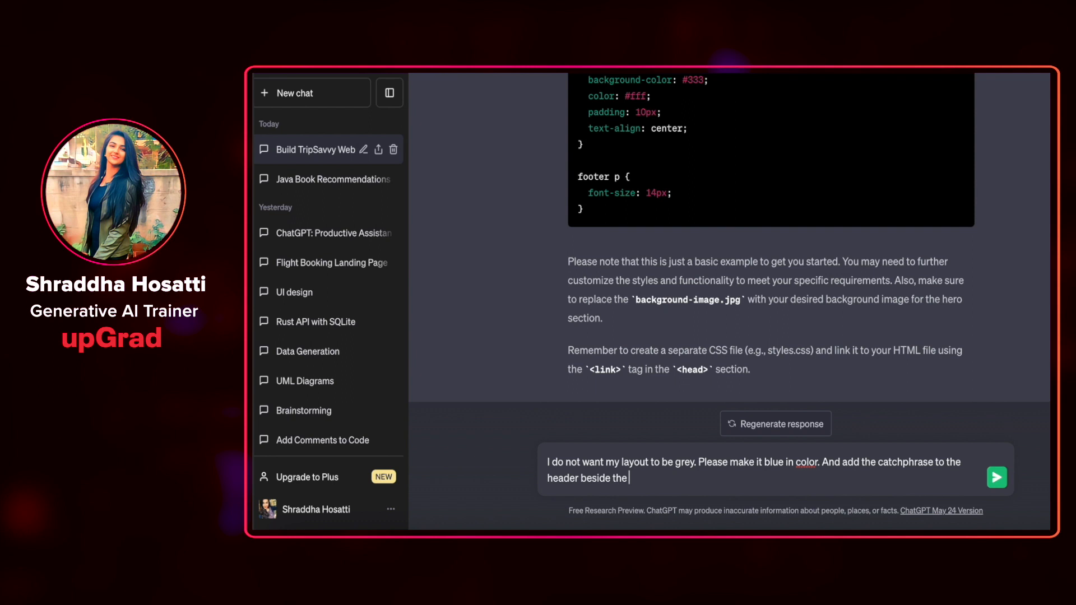
{"action": "type", "text": "we"}
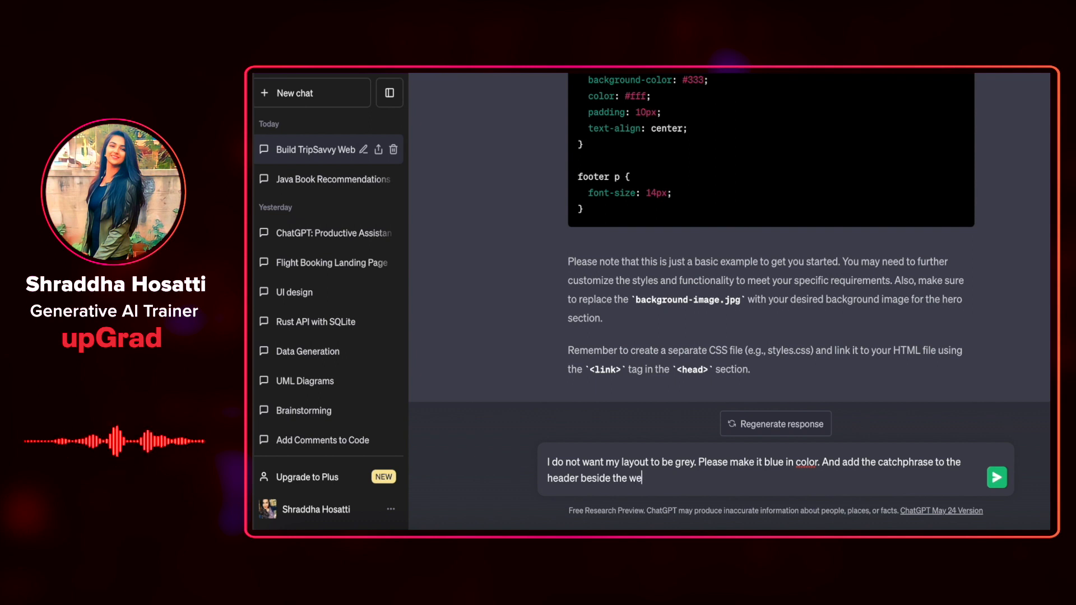
{"action": "type", "text": "application name."}
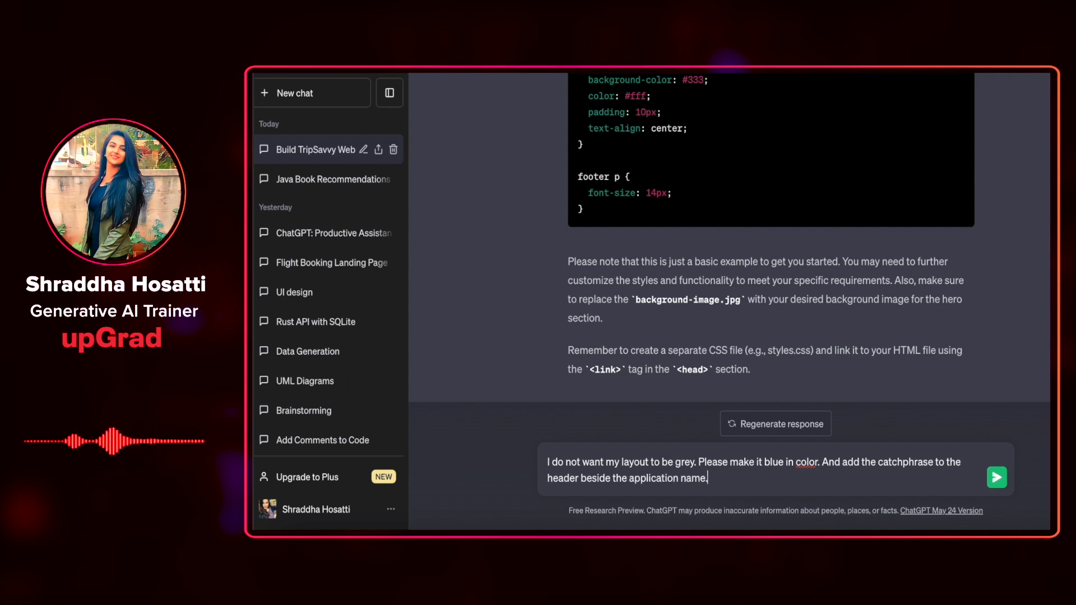
{"action": "type", "text": "Add"}
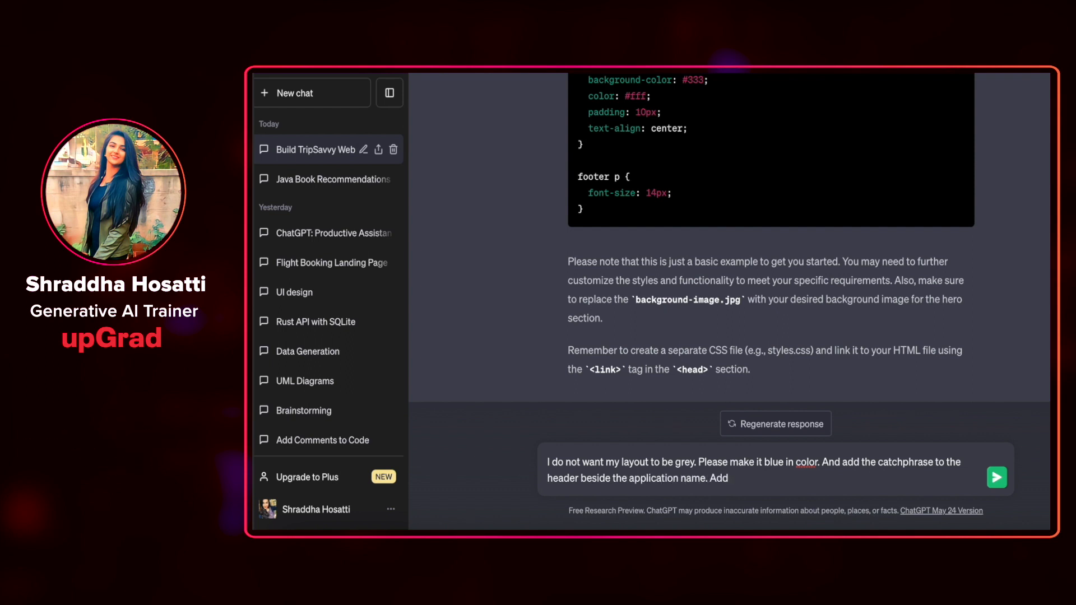
{"action": "type", "text": "labels"}
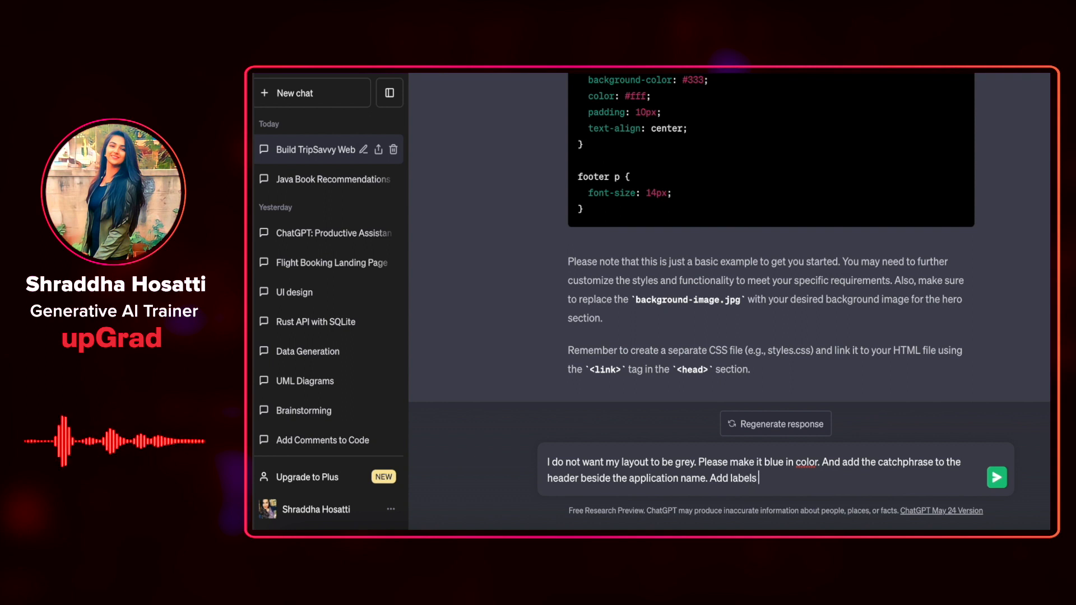
{"action": "type", "text": "to the input boxes for"}
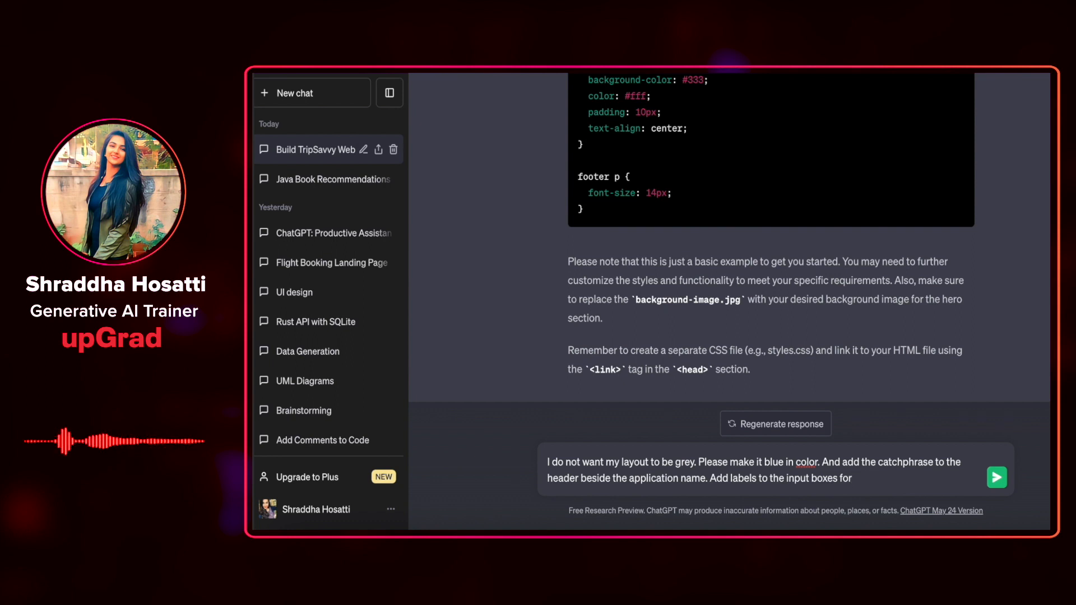
Add requests for onward and return journey date labels and a return-flight checkbox, then send it.
{"action": "type", "text": "onwards"}
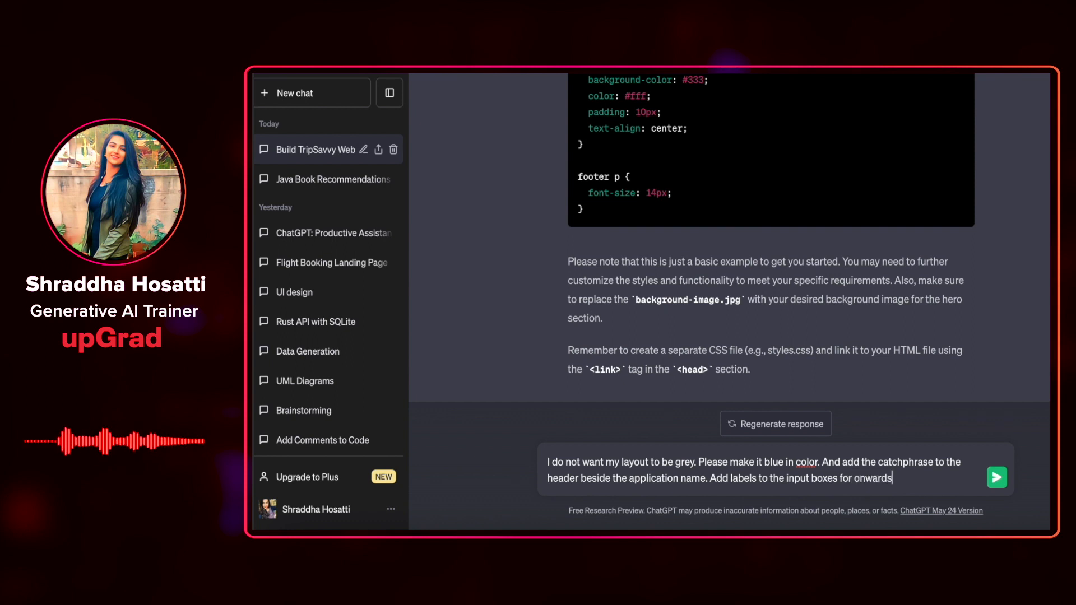
{"action": "type", "text": "and return"}
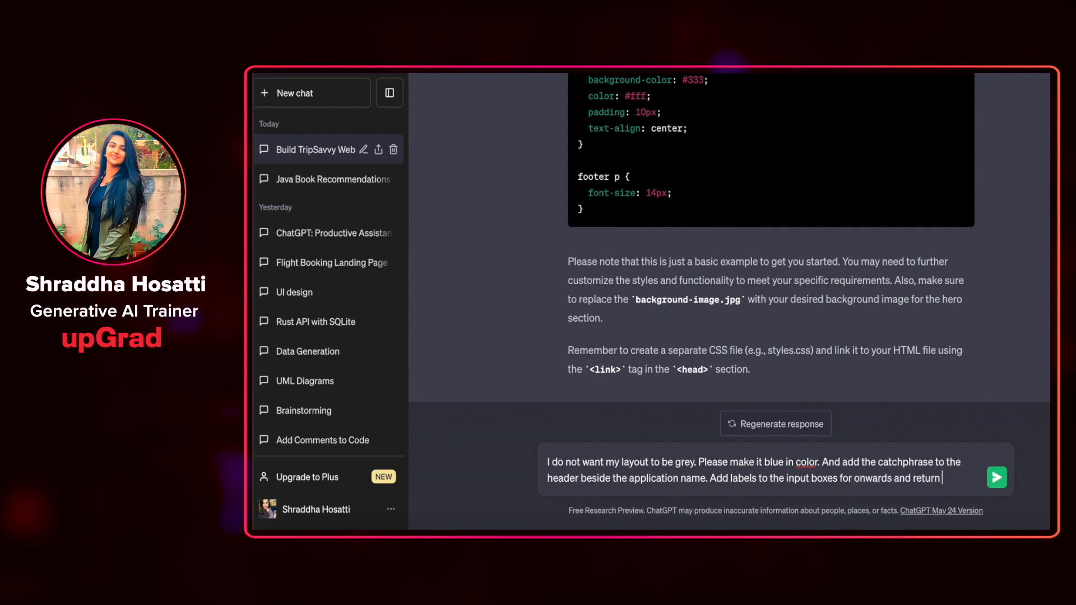
{"action": "type", "text": "journey dates."}
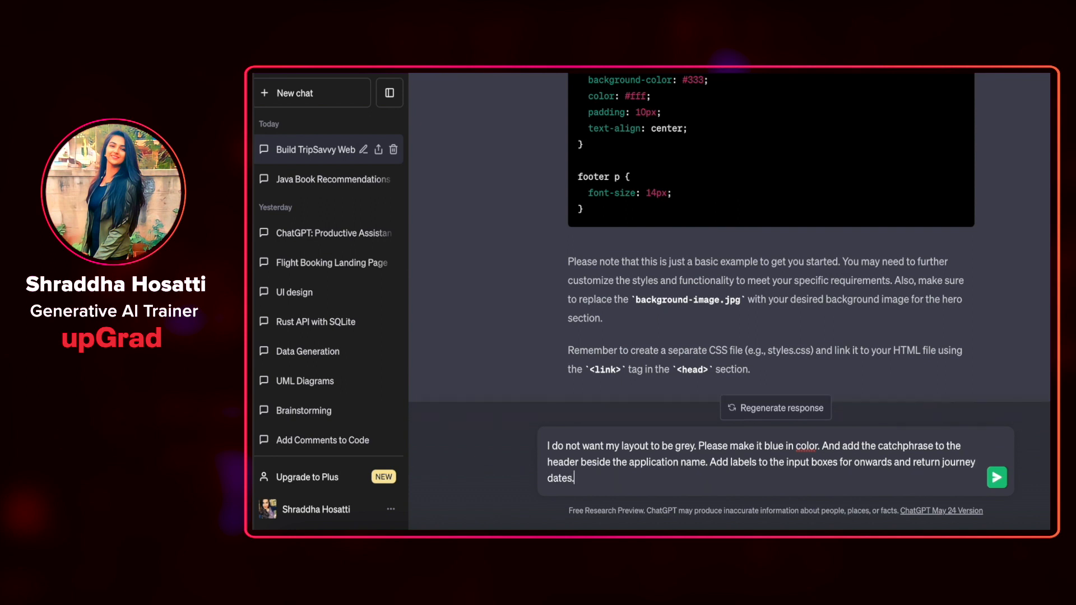
{"action": "type", "text": "And add"}
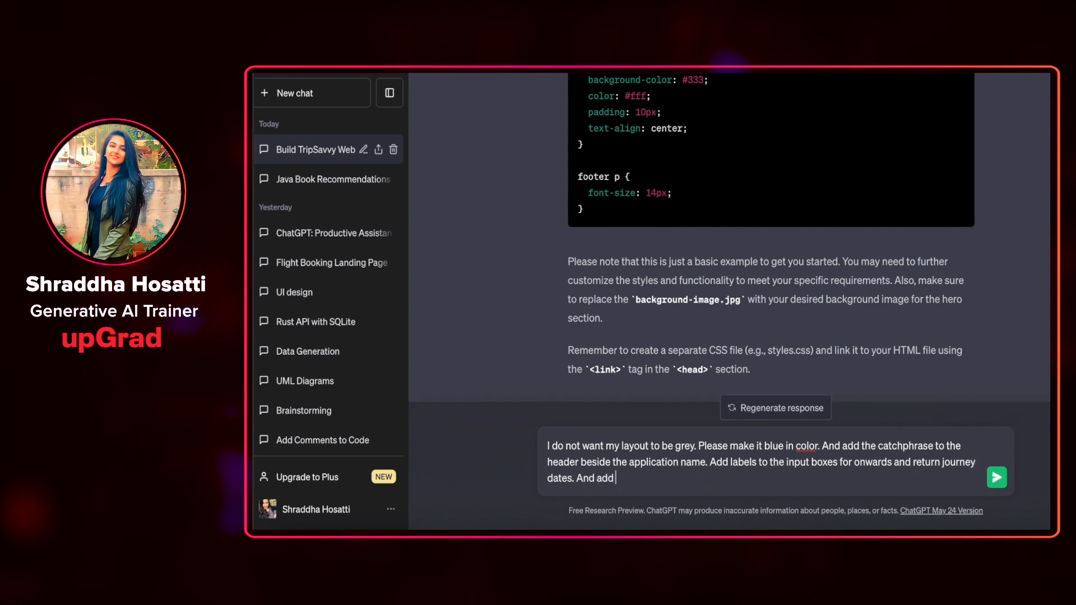
{"action": "type", "text": "a checkbox"}
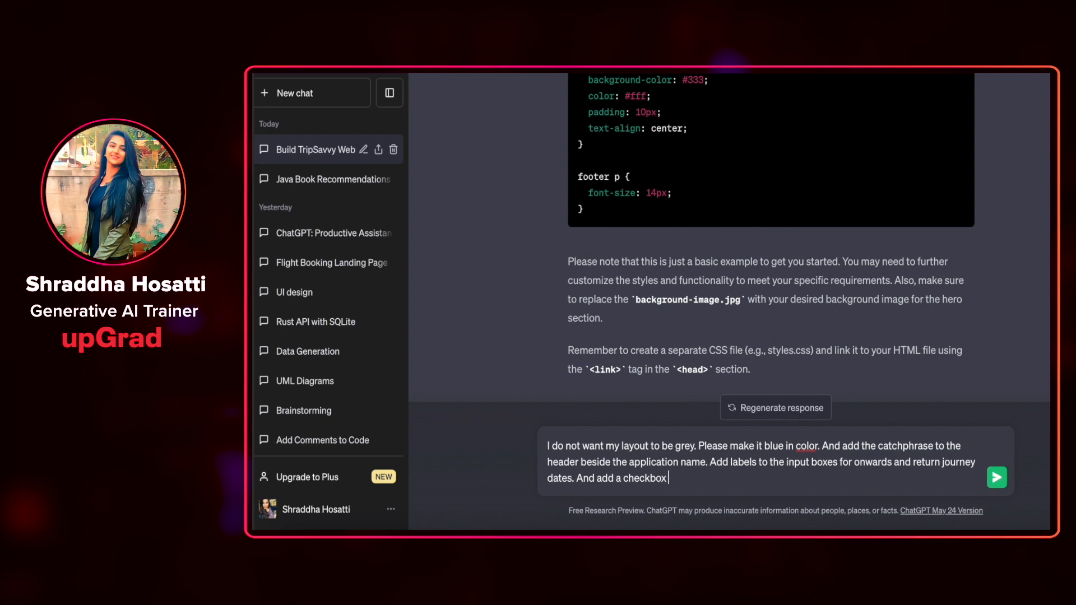
{"action": "type", "text": "for the return"}
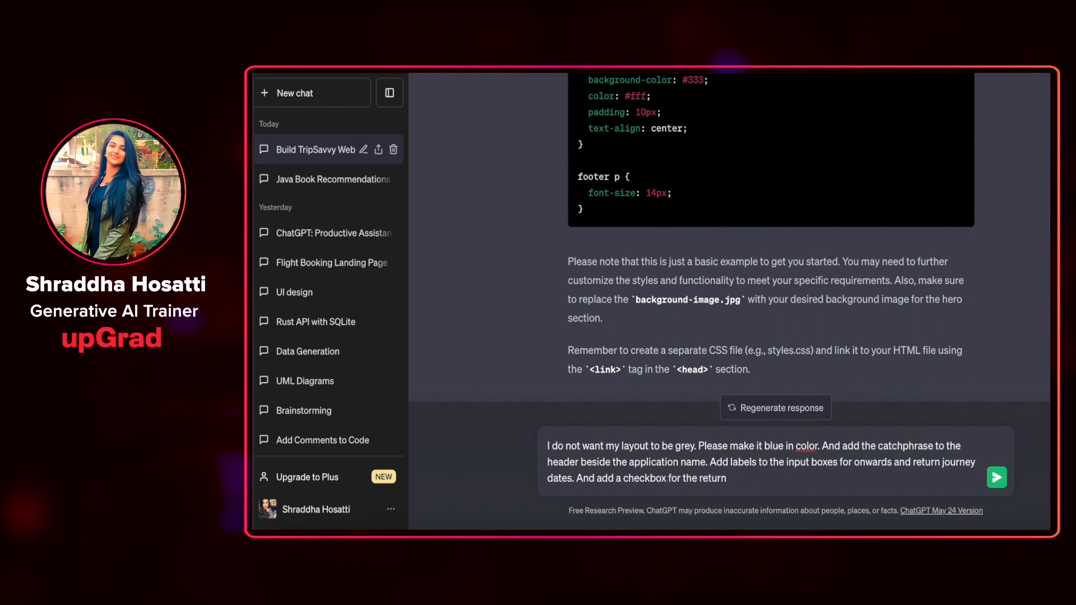
{"action": "type", "text": "flight option."}
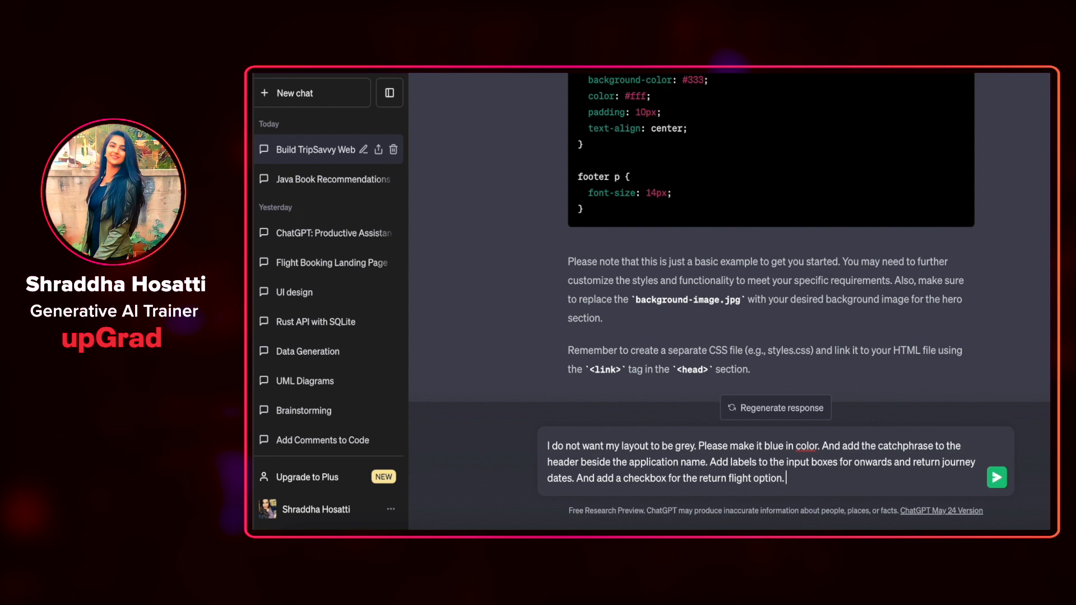
{"action": "left_click", "coordinate": [996, 477]}
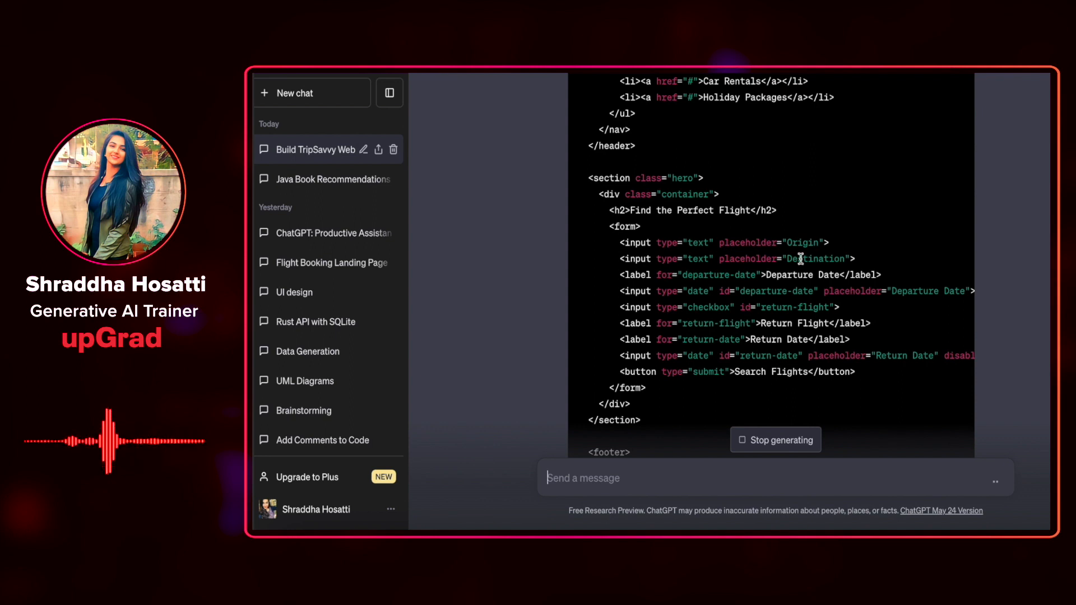
{"action": "mouse_move", "coordinate": [805, 336]}
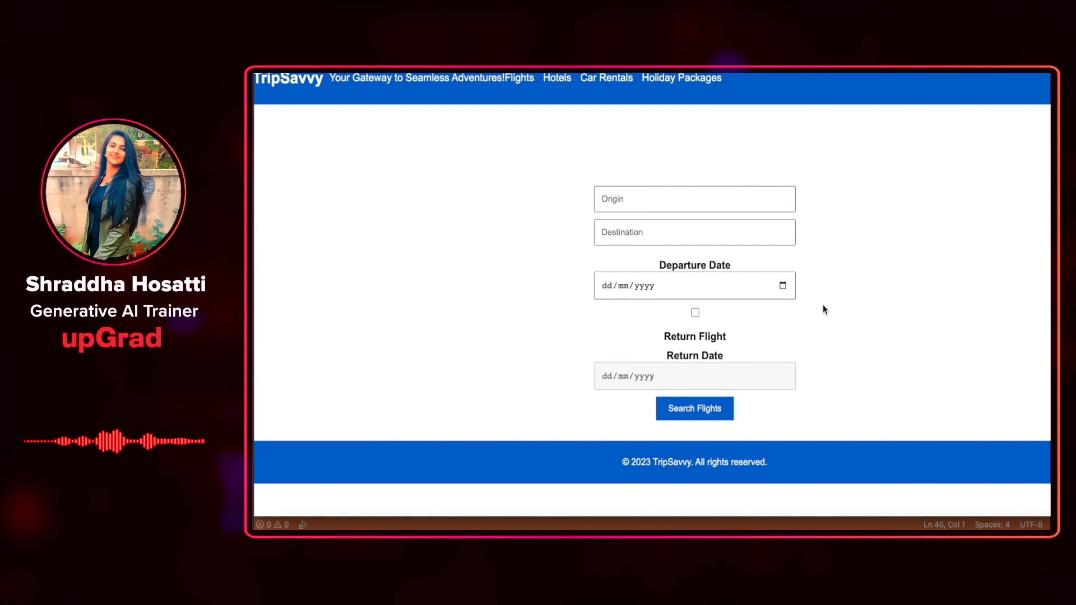
{"action": "mouse_move", "coordinate": [688, 350]}
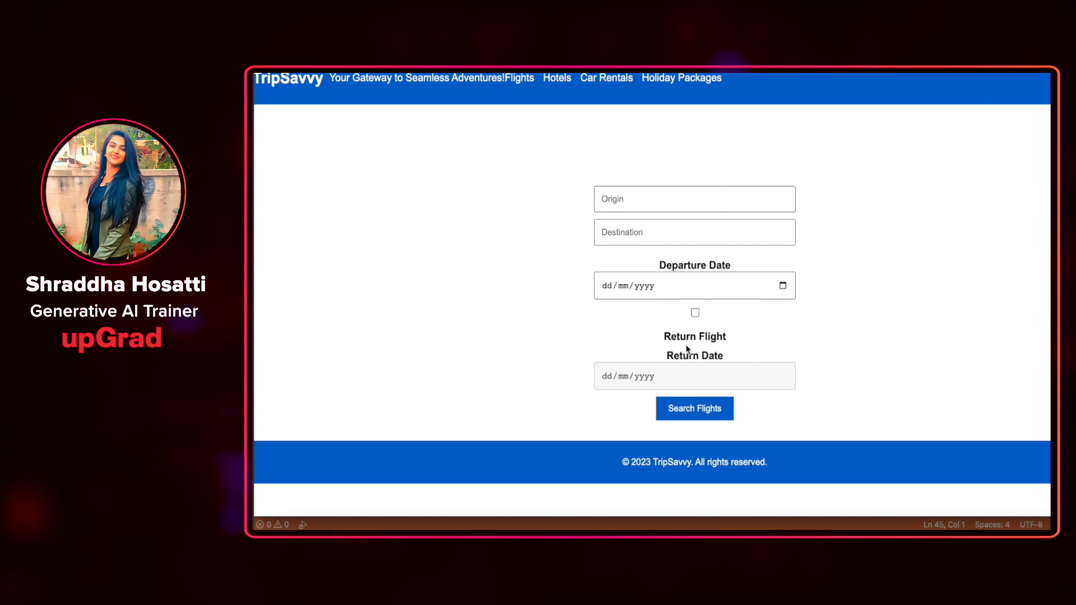
{"action": "mouse_move", "coordinate": [780, 298]}
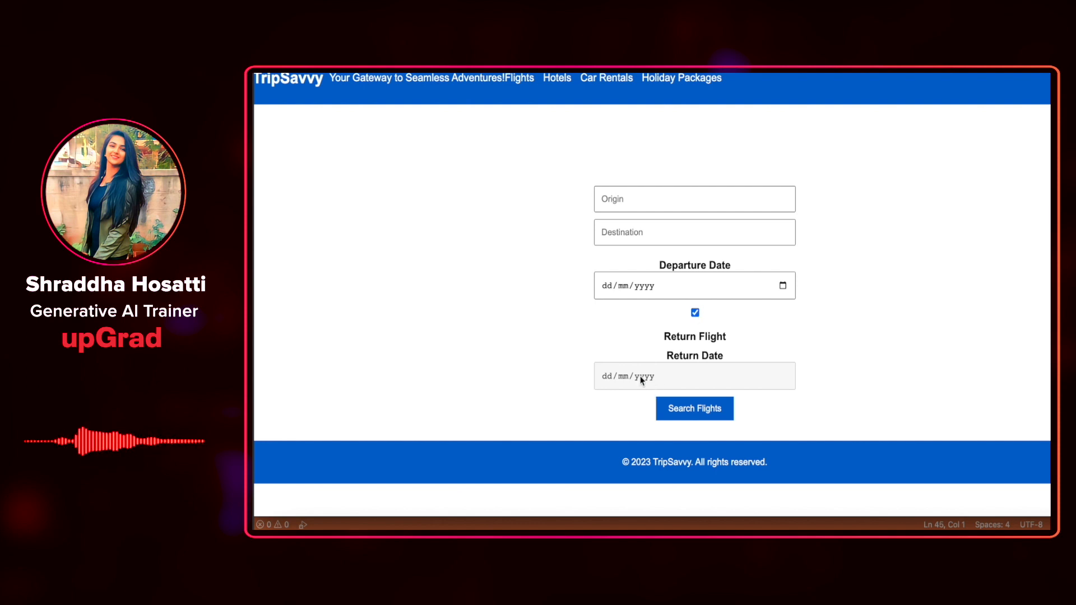
{"action": "mouse_move", "coordinate": [640, 378]}
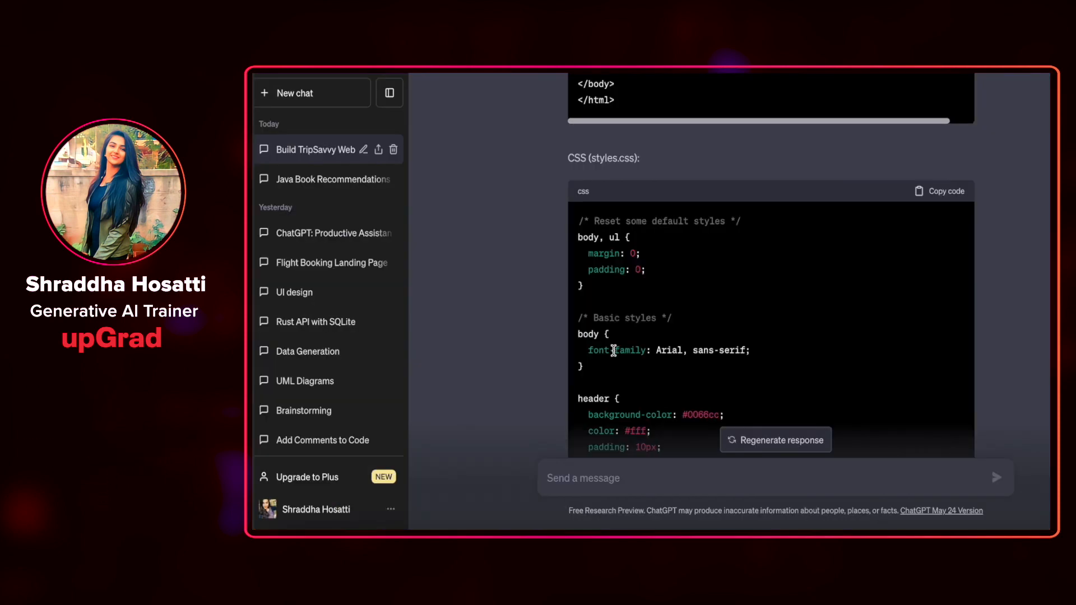
Write a follow-up asking for a separate layer instead of flights/hotels in the header.
{"action": "type", "text": "DO"}
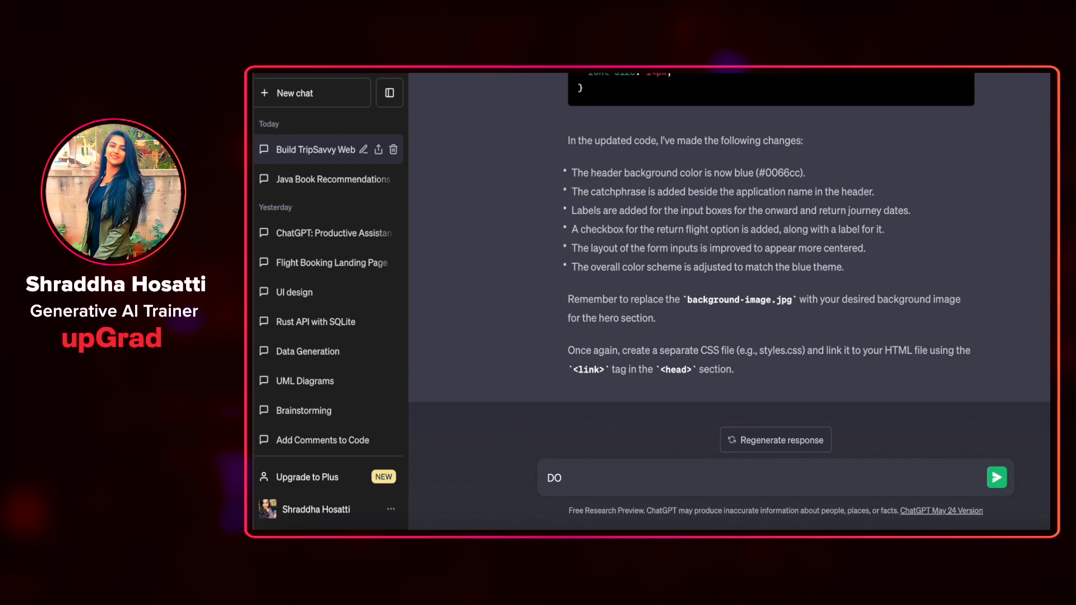
{"action": "type", "text": "o not add the different functions like"}
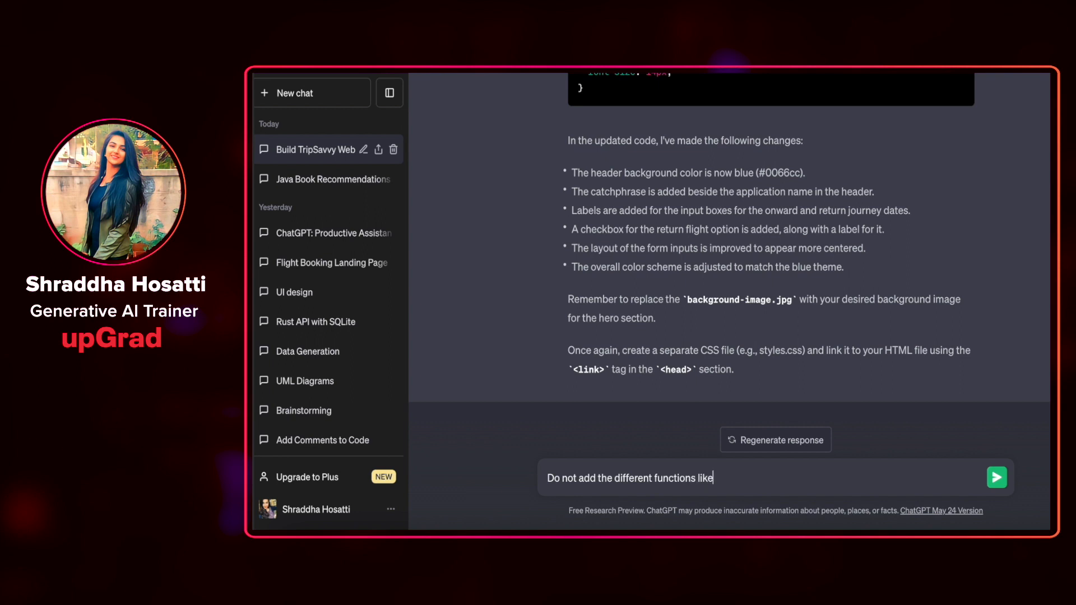
{"action": "type", "text": "flights, hotels with the header. Create a different"}
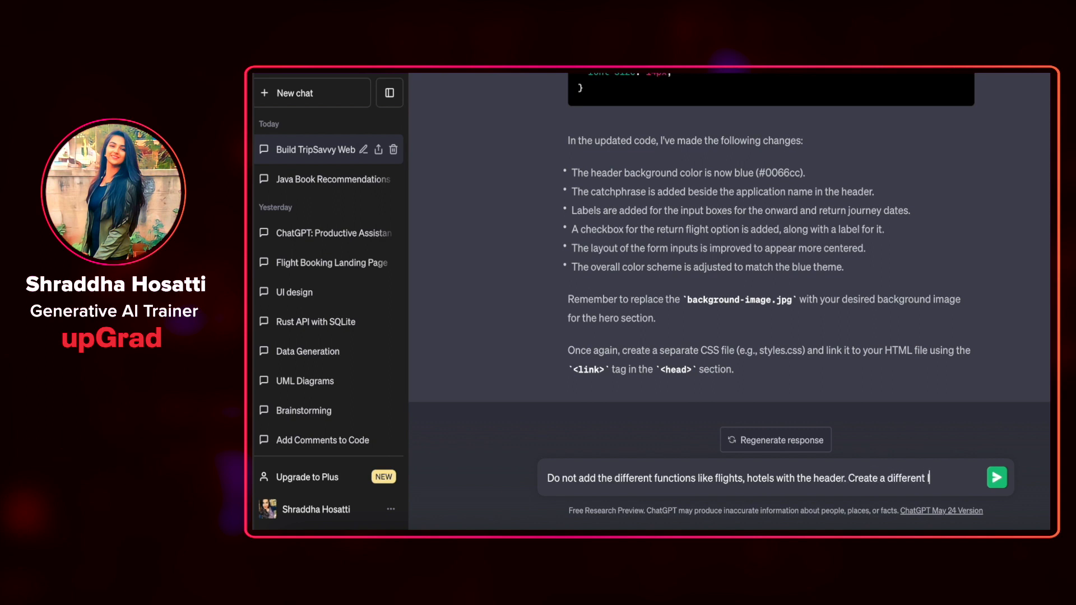
{"action": "type", "text": "layer for it. I"}
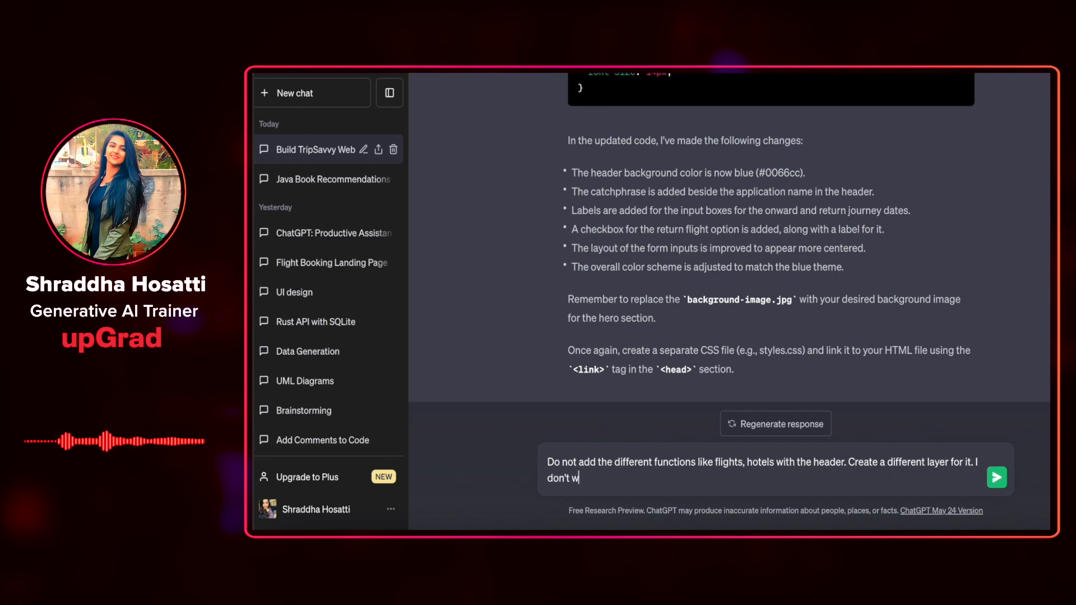
{"action": "type", "text": "ant the input"}
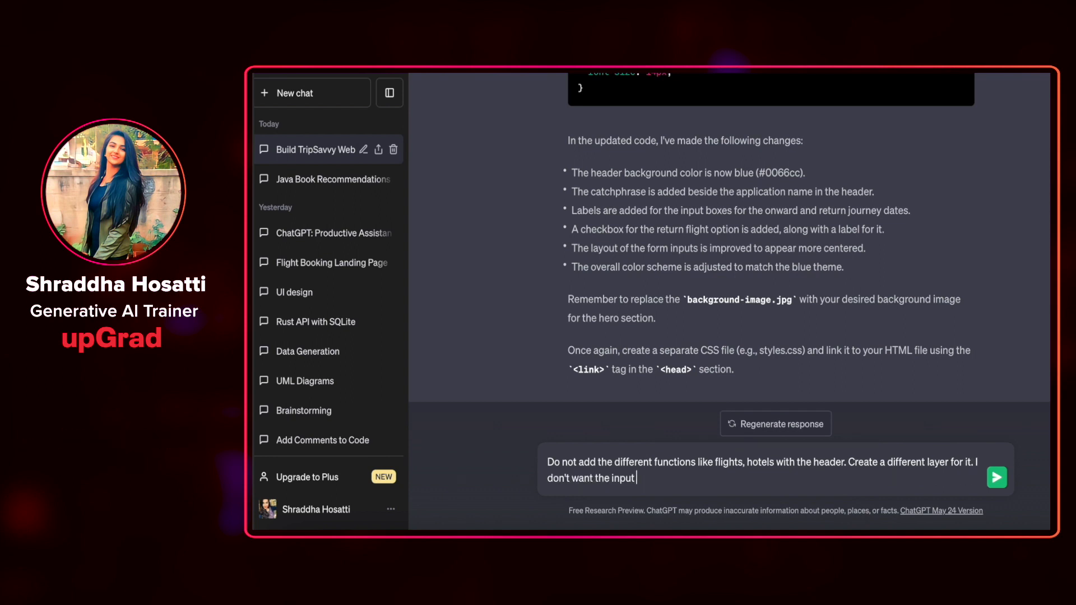
{"action": "type", "text": "boxes"}
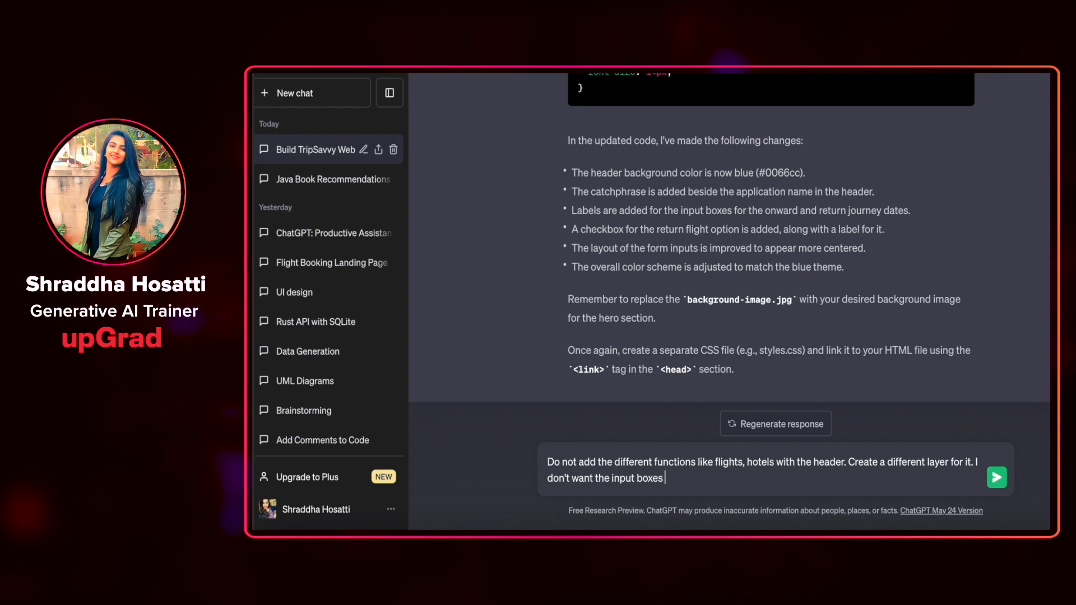
Request horizontally stacked input boxes and a dark layout colour, then send the message.
{"action": "type", "text": "vertically"}
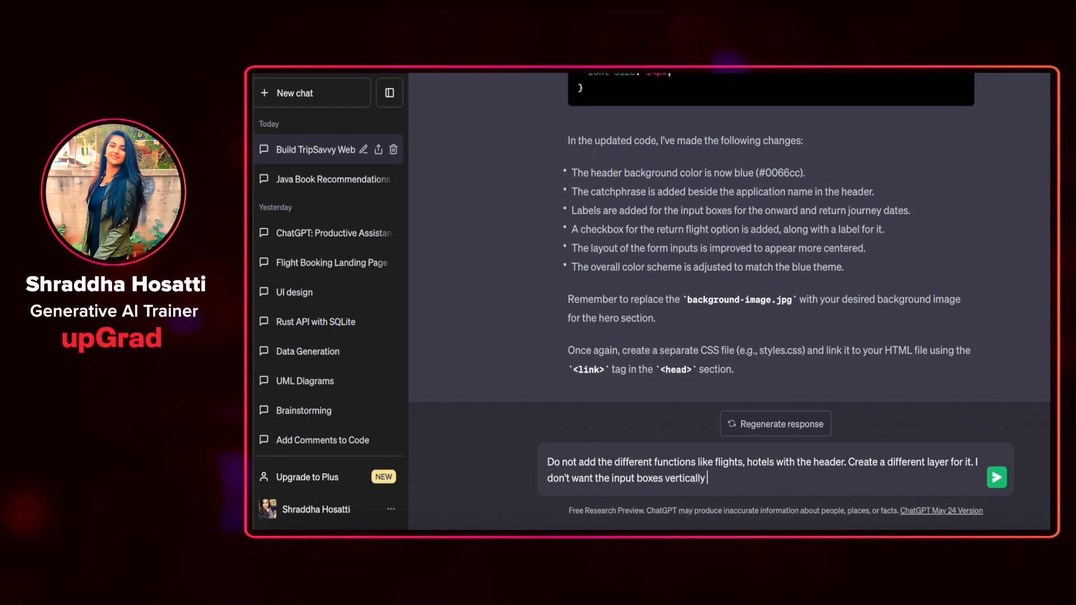
{"action": "type", "text": "stacked. Make it horizon"}
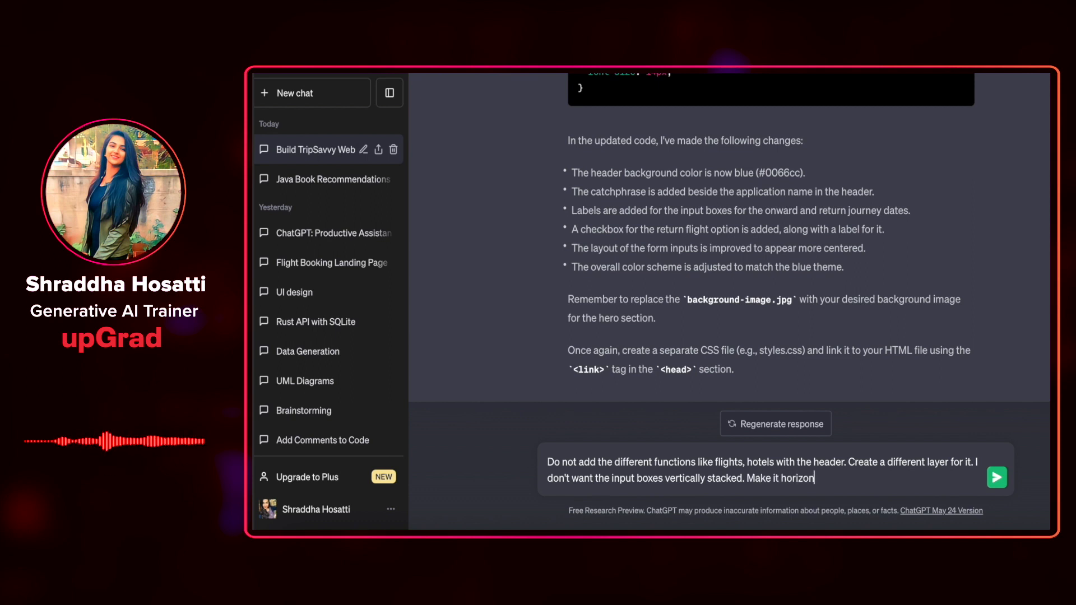
{"action": "type", "text": "tally stacked. Change the layout"}
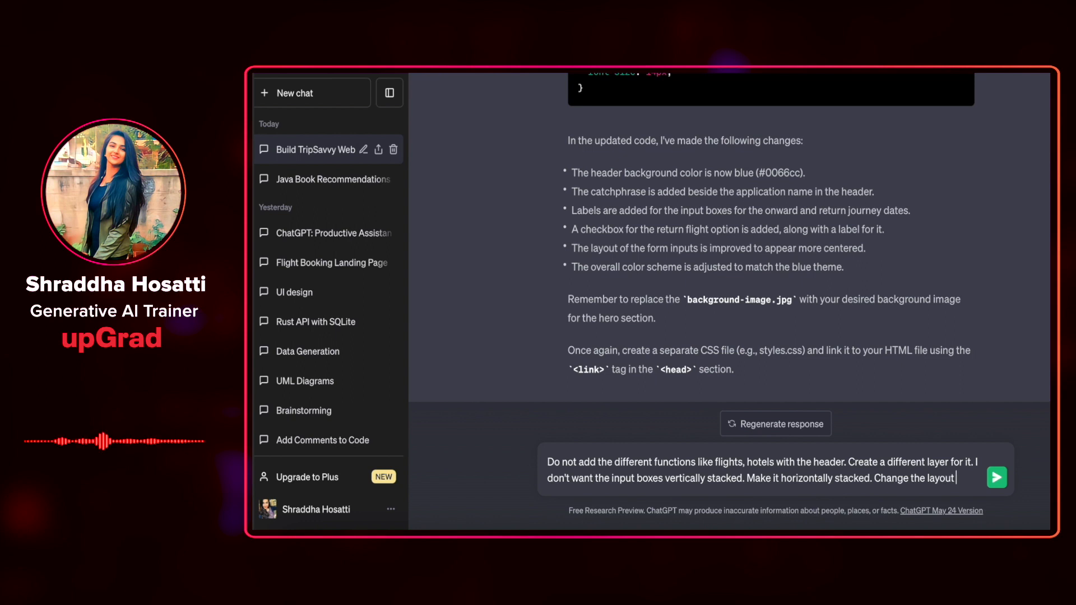
{"action": "type", "text": "color to dark"}
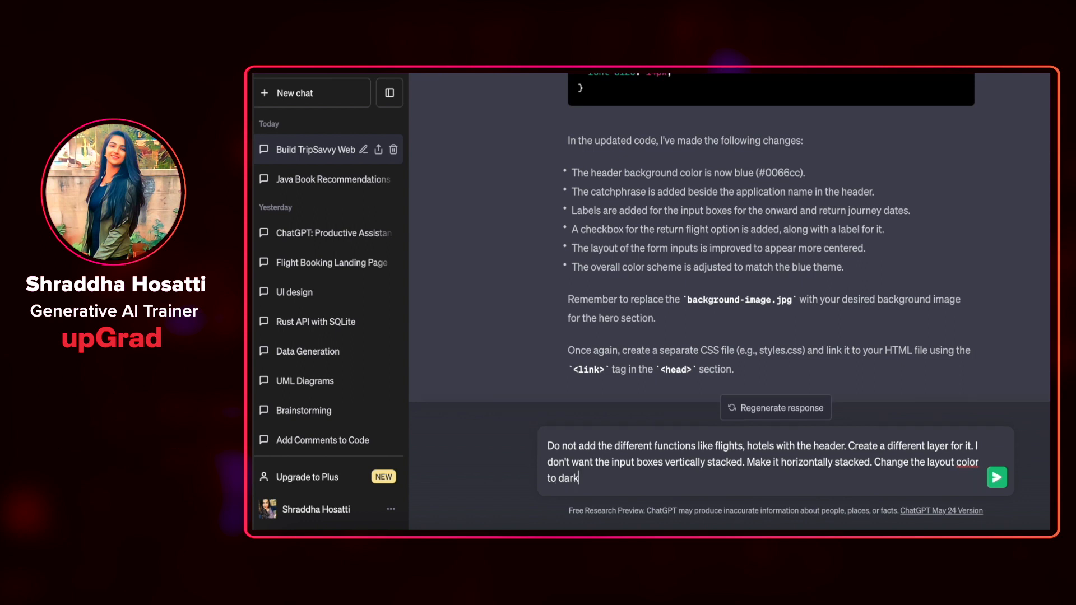
{"action": "left_click", "coordinate": [997, 478]}
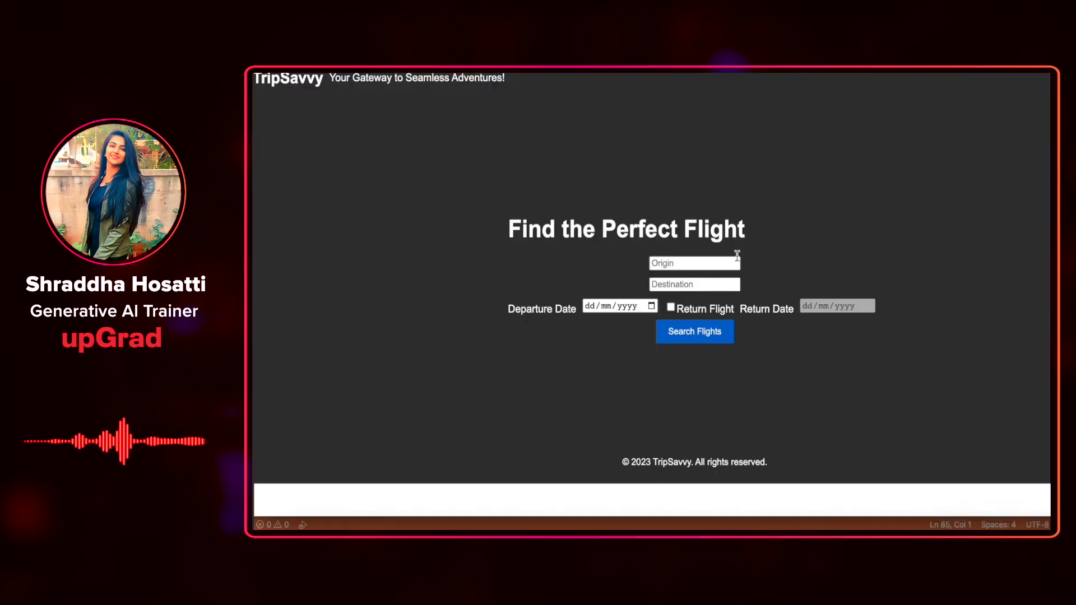
Preview the regenerated dark TripSavvy page with its Find the Perfect Flight form in the browser.
{"action": "left_click", "coordinate": [693, 262]}
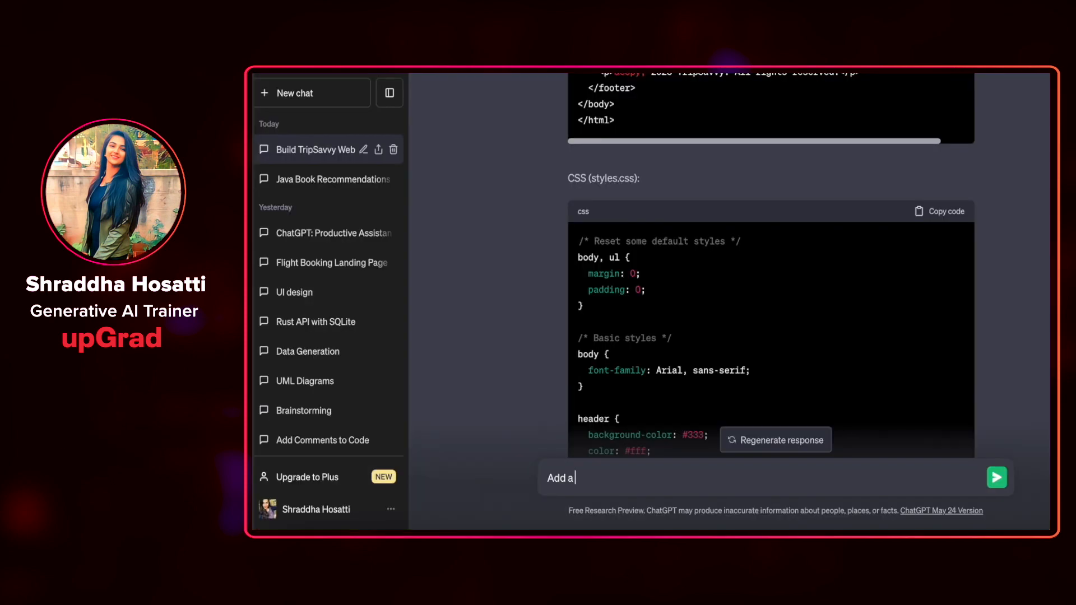
Write a follow-up asking for a features component below the search form.
{"action": "type", "text": "component below the"}
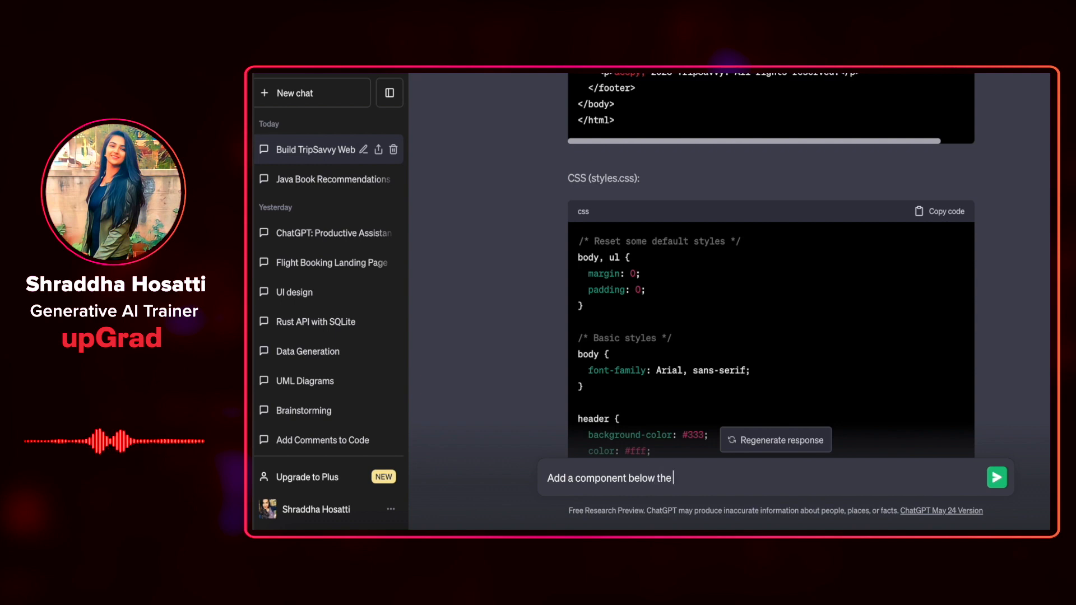
{"action": "type", "text": "input form for"}
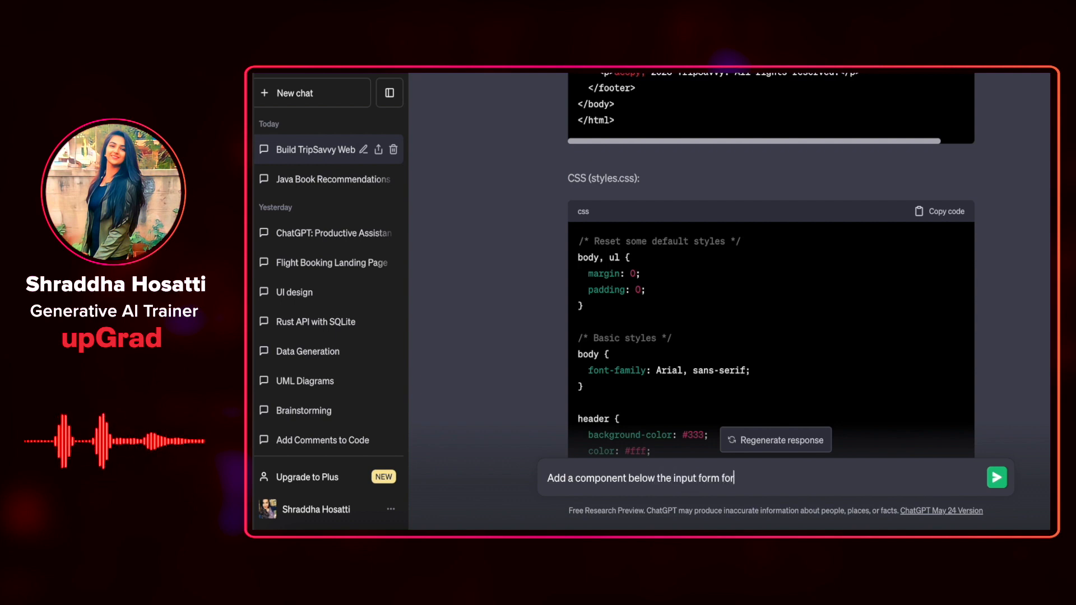
{"action": "type", "text": "features"}
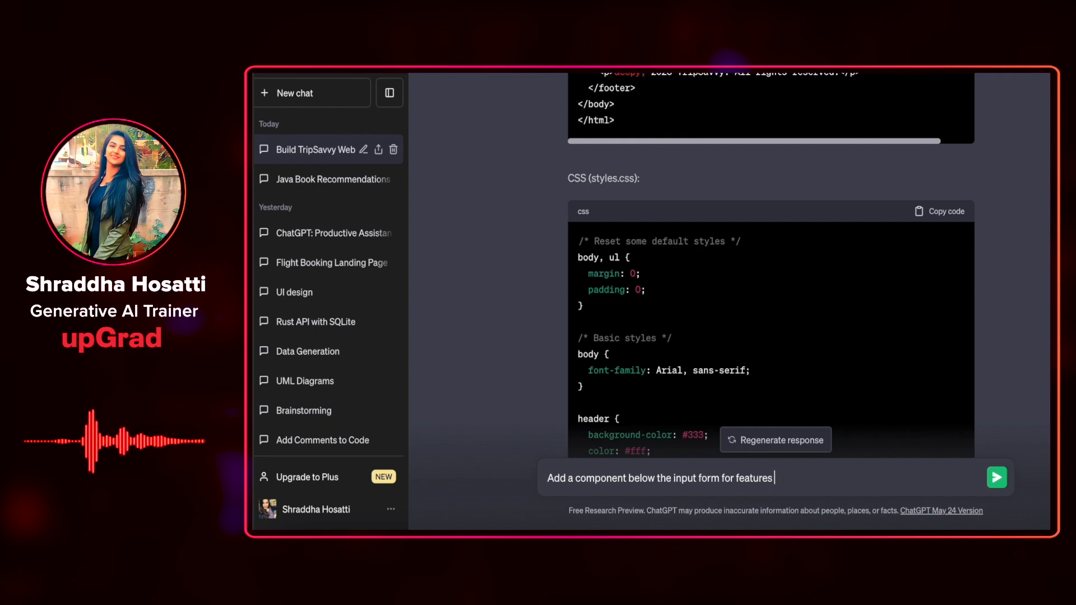
{"action": "type", "text": "that you mentioned in the product description."}
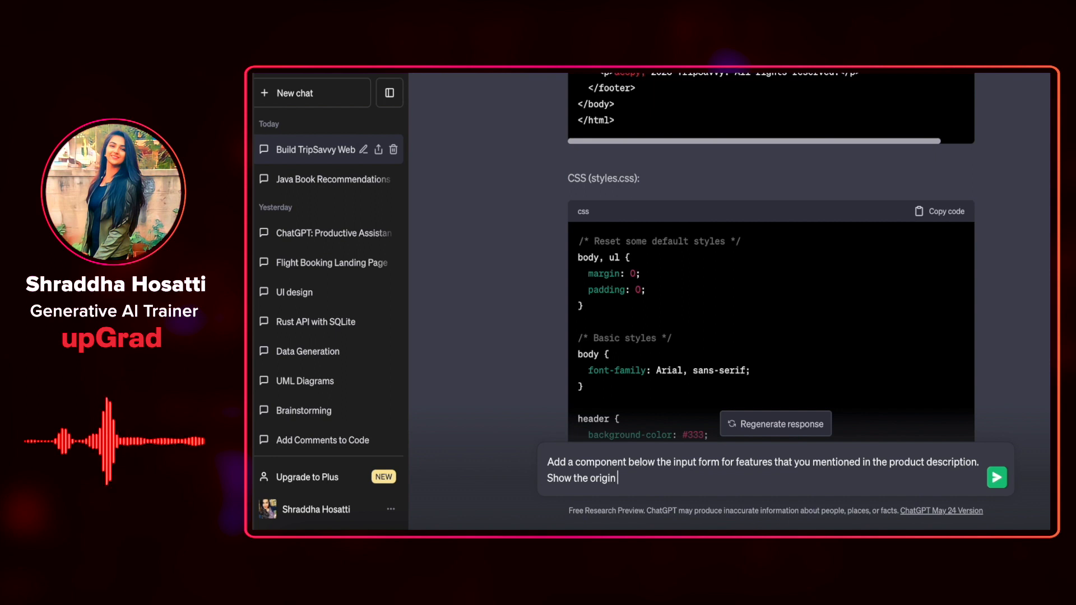
{"action": "type", "text": "and destination"}
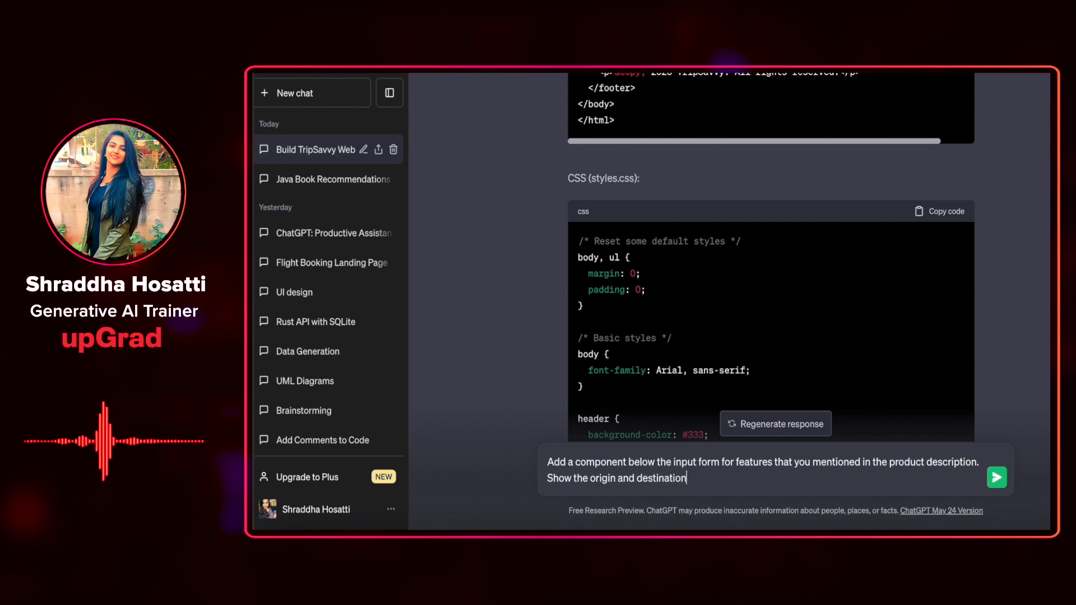
Request origin and destination side by side and a logo left of the app name, then send it.
{"action": "type", "text": "side by side."}
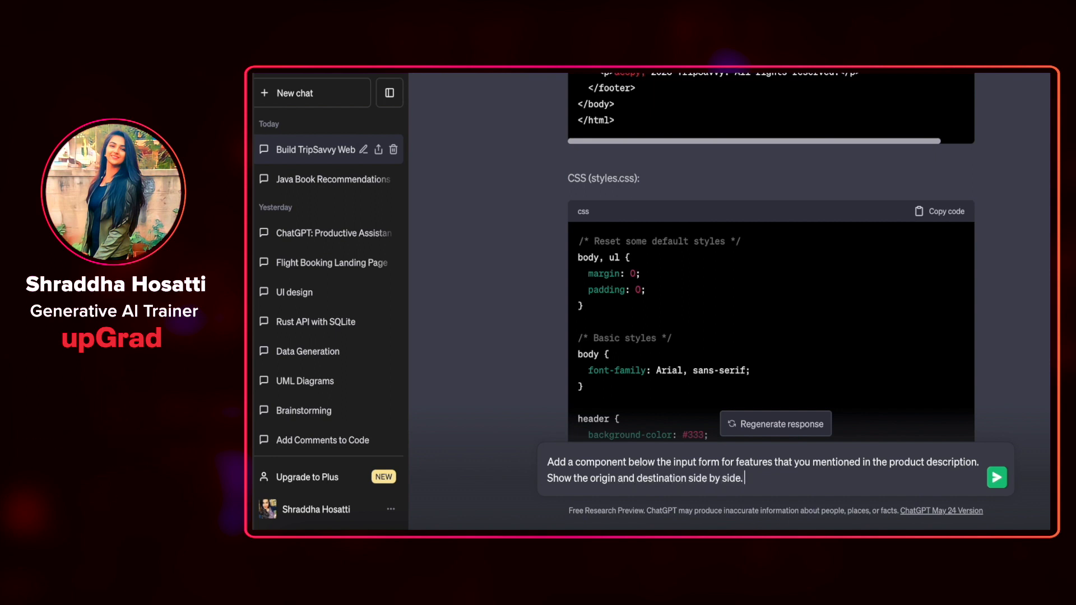
{"action": "type", "text": "And add a logo on the"}
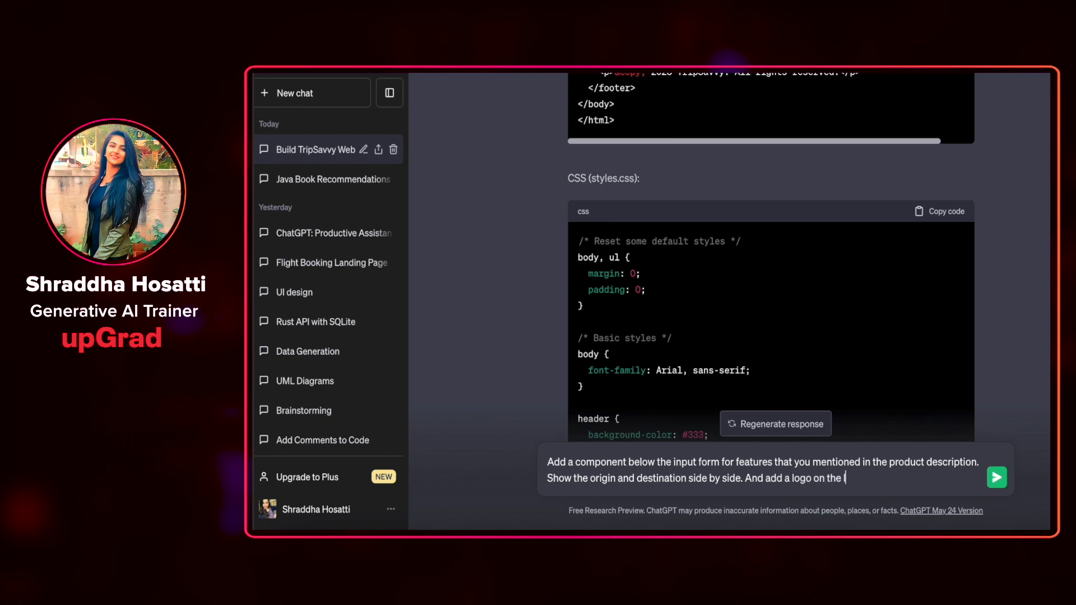
{"action": "type", "text": "left side of"}
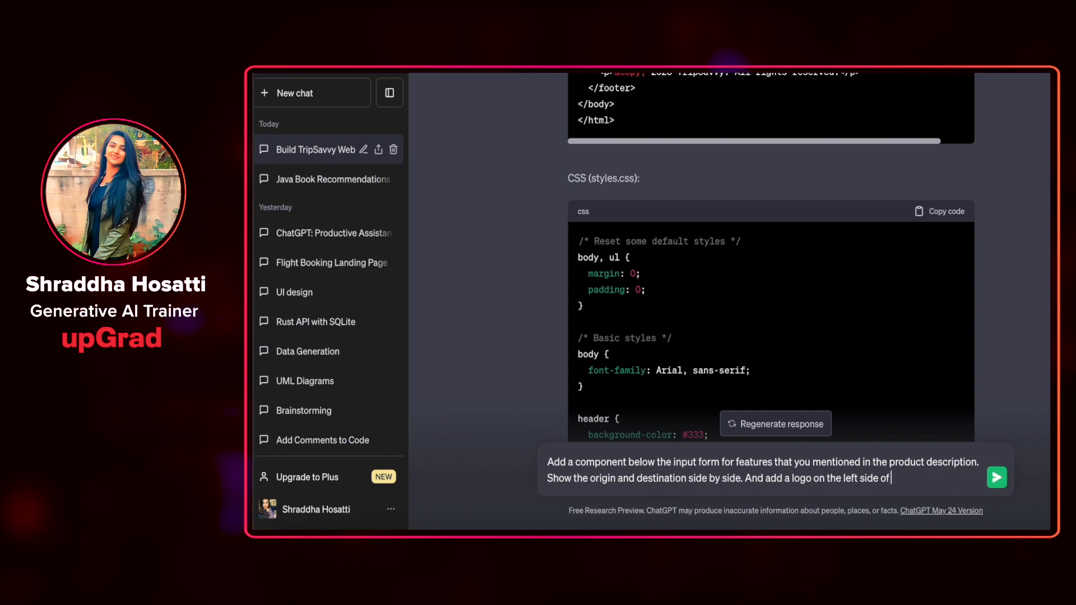
{"action": "type", "text": "the"}
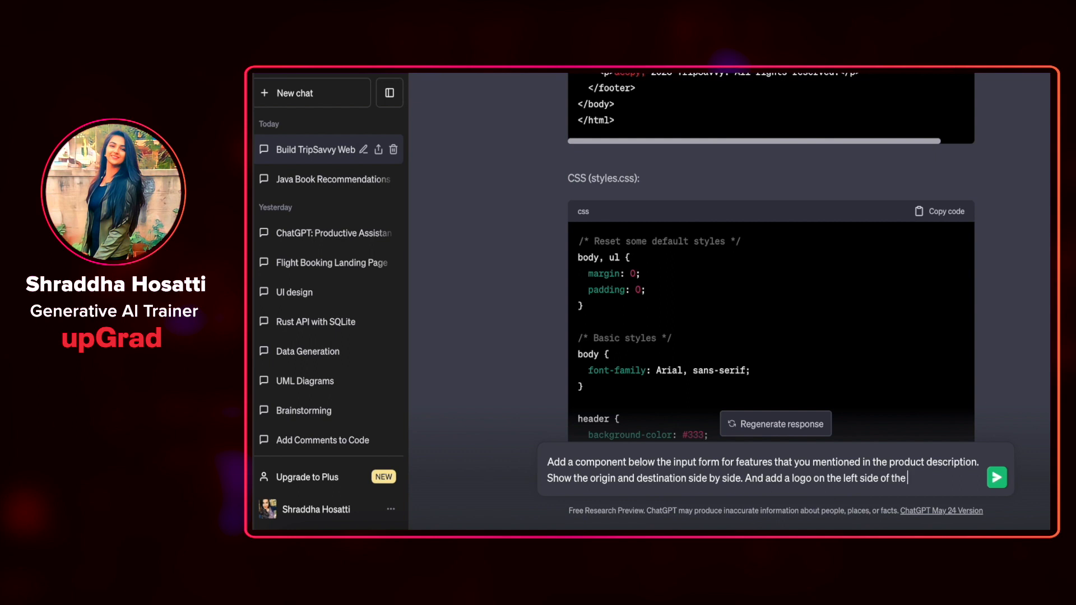
{"action": "left_click", "coordinate": [995, 477]}
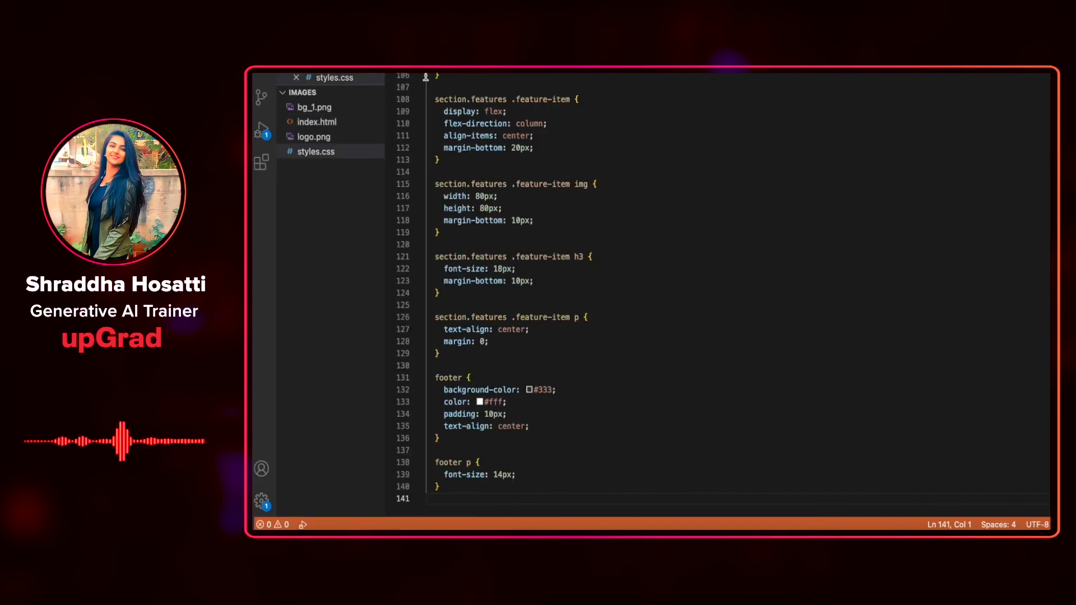
Inspect index.html's header logo img line and preview the airplane-and-globe logo.png.
{"action": "left_click", "coordinate": [319, 121]}
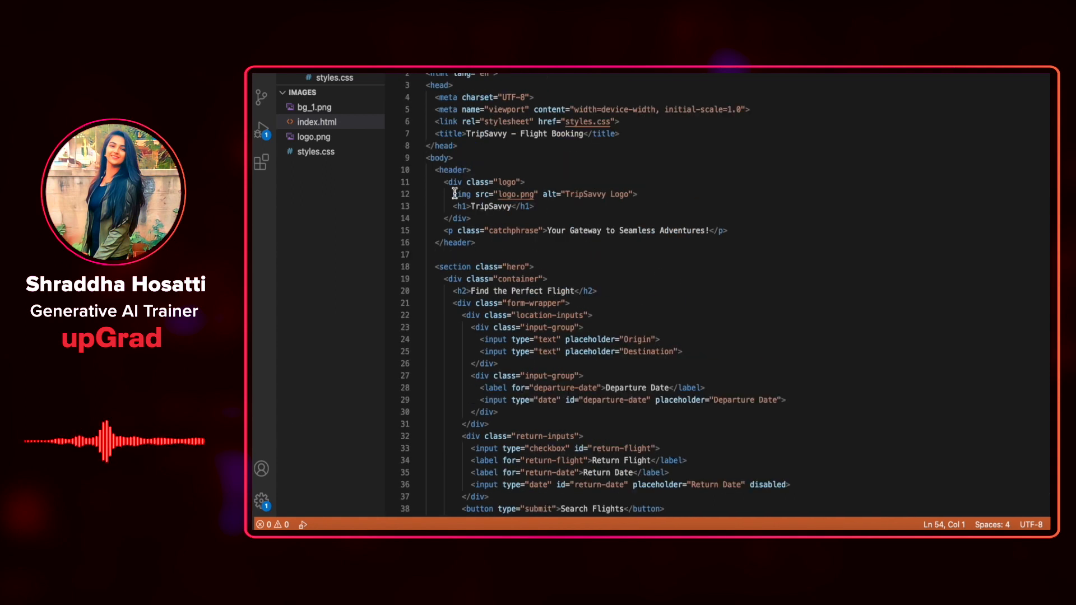
{"action": "left_click_drag", "start_coordinate": [453, 194], "coordinate": [635, 194]}
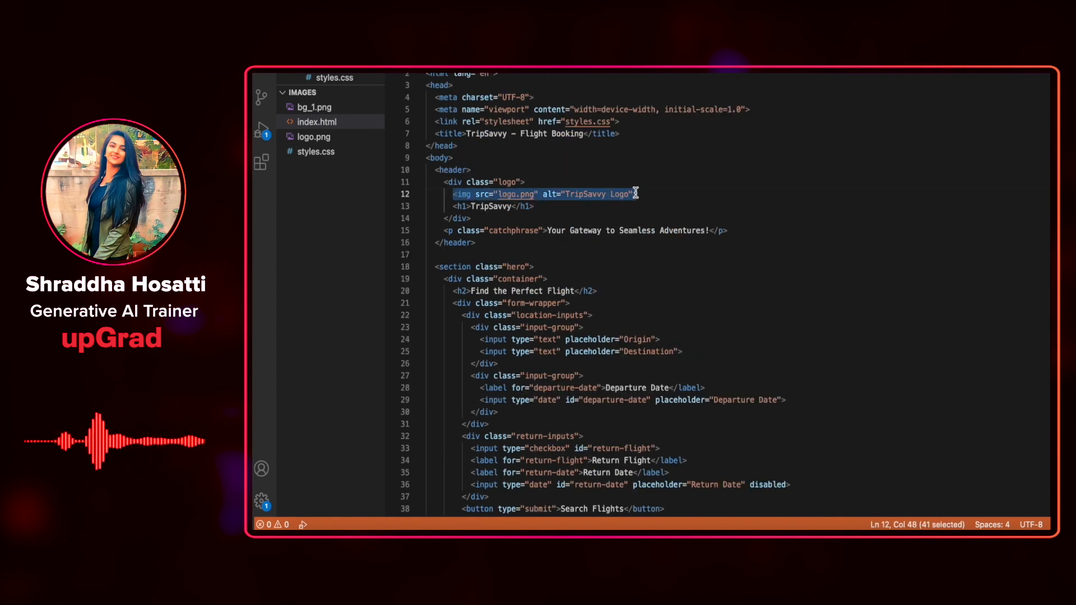
{"action": "left_click", "coordinate": [497, 194]}
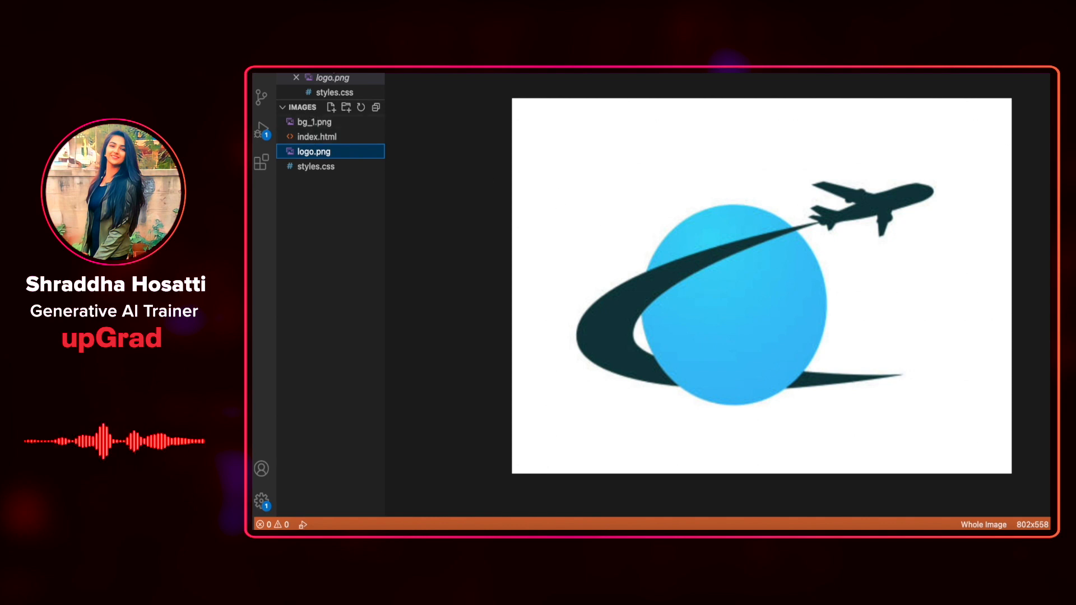
{"action": "left_click", "coordinate": [317, 136]}
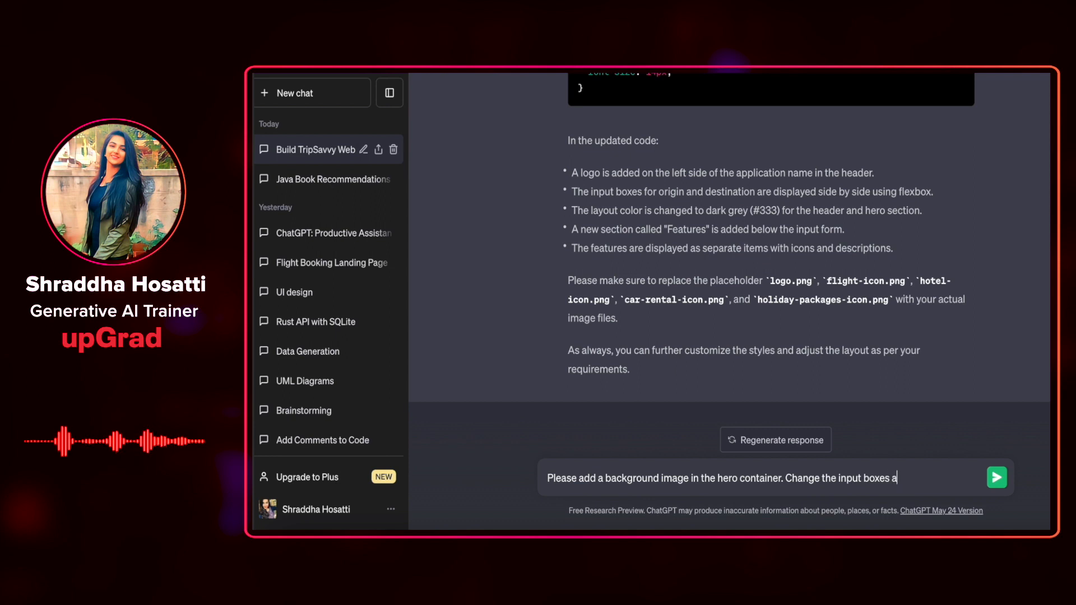
Ask for a hero background image, bigger inputs and buttons, and simple text-based features from the product description.
{"action": "type", "text": "nd but"}
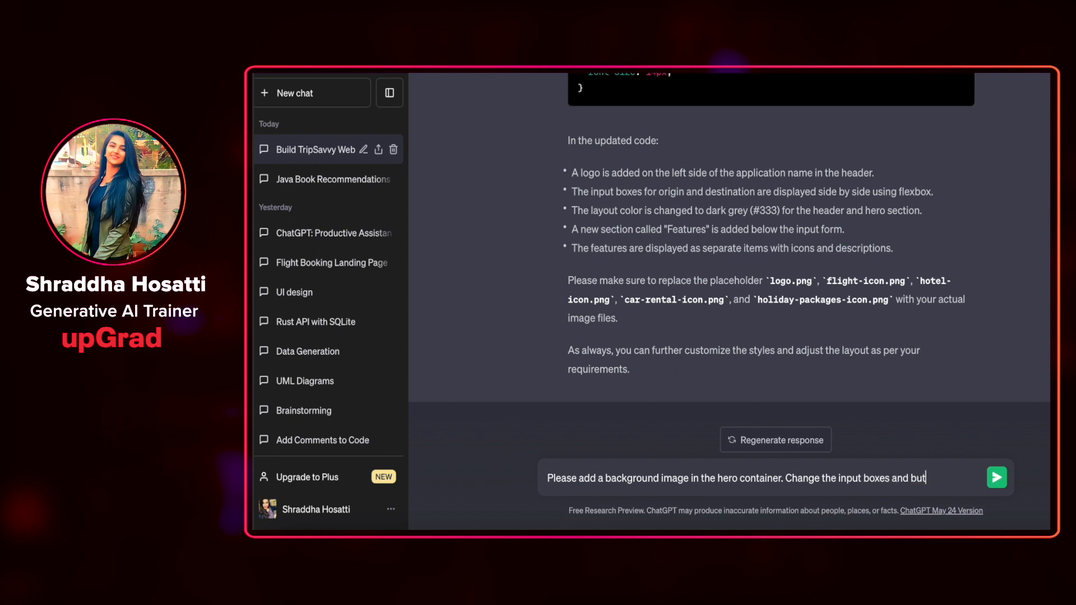
{"action": "type", "text": "tons size and make it b"}
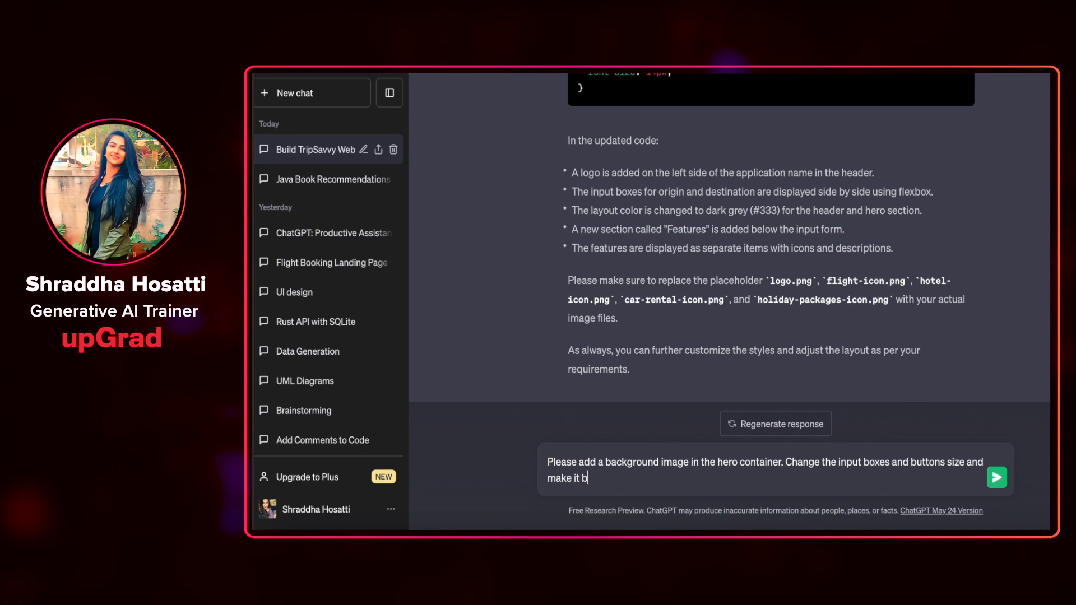
{"action": "type", "text": "igger. Change the features to the"}
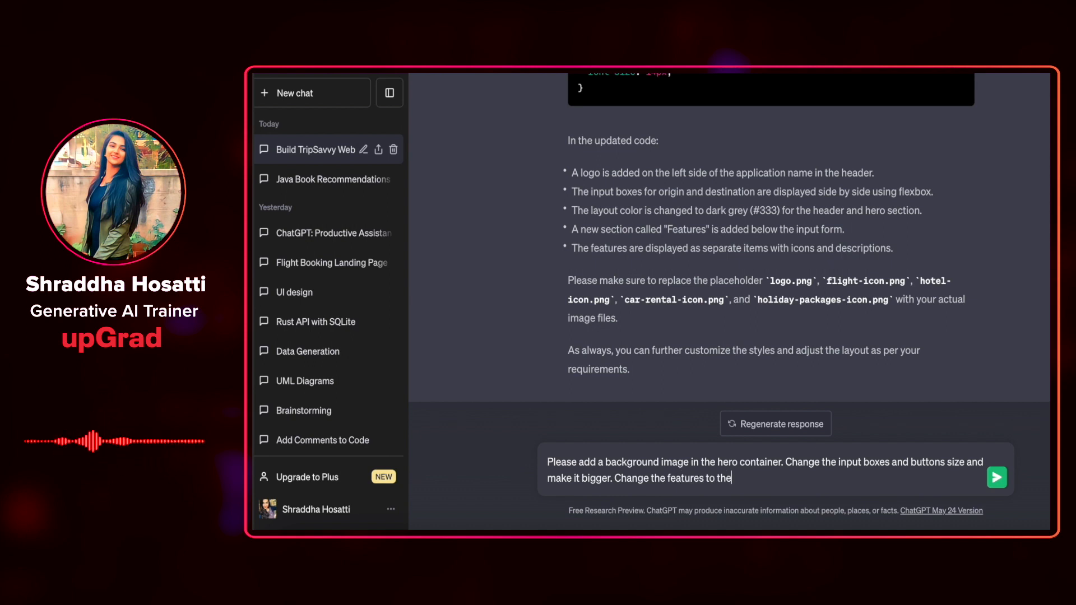
{"action": "key", "text": "Backspace"}
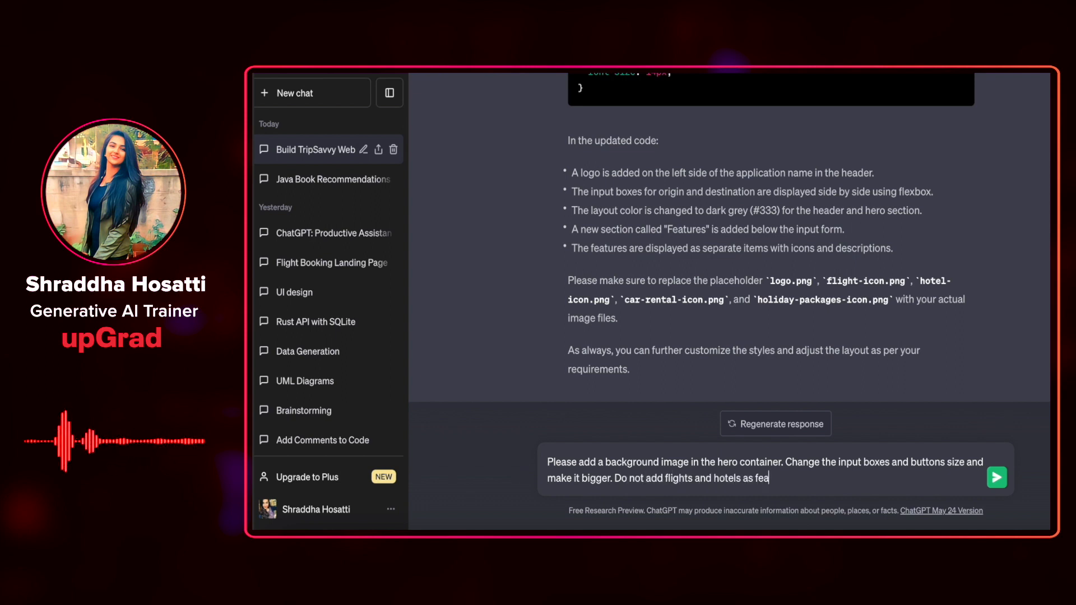
{"action": "type", "text": "tures. Add simple"}
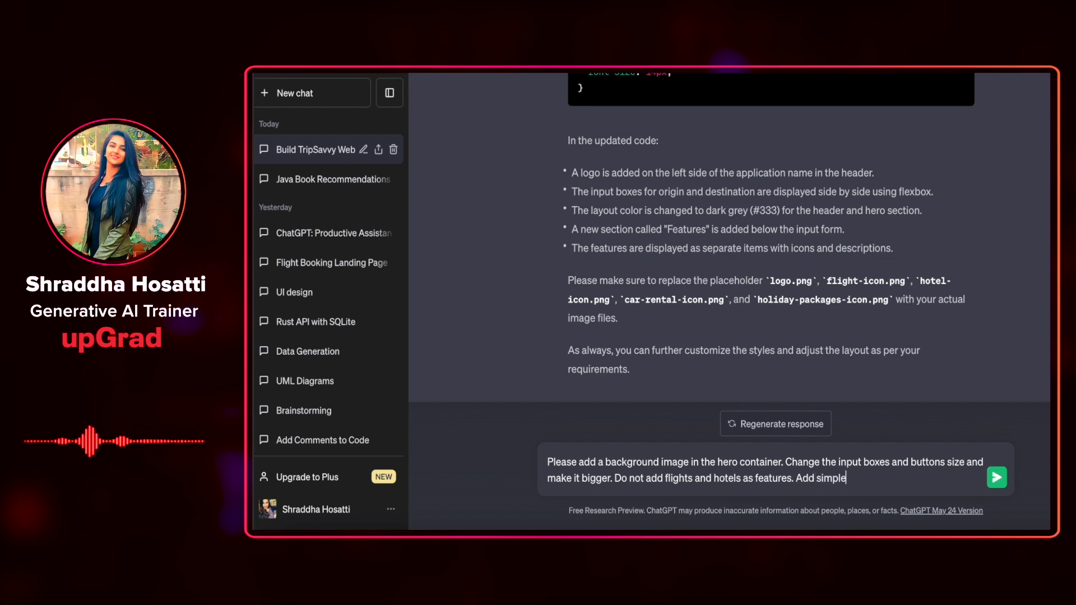
{"action": "type", "text": "text based"}
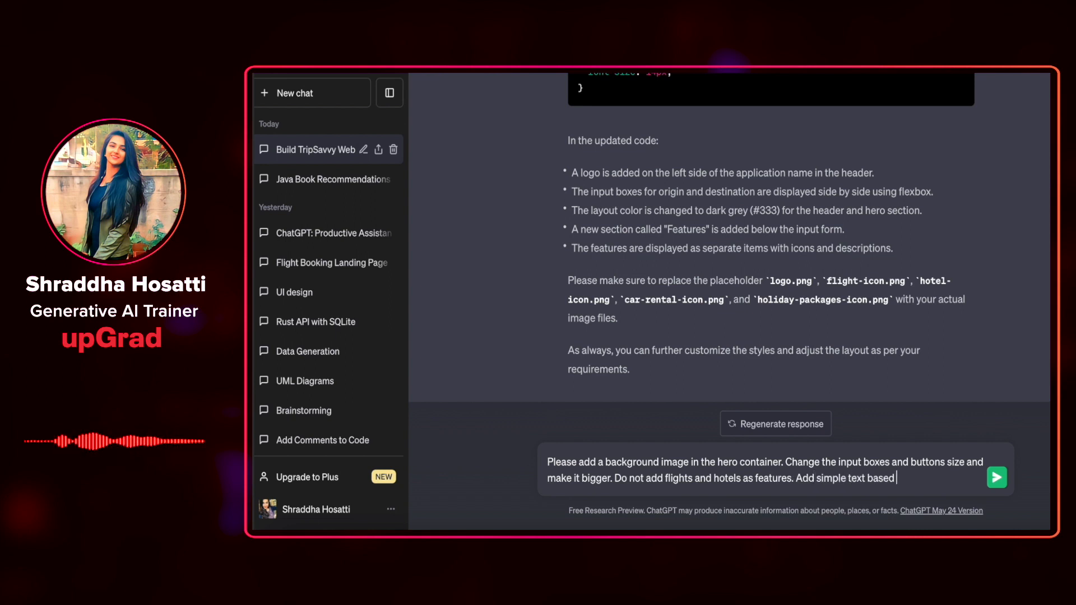
{"action": "type", "text": "features"}
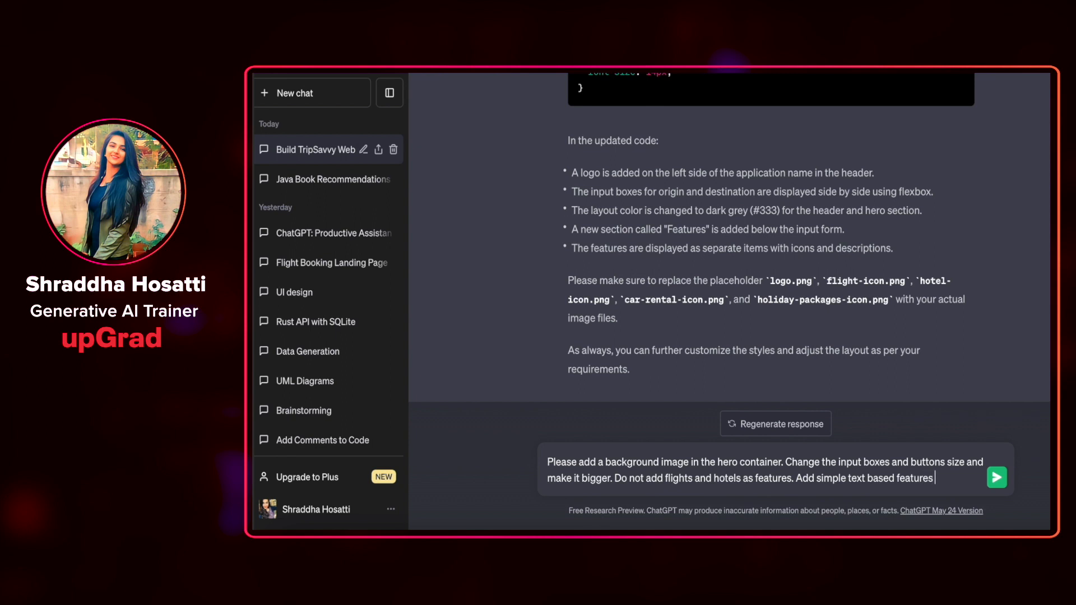
{"action": "type", "text": "that you mentioned in the p"}
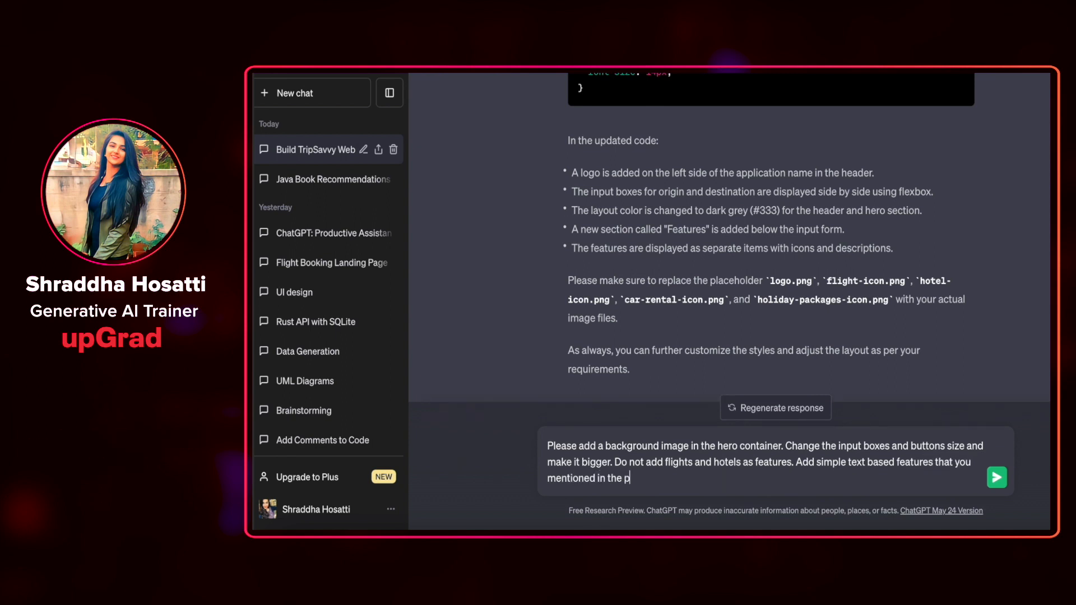
{"action": "type", "text": "roduct descript"}
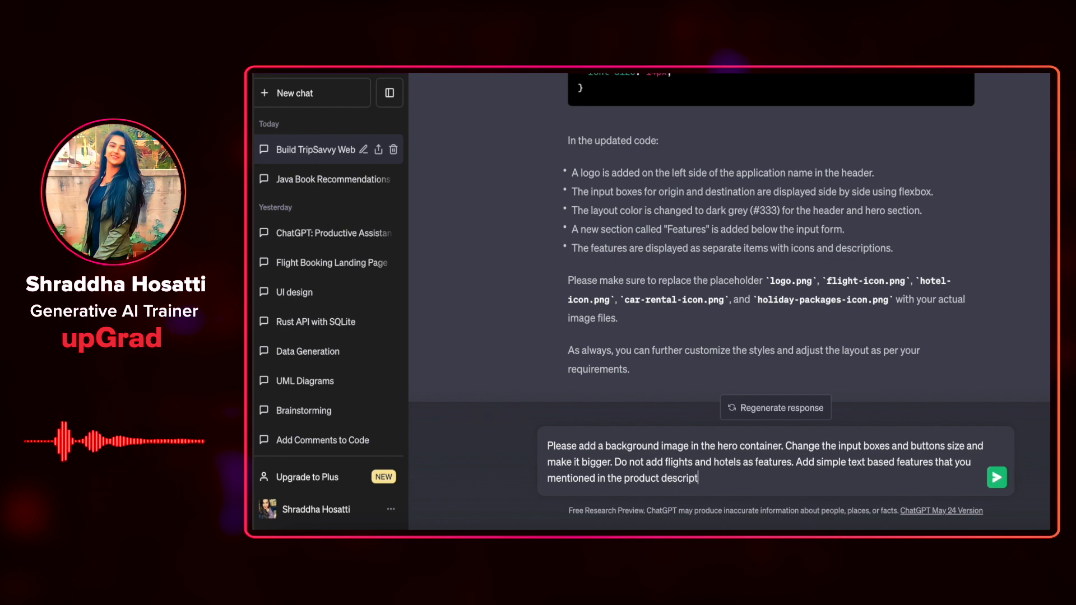
{"action": "left_click", "coordinate": [997, 477]}
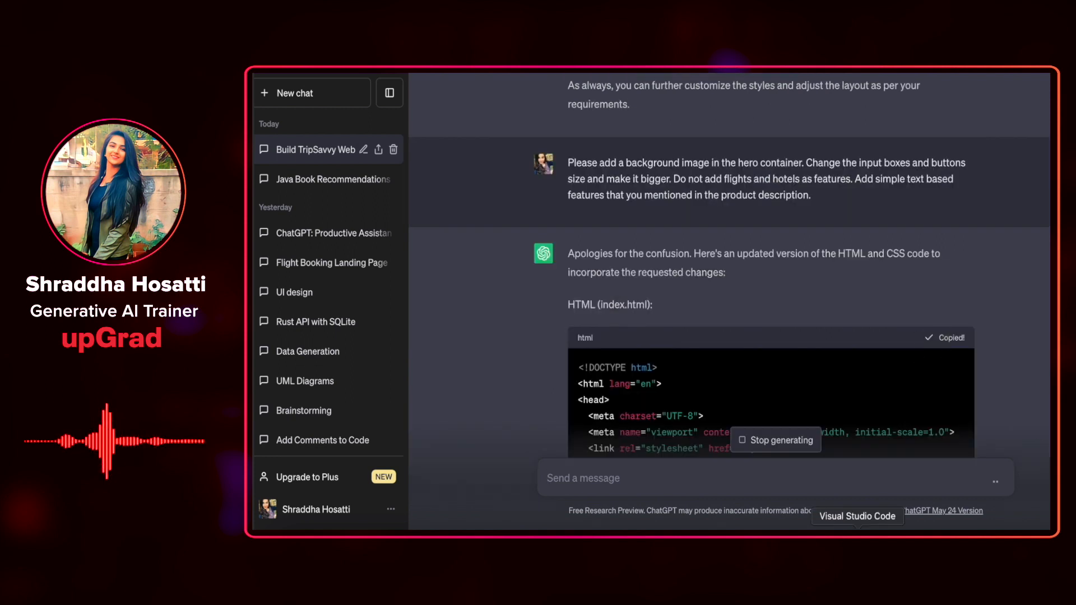
Copy ChatGPT's updated HTML and CSS code for the editor.
{"action": "left_click", "coordinate": [857, 516]}
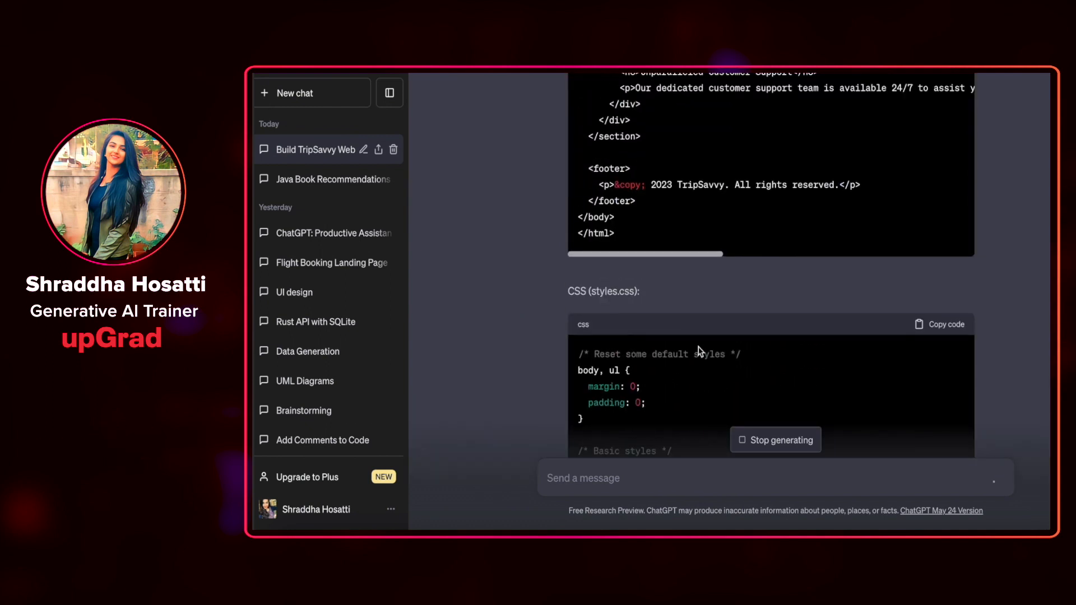
{"action": "left_click", "coordinate": [939, 324]}
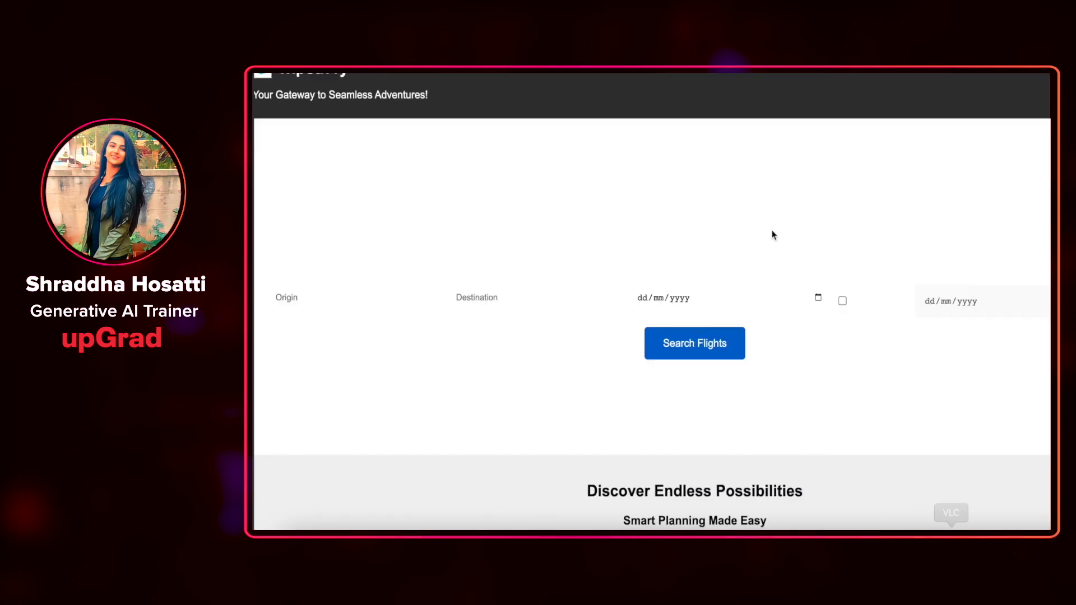
Try the enlarged Origin and Destination fields, then scroll through the text-based features and footer.
{"action": "left_click", "coordinate": [352, 297]}
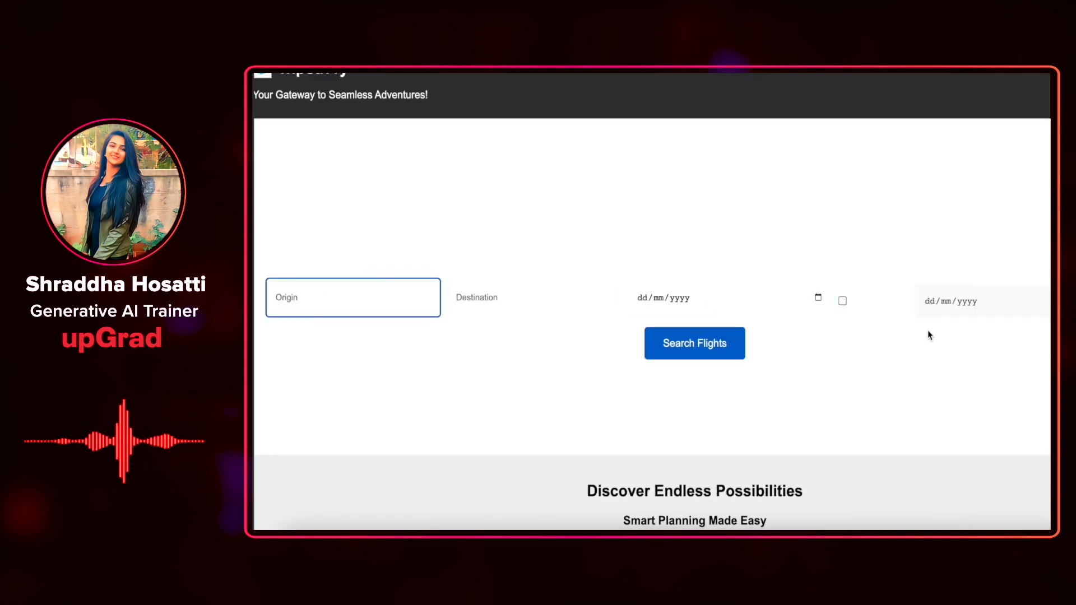
{"action": "left_click", "coordinate": [534, 297]}
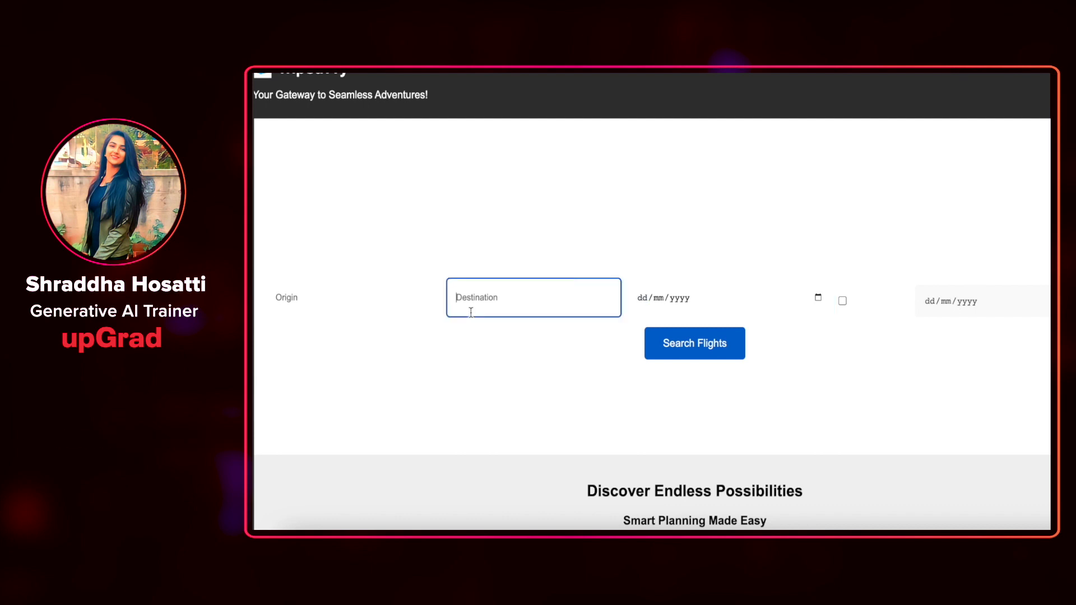
{"action": "scroll", "scroll_direction": "down", "scroll_amount": 3}
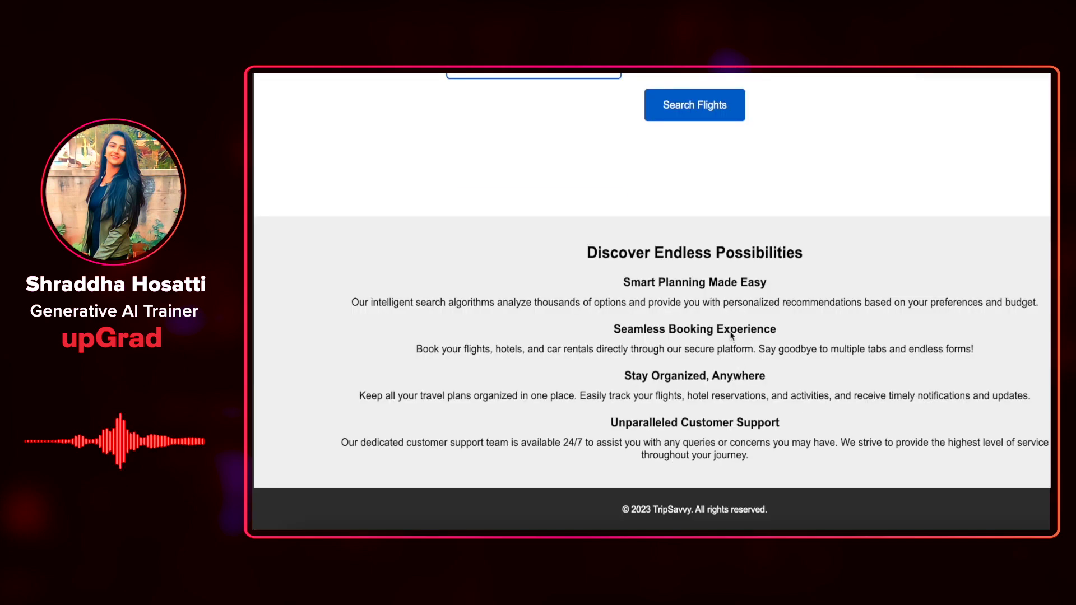
{"action": "scroll", "scroll_direction": "down", "scroll_amount": 3}
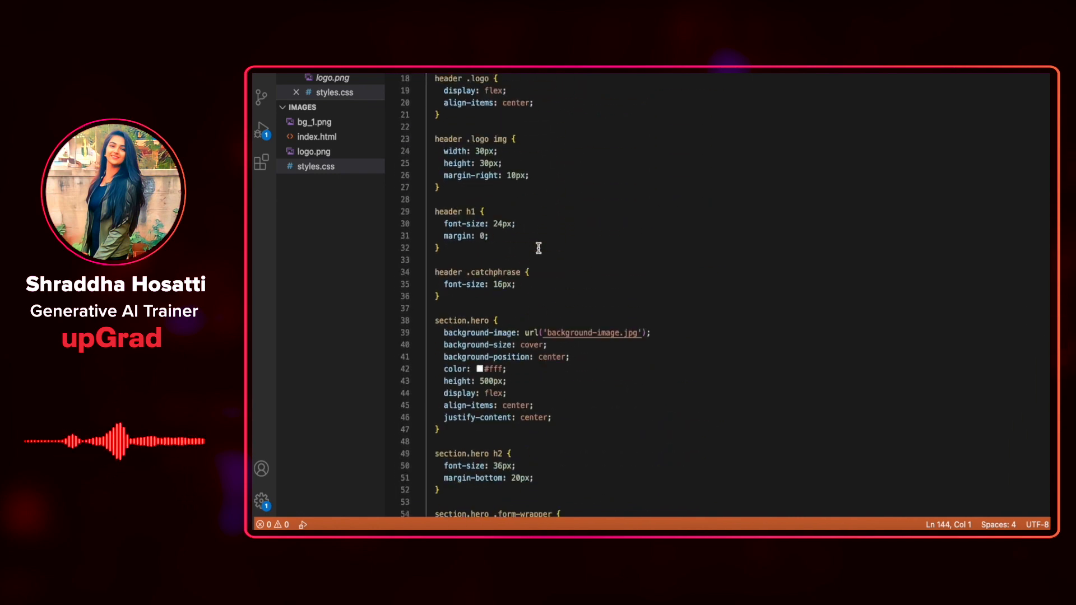
Point the hero rule at bg_1.png via autocomplete and preview the sunset image in the Explorer.
{"action": "scroll", "scroll_direction": "down", "scroll_amount": 3}
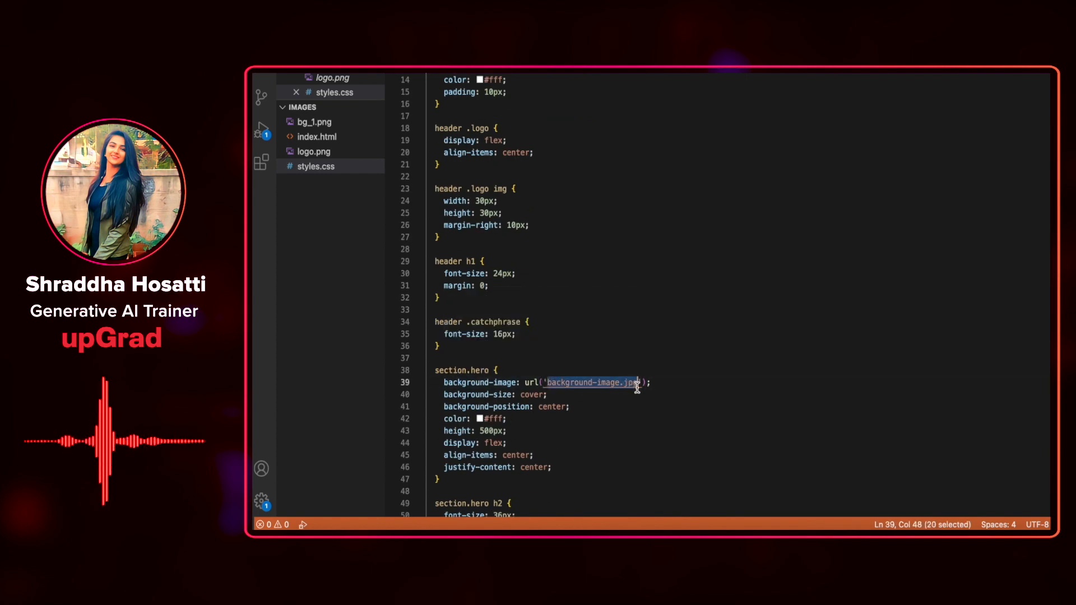
{"action": "type", "text": "bg"}
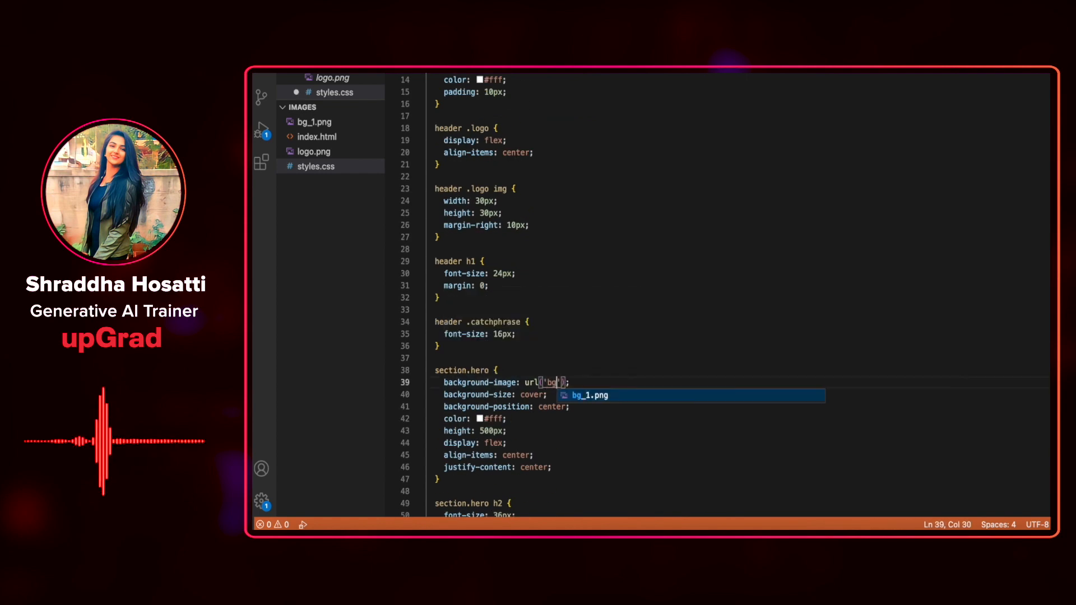
{"action": "key", "text": "Tab"}
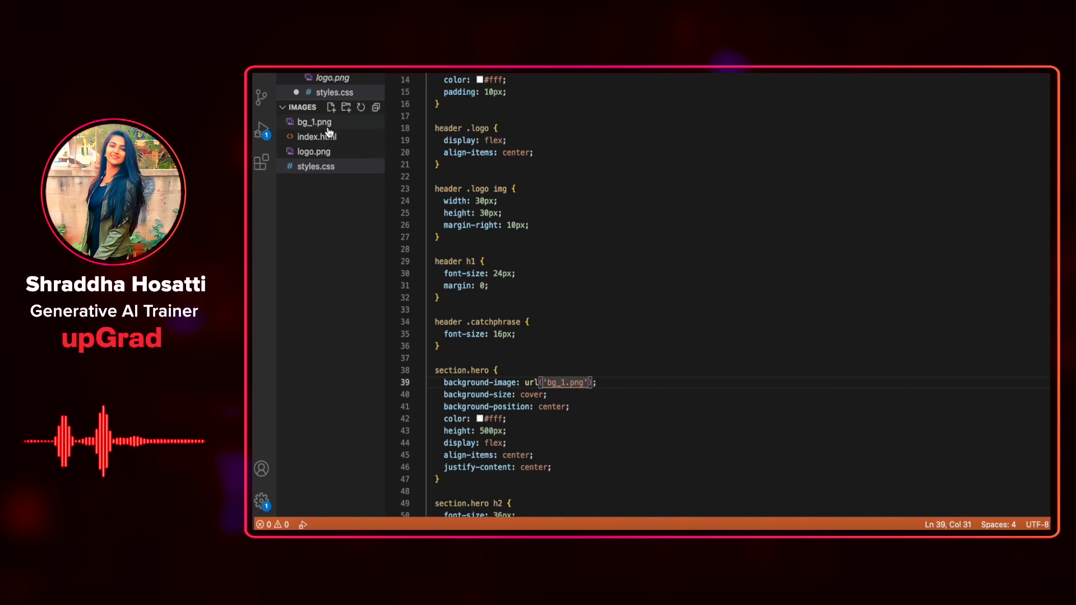
{"action": "left_click", "coordinate": [314, 122]}
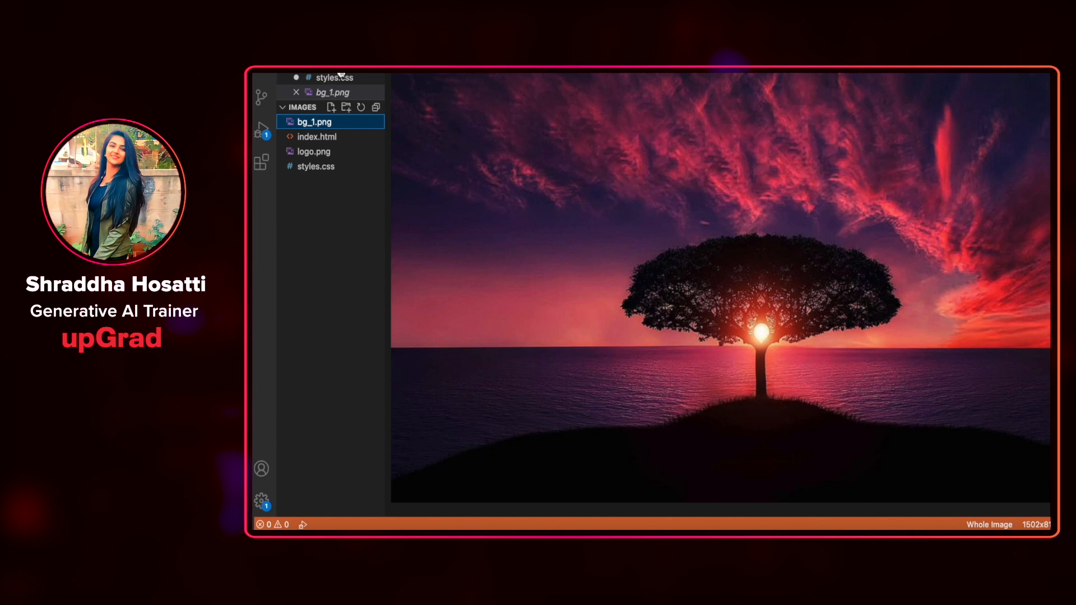
{"action": "left_click", "coordinate": [333, 77]}
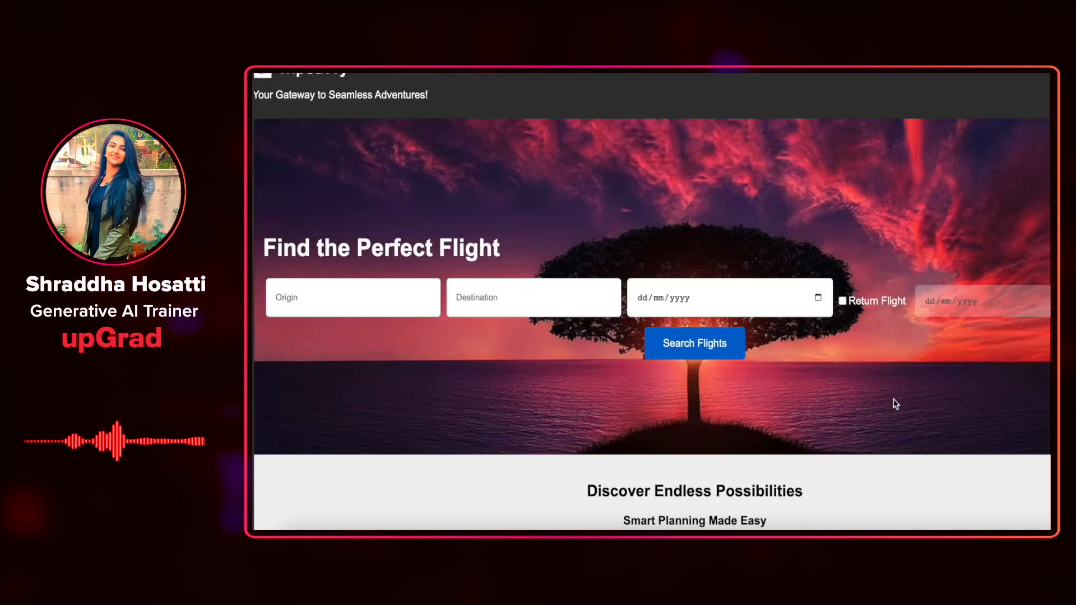
{"action": "mouse_move", "coordinate": [992, 242]}
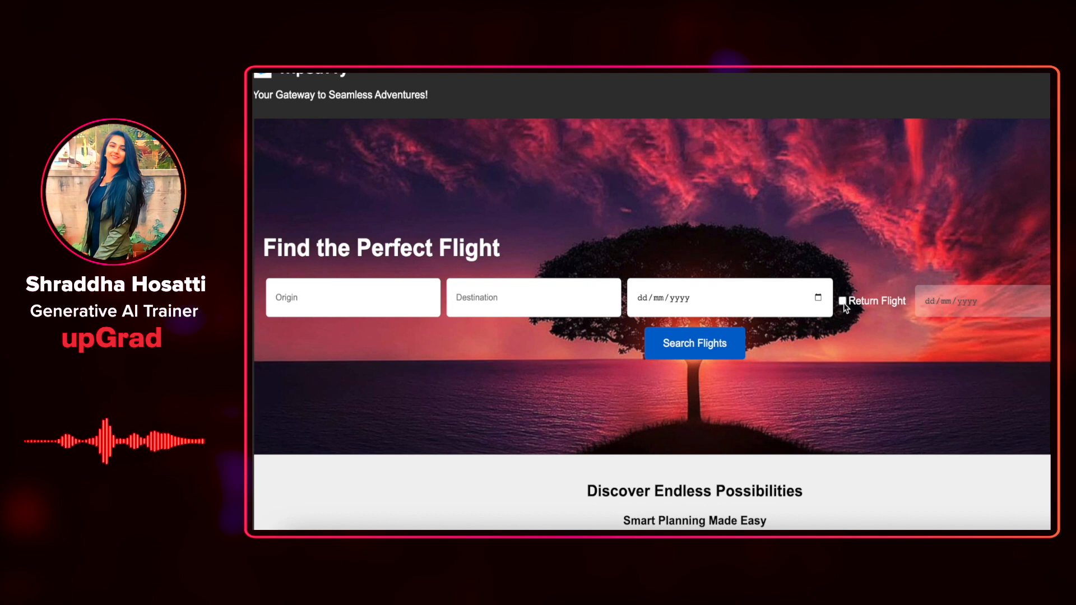
Tick and untick the Return Flight option, then scroll through the sunset-background page.
{"action": "left_click", "coordinate": [843, 301]}
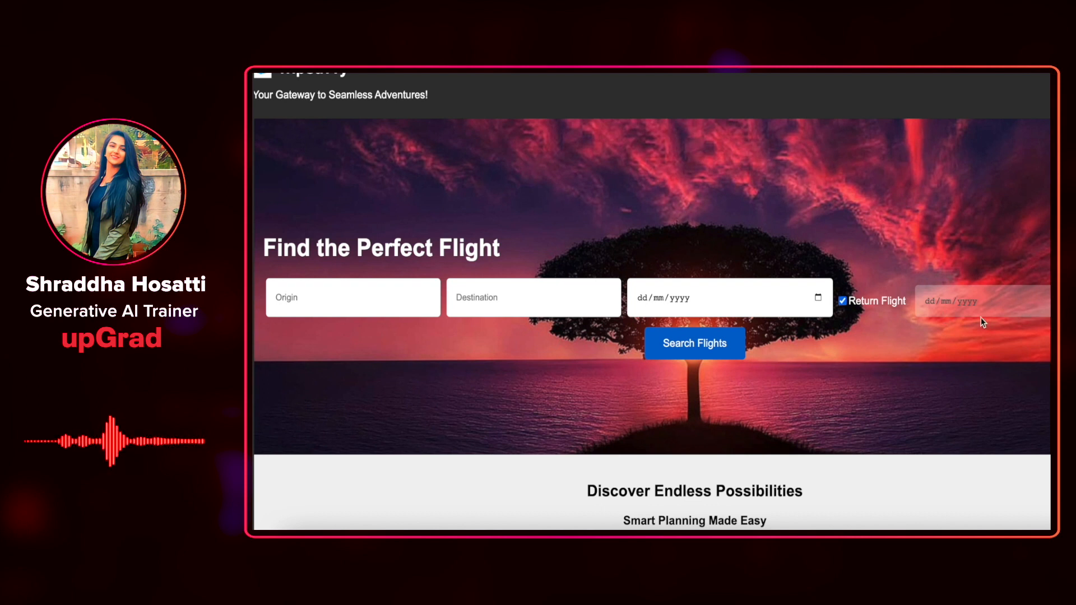
{"action": "left_click", "coordinate": [843, 301]}
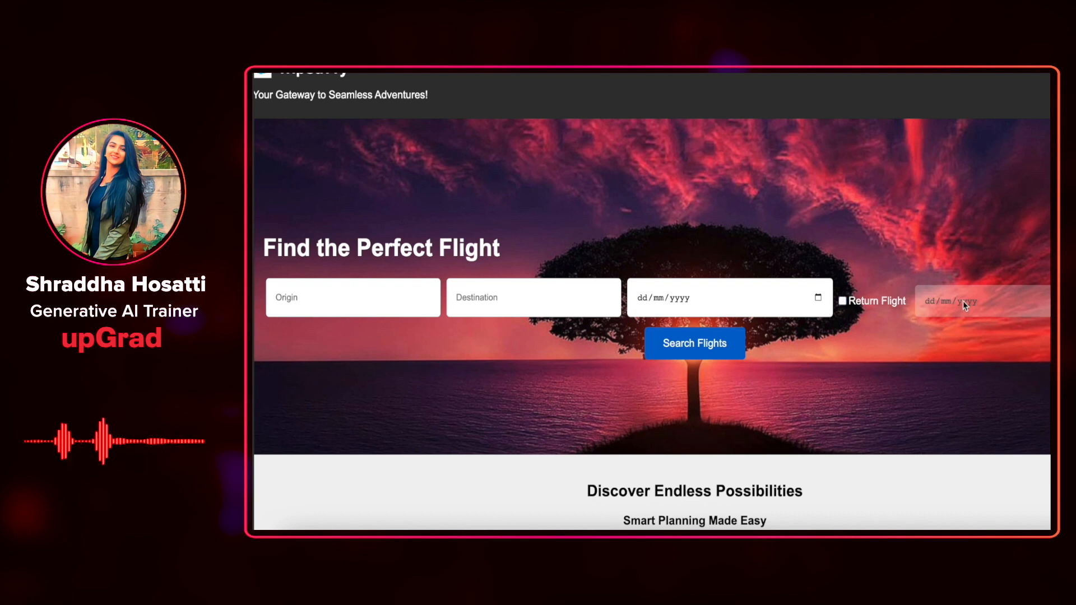
{"action": "mouse_move", "coordinate": [827, 372]}
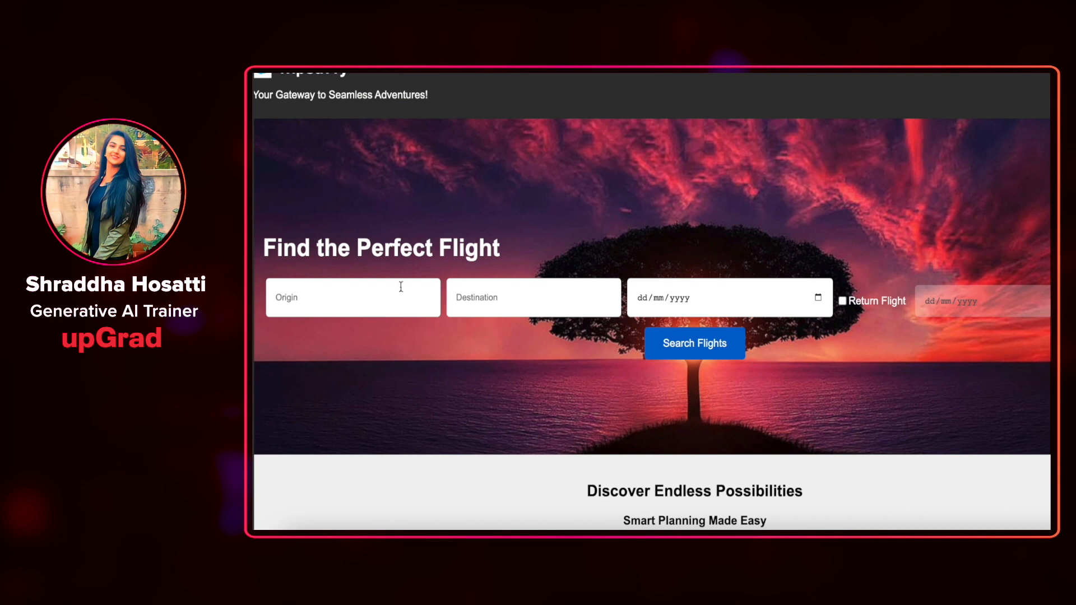
{"action": "scroll", "scroll_direction": "down", "scroll_amount": 3}
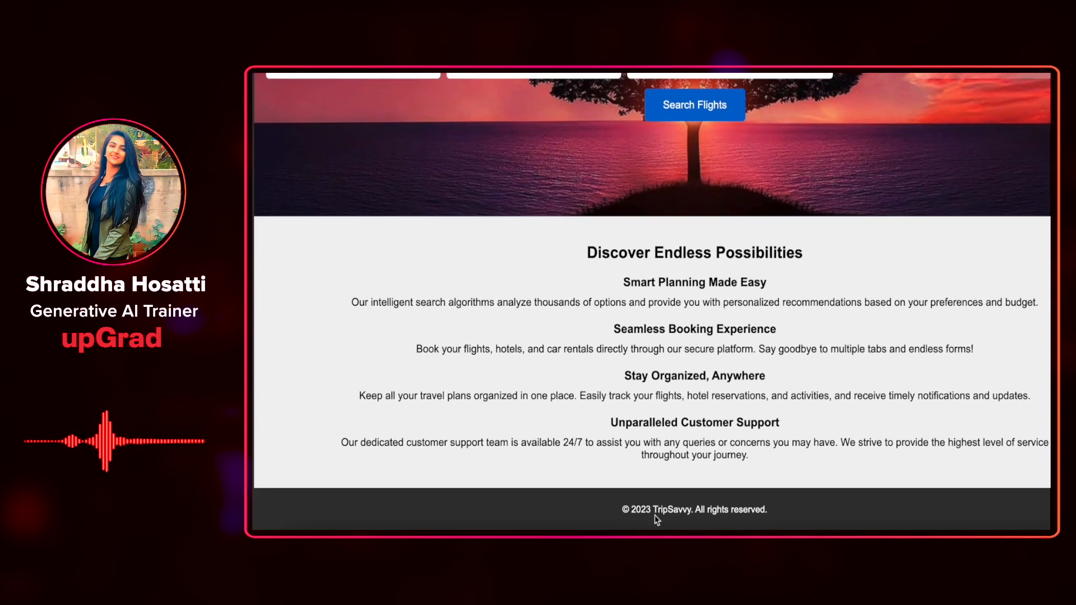
{"action": "scroll", "scroll_direction": "up", "scroll_amount": 3}
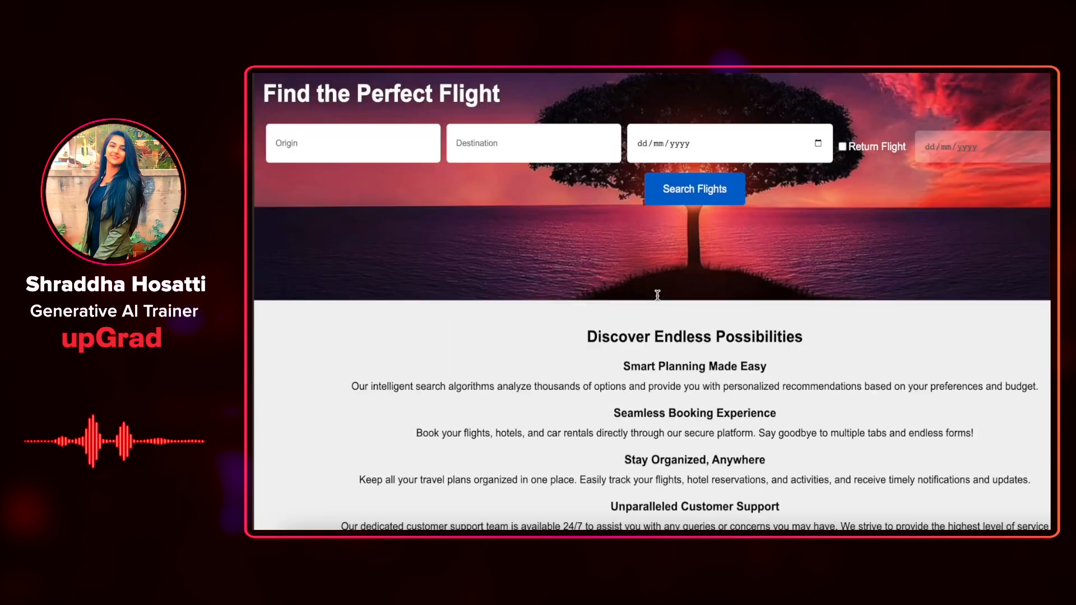
{"action": "scroll", "scroll_direction": "down", "scroll_amount": 3}
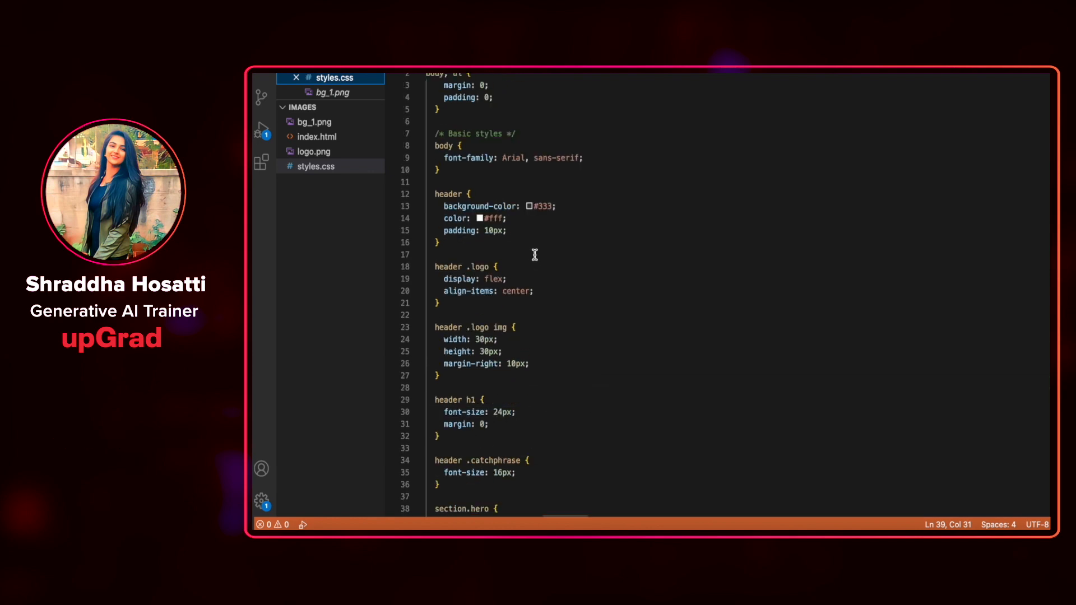
Replace the body font-family with the Lucida Sans font stack ending in sans-serif.
{"action": "type", "text": "la"}
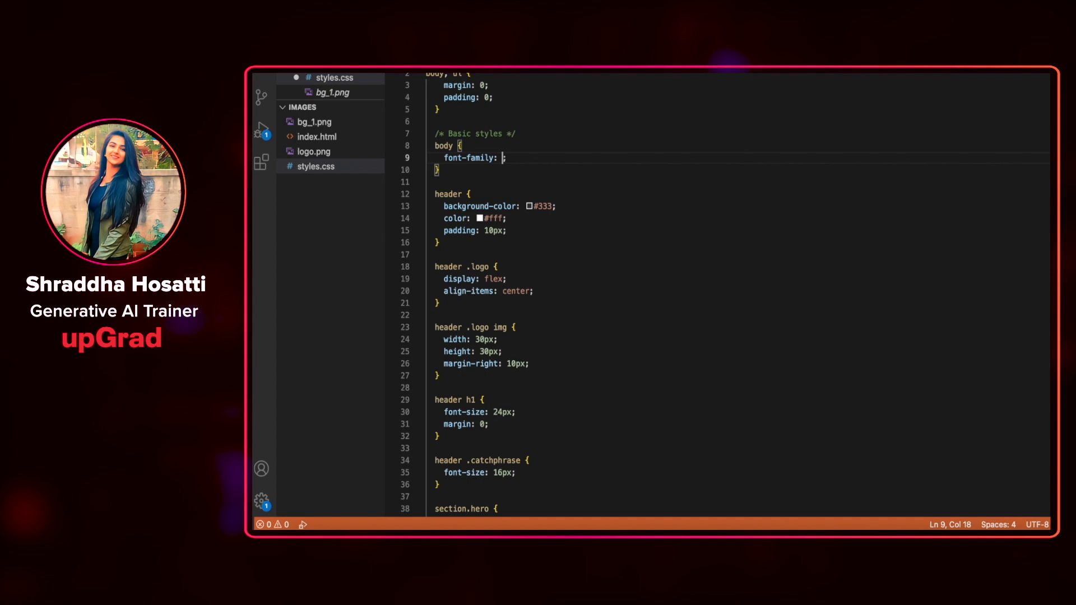
{"action": "type", "text": "'Lucida Sans', 'Lucida Sans Regular', 'Lucida Grande', 'Lucida Sans Unicode', Geneva, Verdana, sans-serif"}
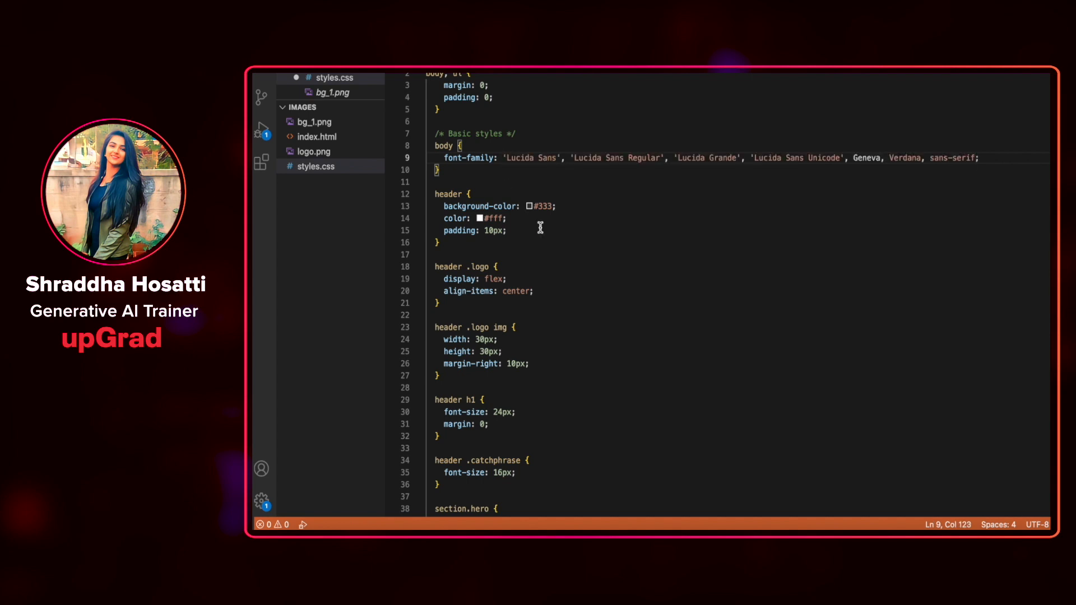